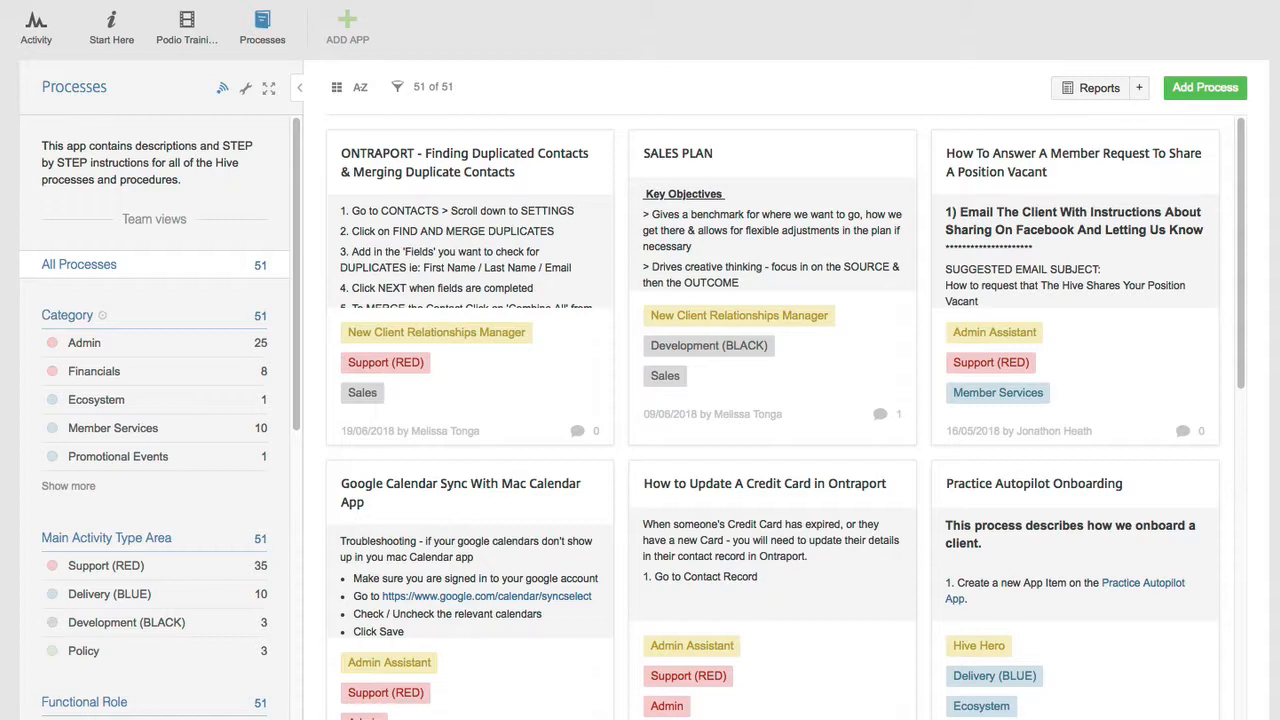
{"action": "mouse_move", "coordinate": [1061, 4]}
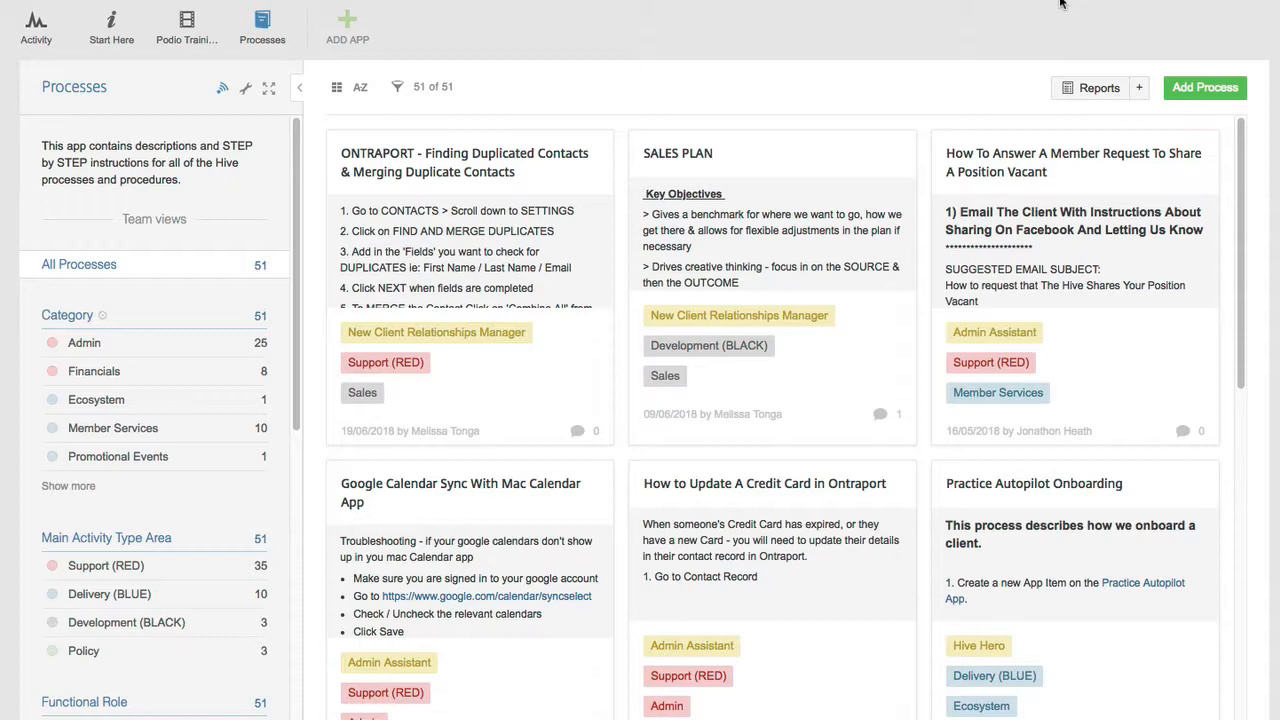
- Type 'autopilot' and scroll down the Processes sidebar toward the filters
{"action": "type", "text": "auto"}
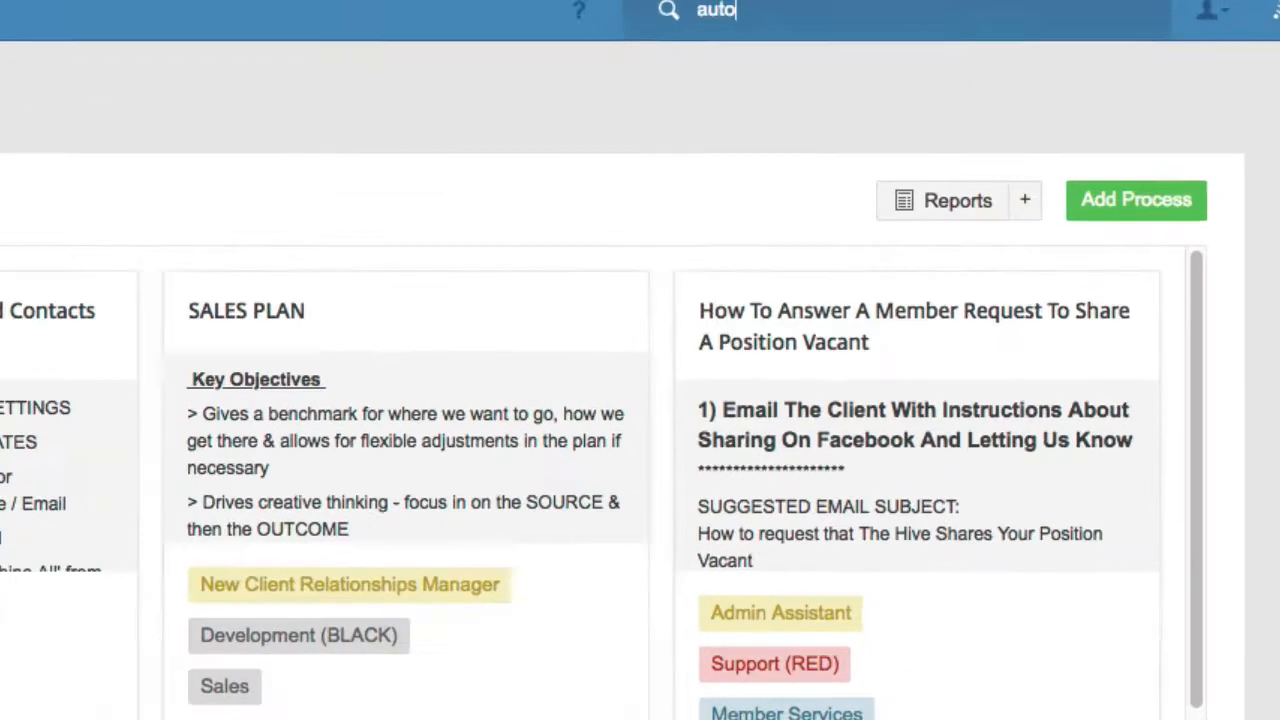
{"action": "type", "text": "pilot"}
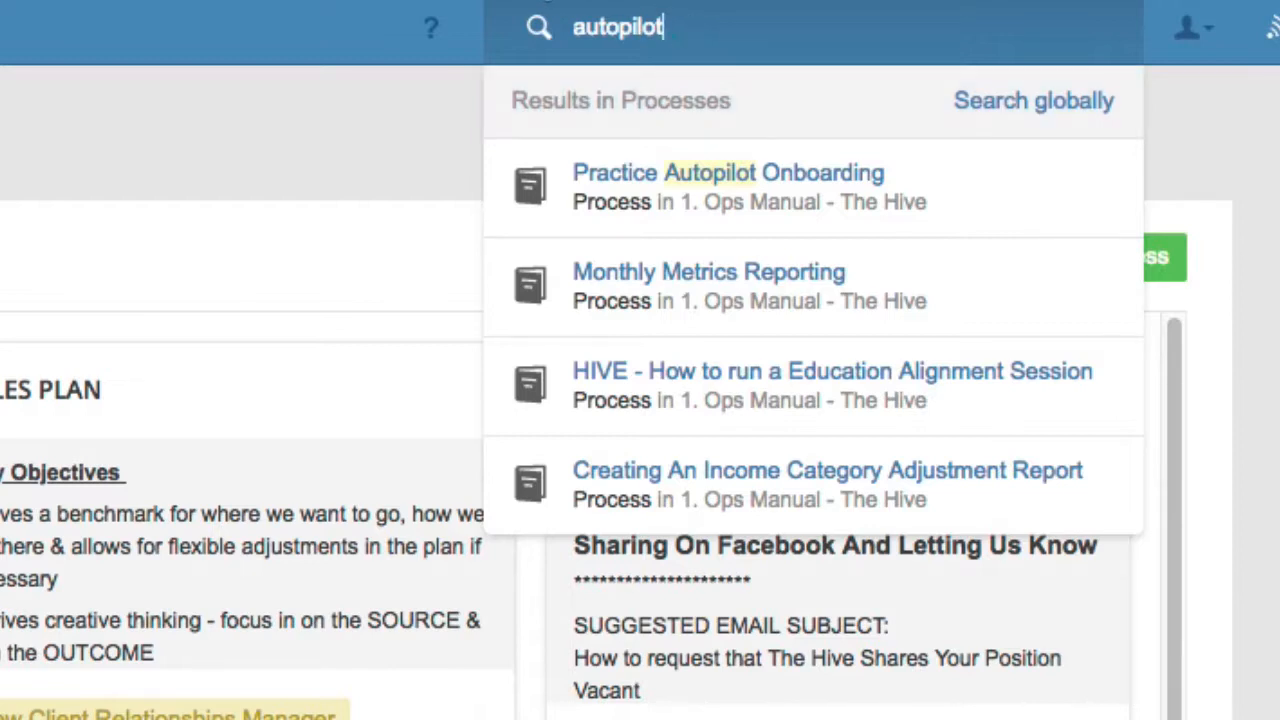
{"action": "mouse_move", "coordinate": [825, 190]}
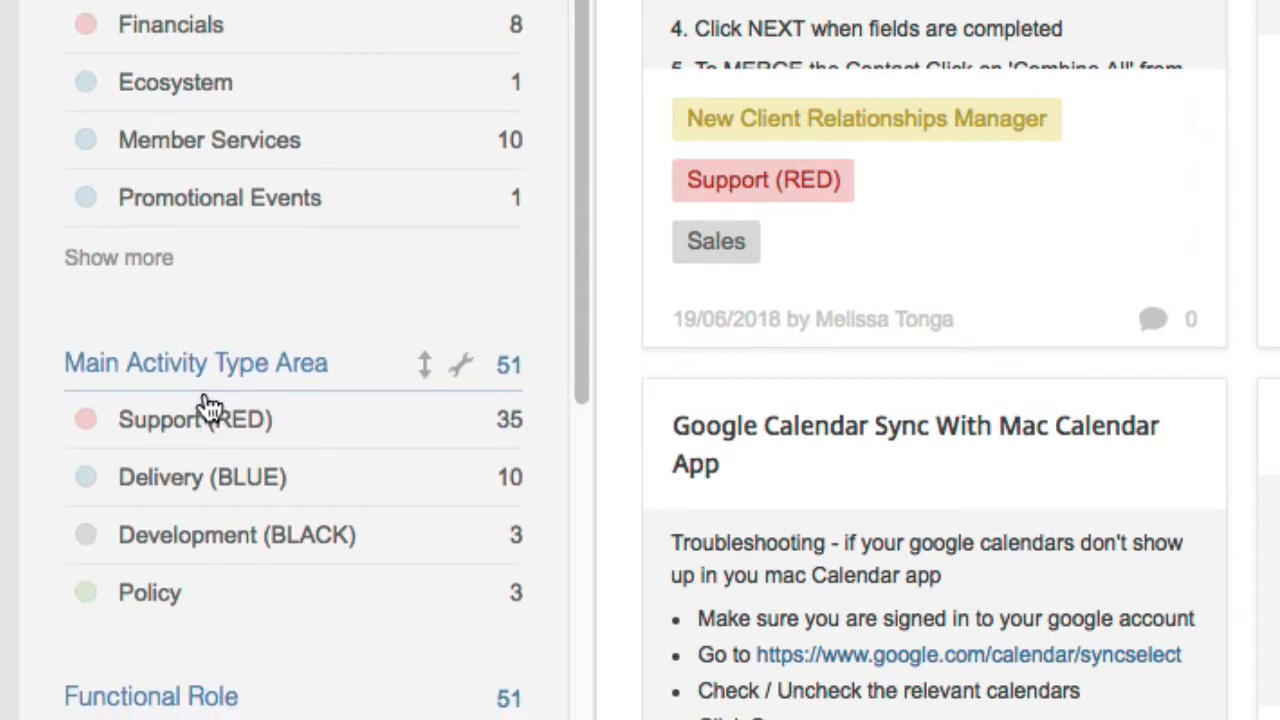
{"action": "scroll", "scroll_direction": "down", "scroll_amount": 3}
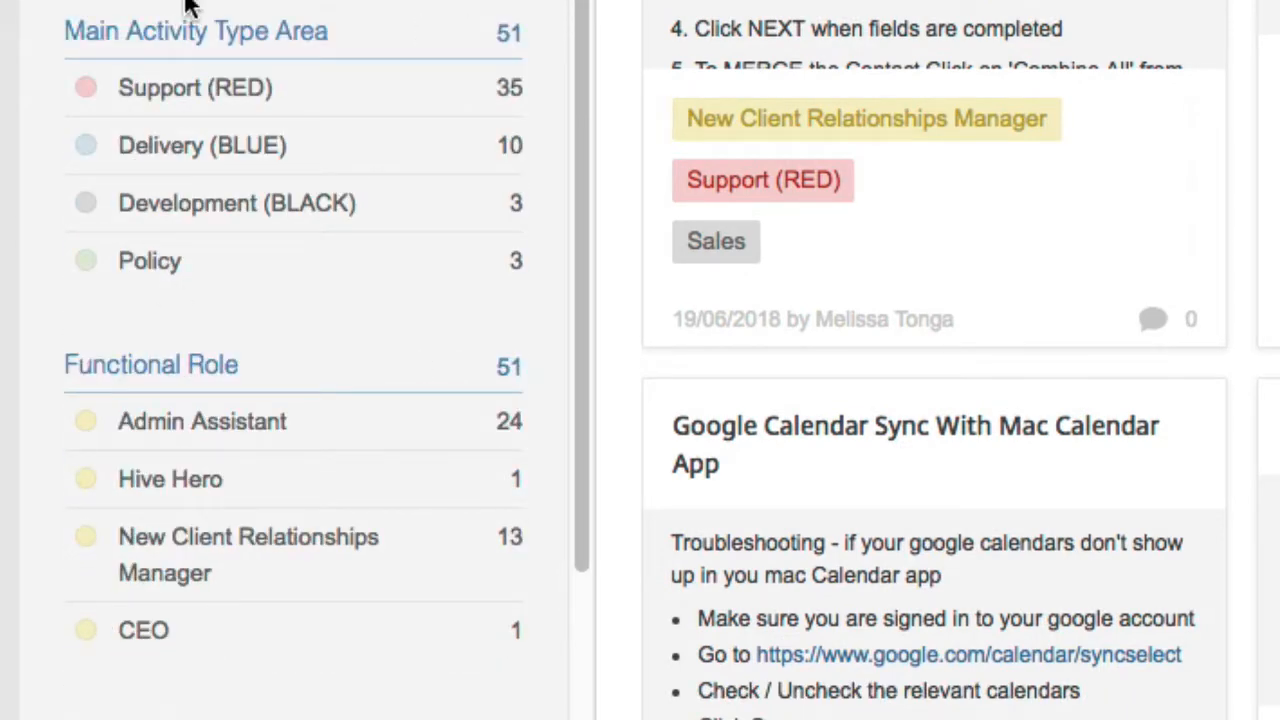
{"action": "mouse_move", "coordinate": [195, 385]}
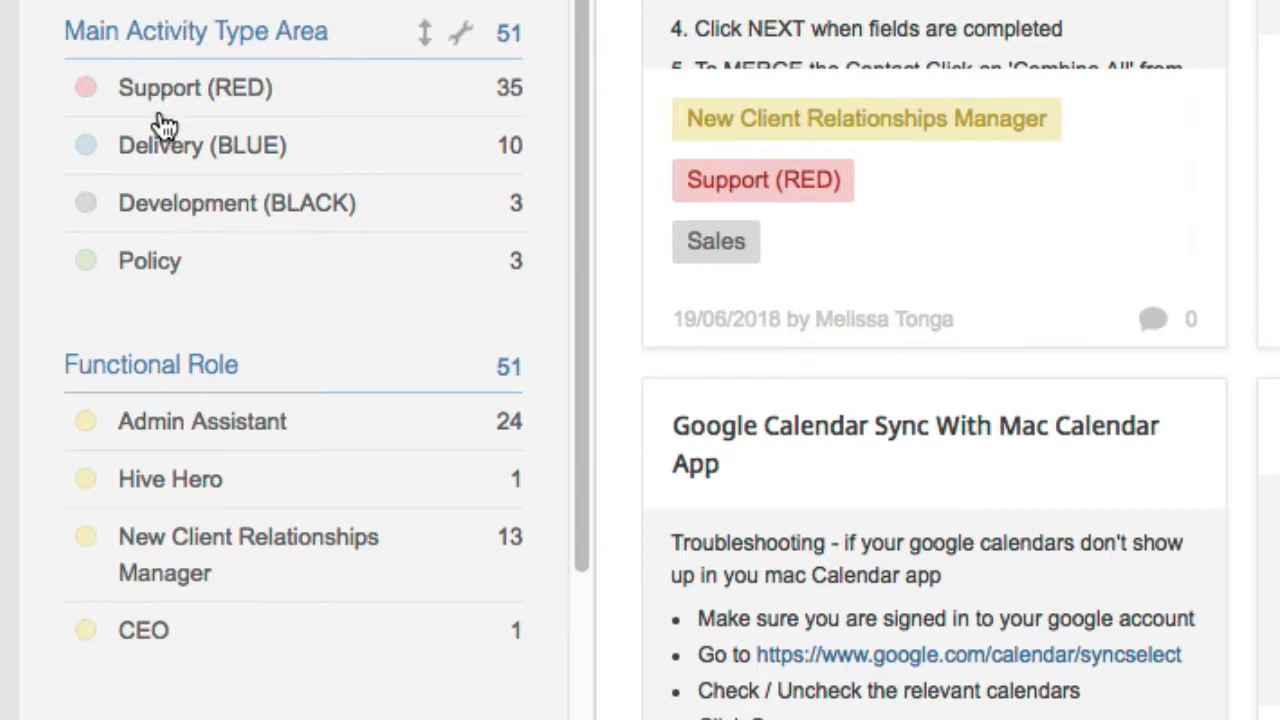
{"action": "mouse_move", "coordinate": [163, 210]}
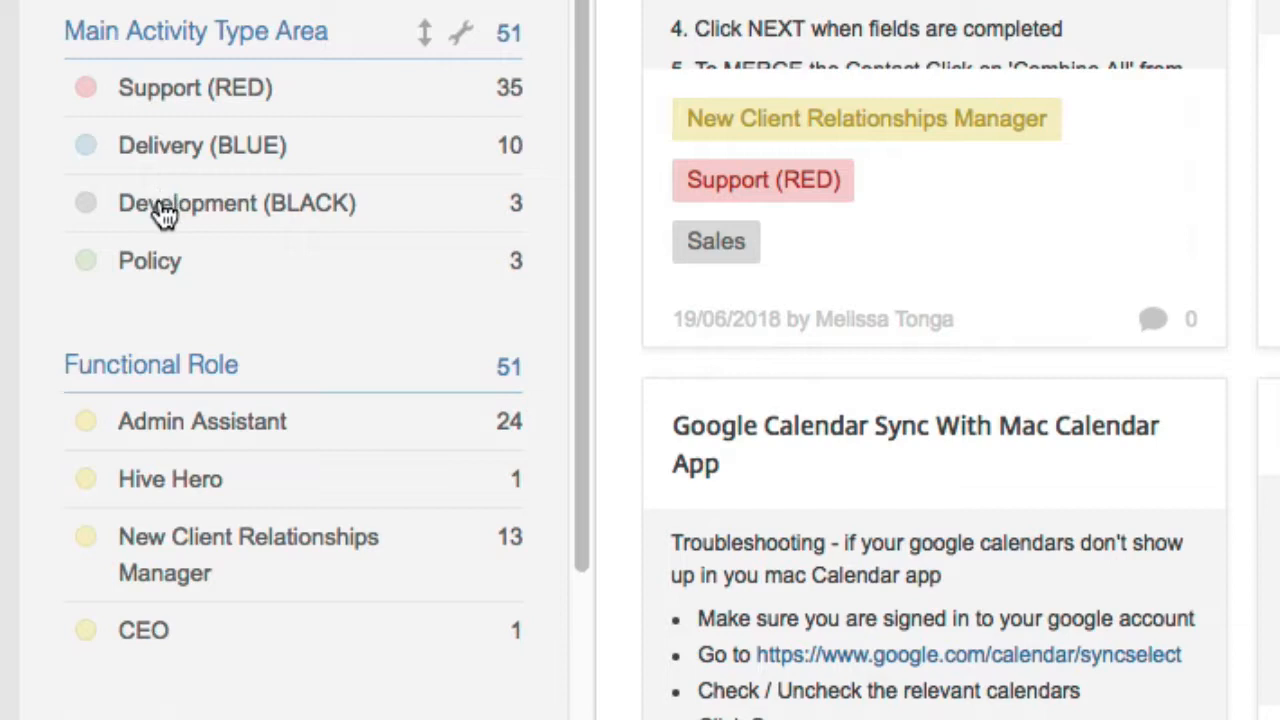
{"action": "mouse_move", "coordinate": [140, 270]}
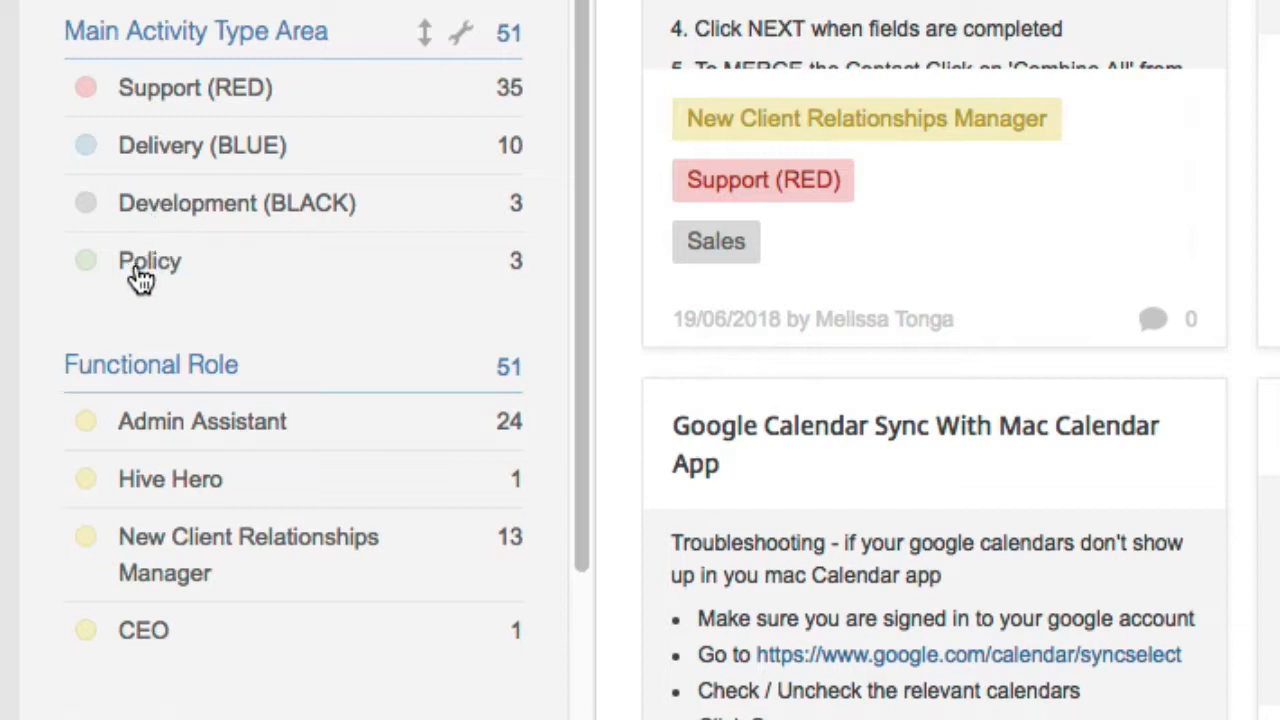
{"action": "mouse_move", "coordinate": [320, 488]}
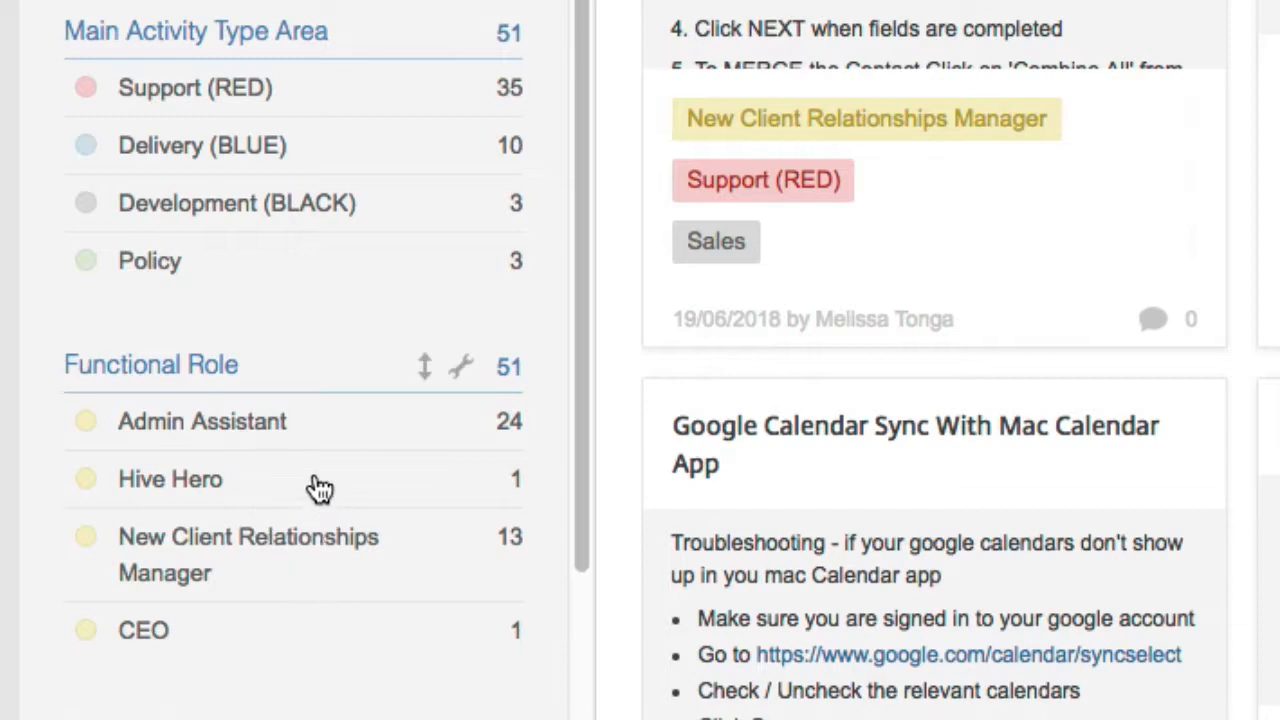
{"action": "mouse_move", "coordinate": [278, 422]}
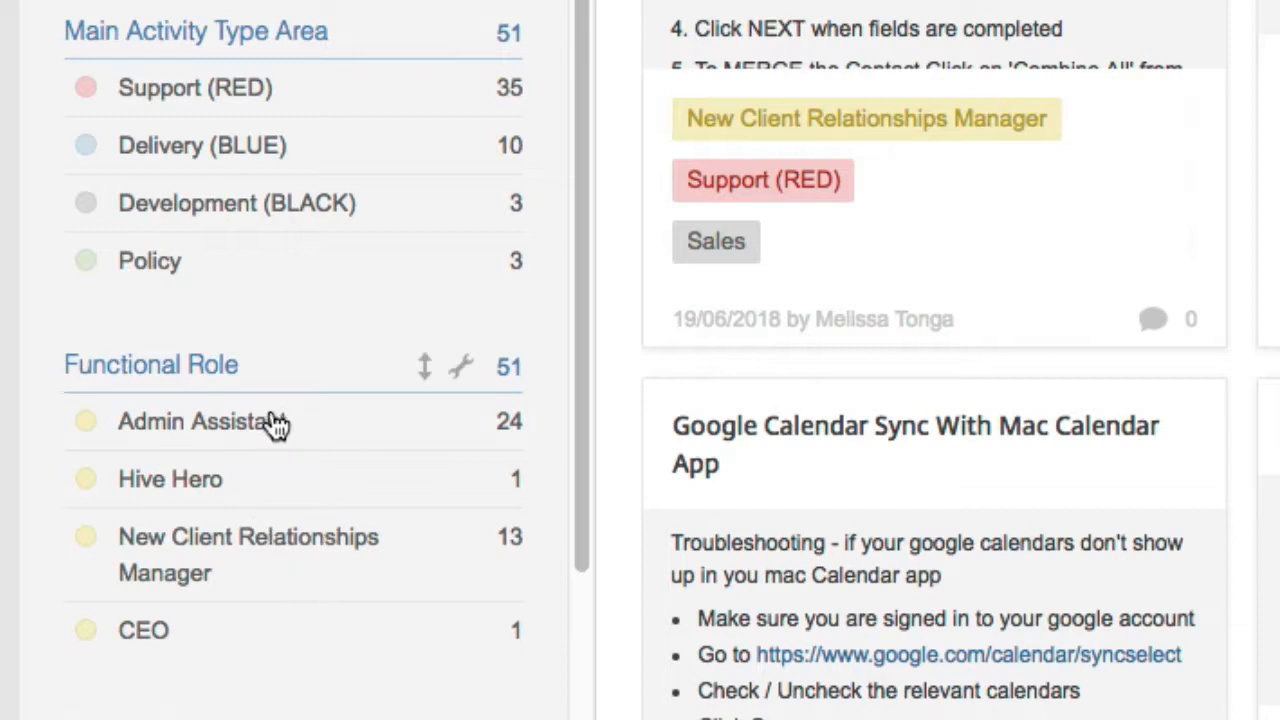
{"action": "mouse_move", "coordinate": [270, 425]}
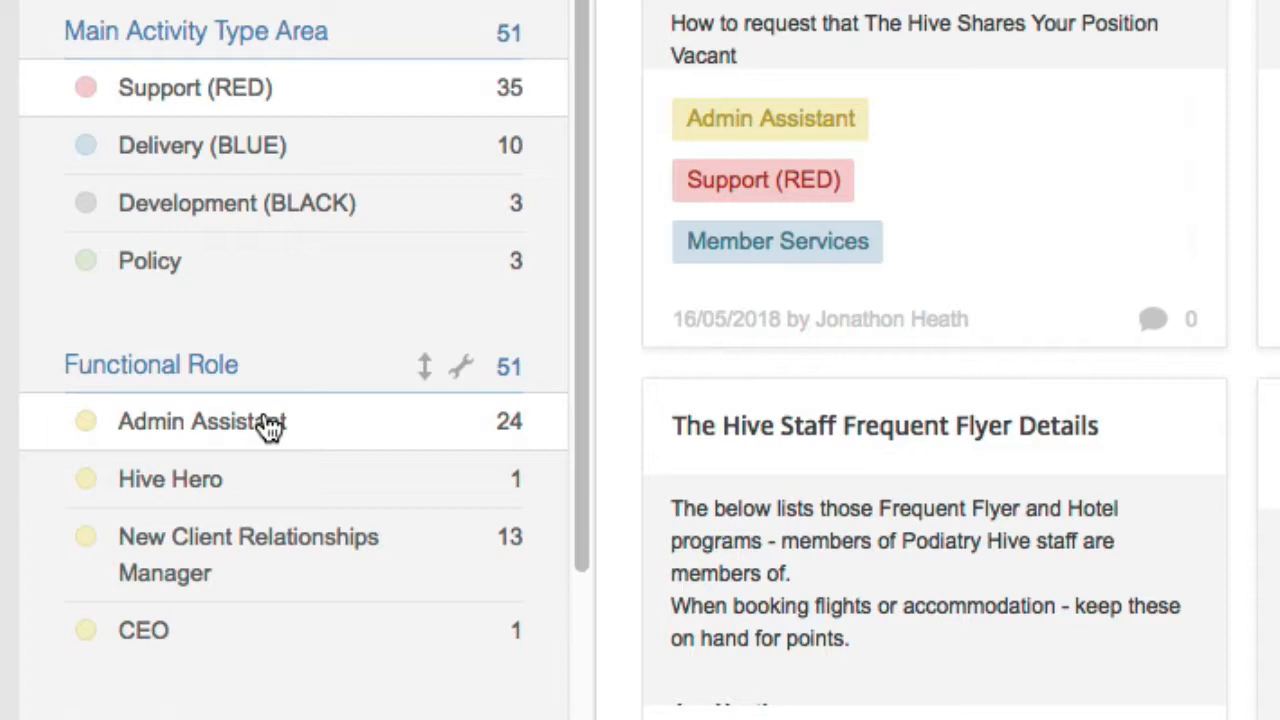
{"action": "scroll", "scroll_direction": "down", "scroll_amount": 3}
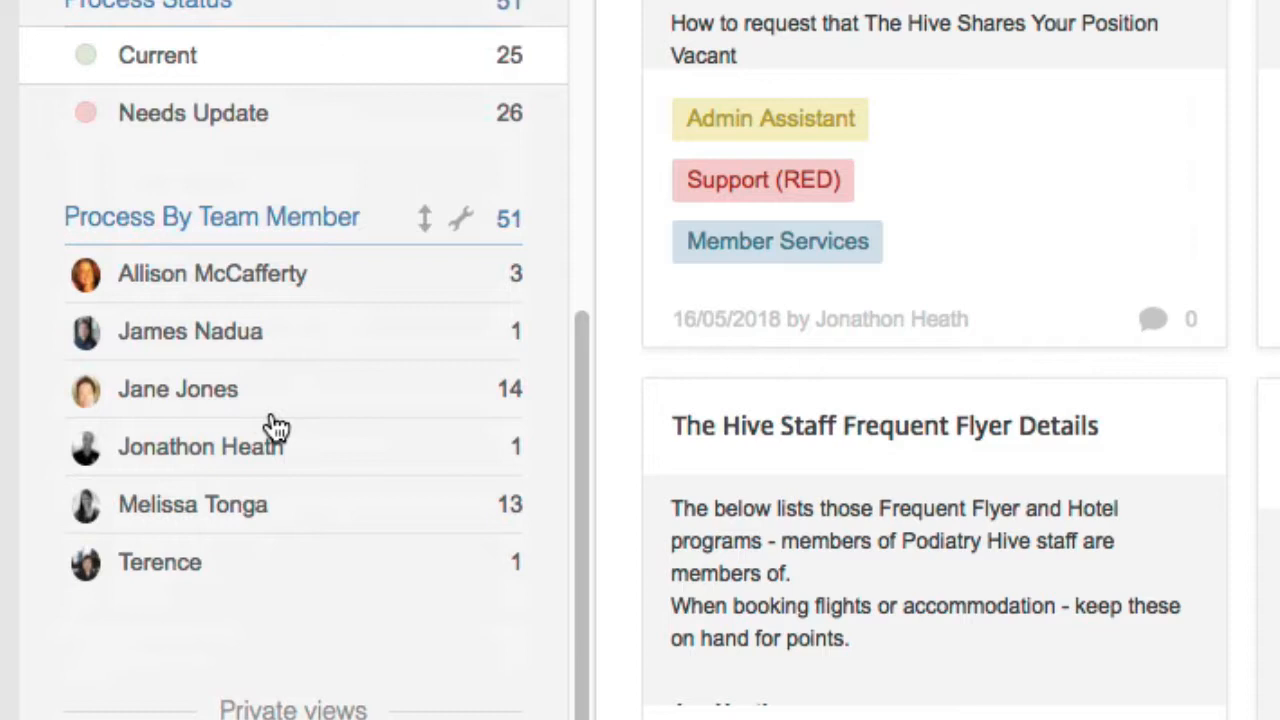
{"action": "mouse_move", "coordinate": [220, 295]}
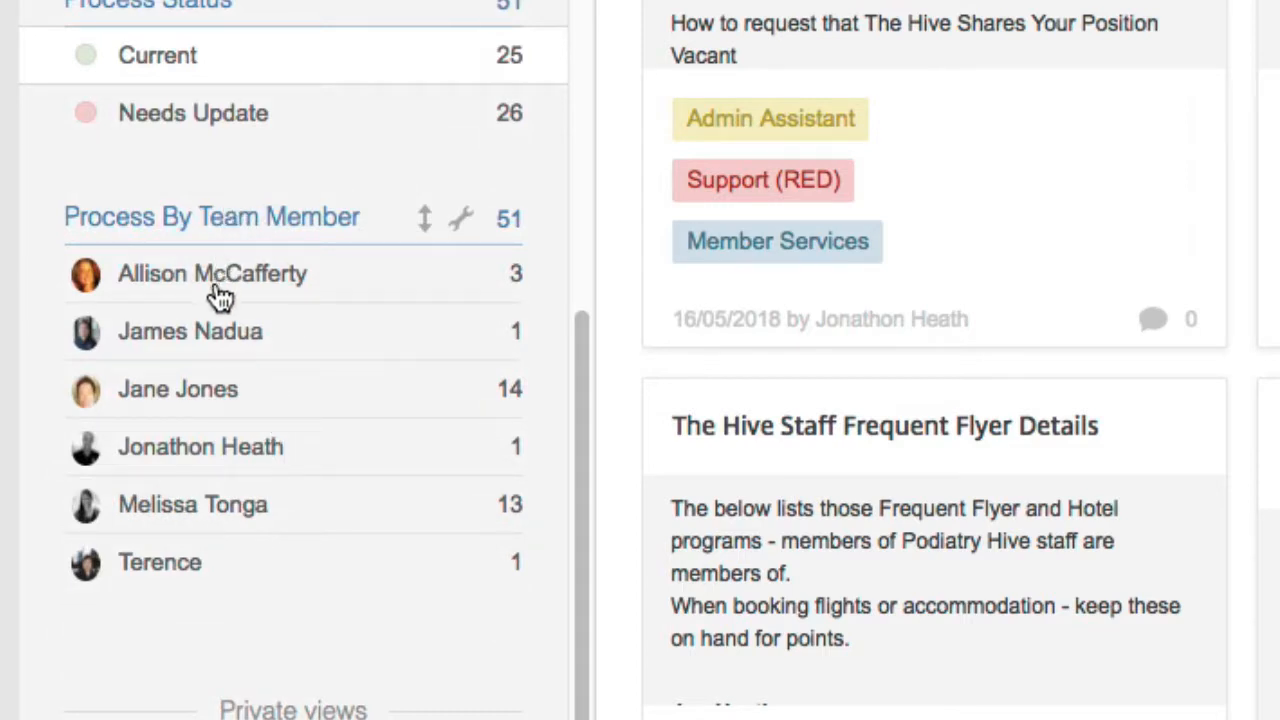
{"action": "mouse_move", "coordinate": [228, 293]}
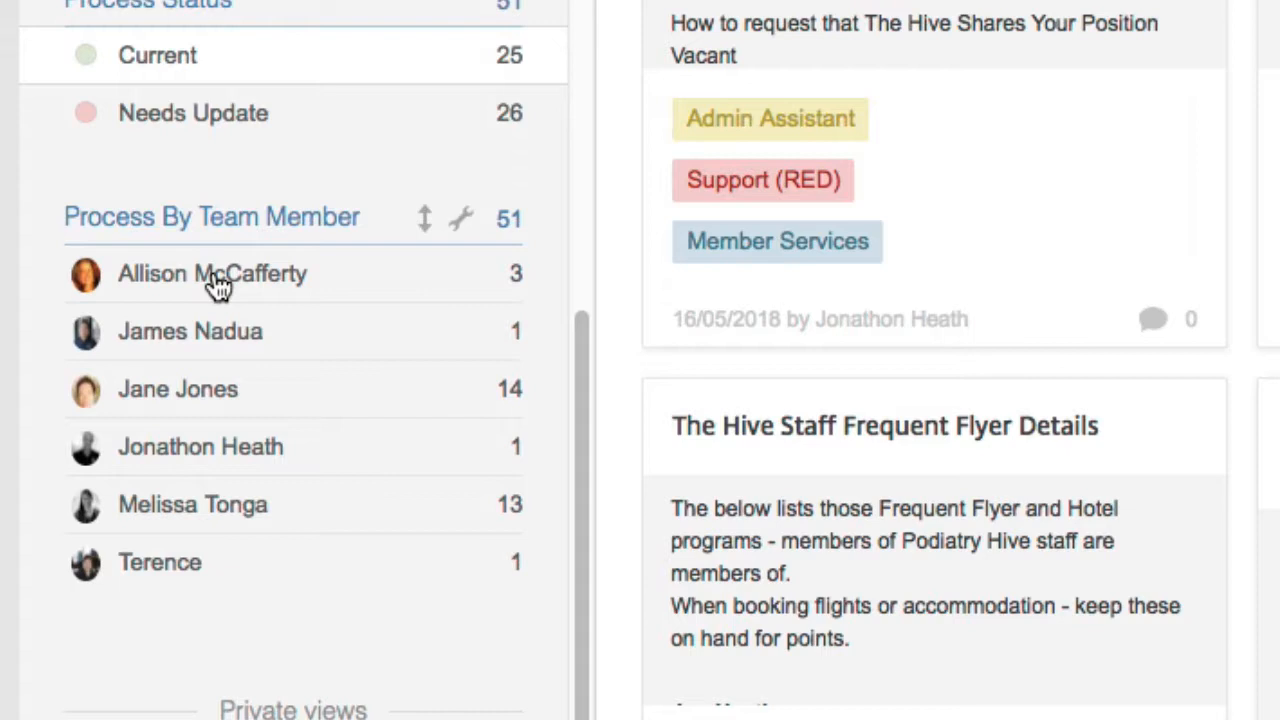
{"action": "mouse_move", "coordinate": [205, 290]}
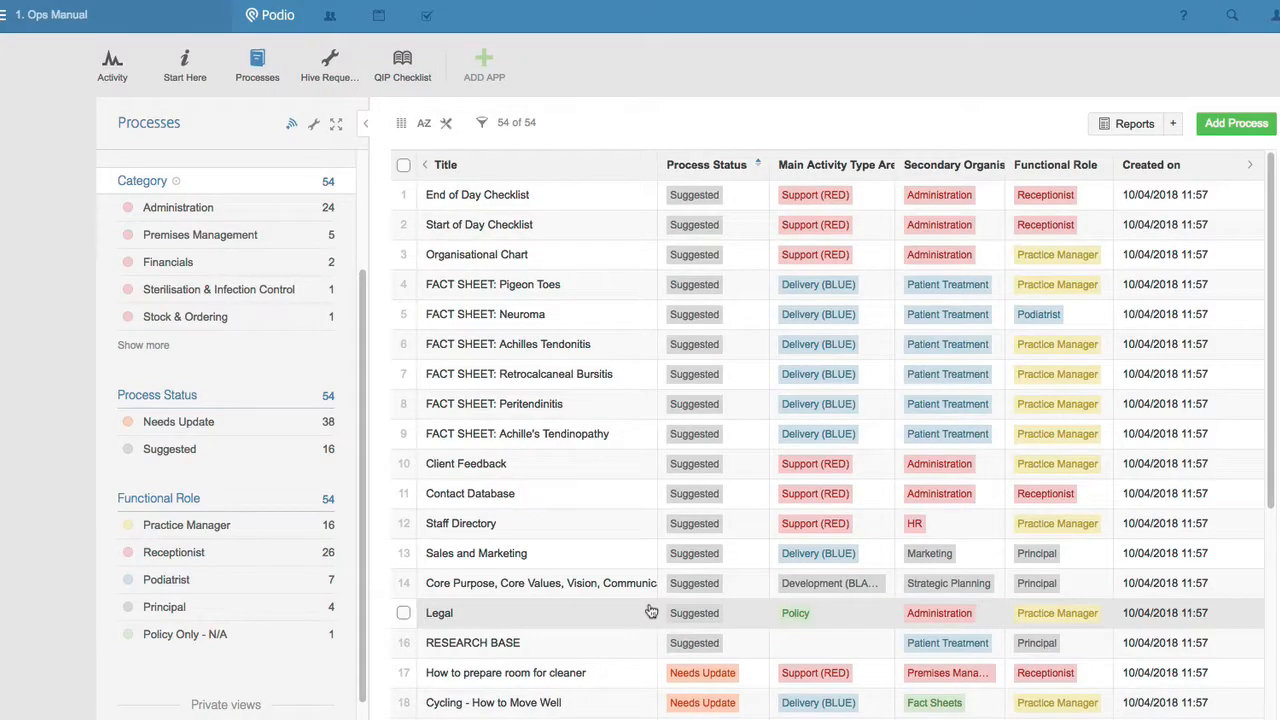
{"action": "mouse_move", "coordinate": [158, 535]}
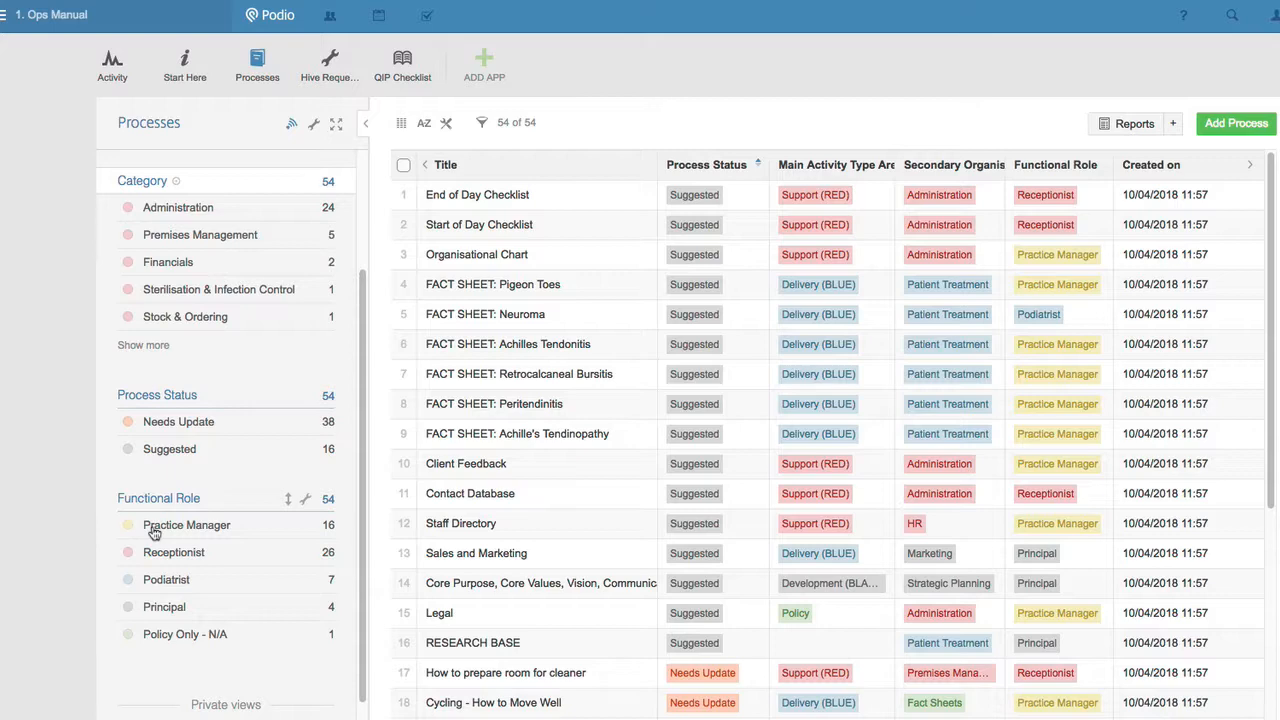
- Search the 1. Ops Manual Processes app for 'feedback'
{"action": "left_click", "coordinate": [401, 123]}
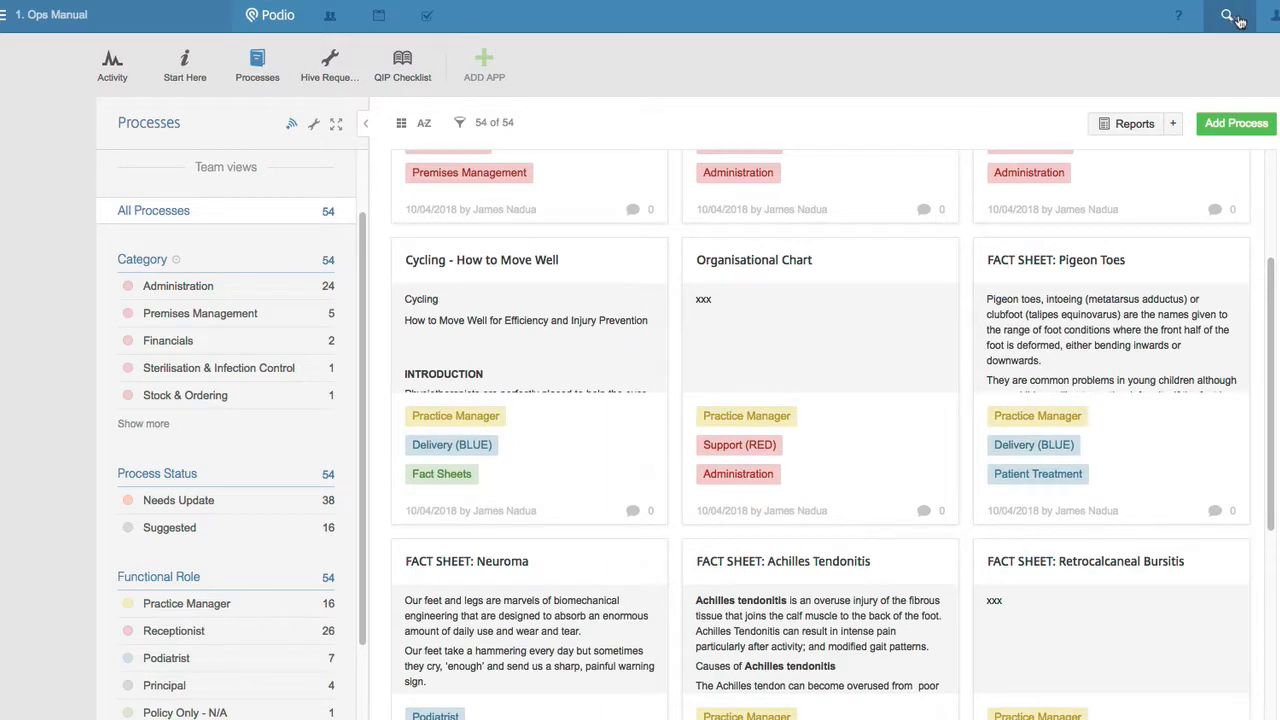
{"action": "left_click", "coordinate": [1228, 15]}
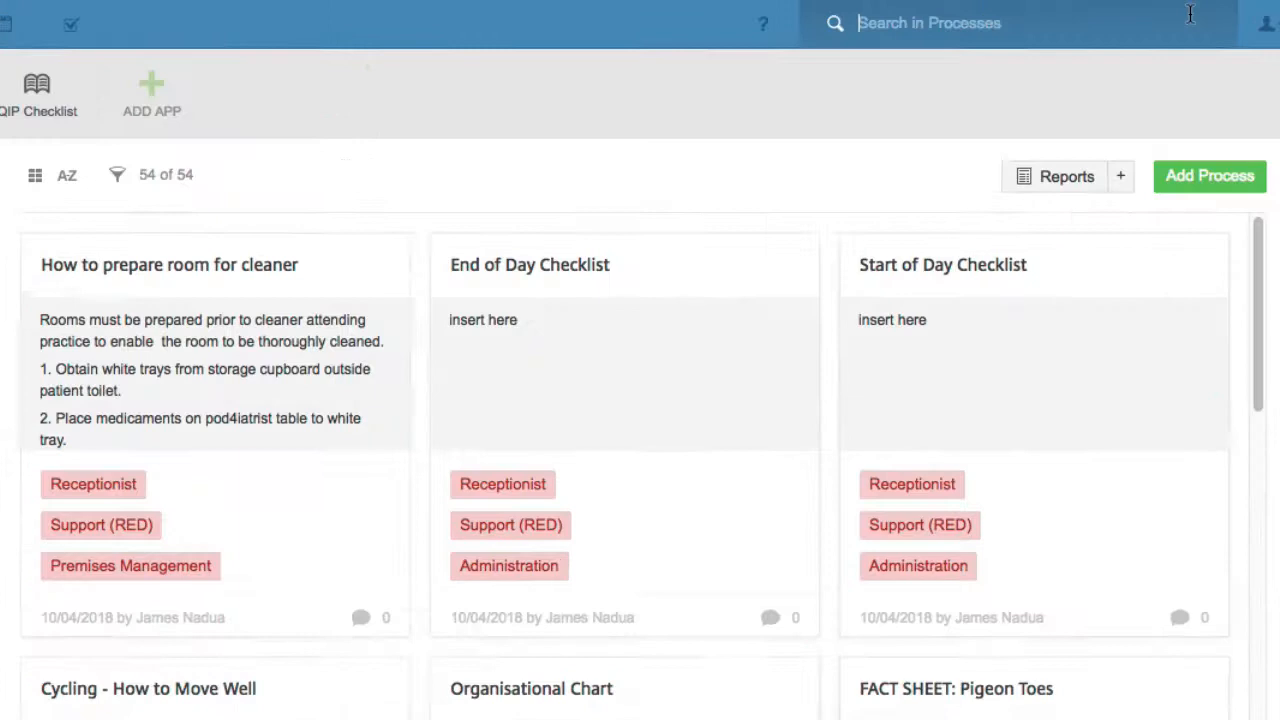
{"action": "type", "text": "fee"}
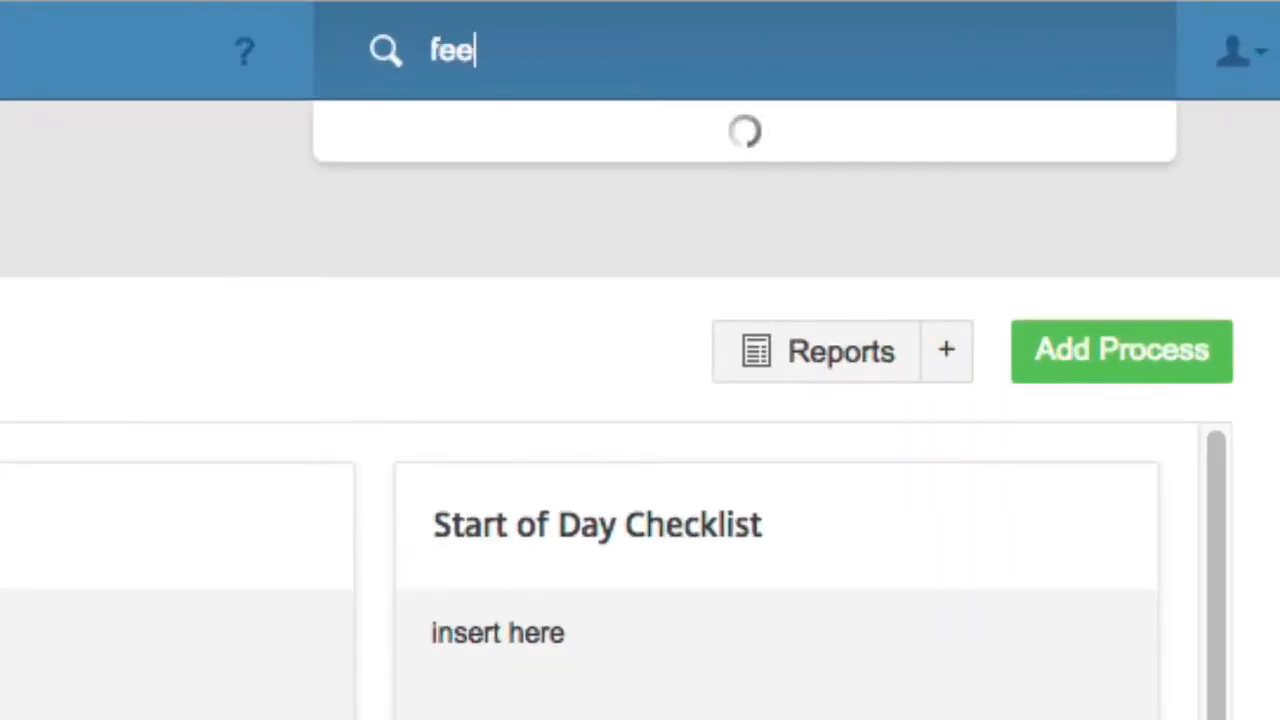
{"action": "type", "text": "dback"}
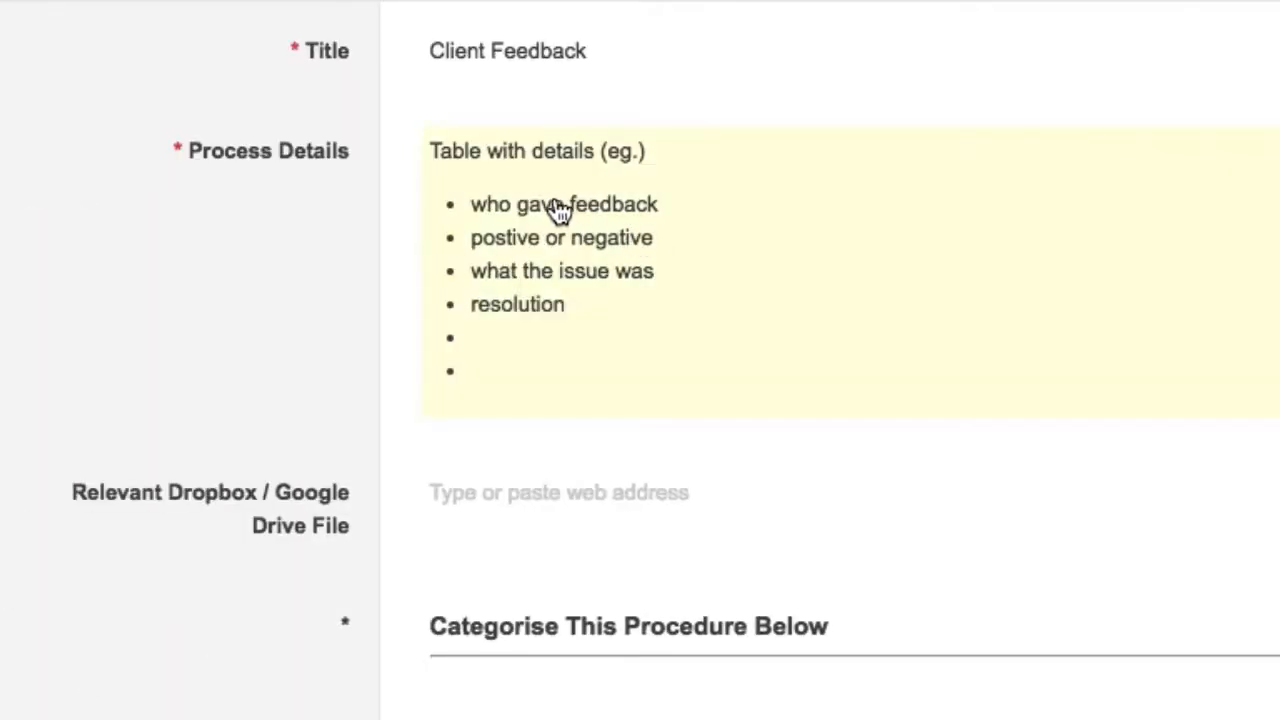
{"action": "mouse_move", "coordinate": [575, 217]}
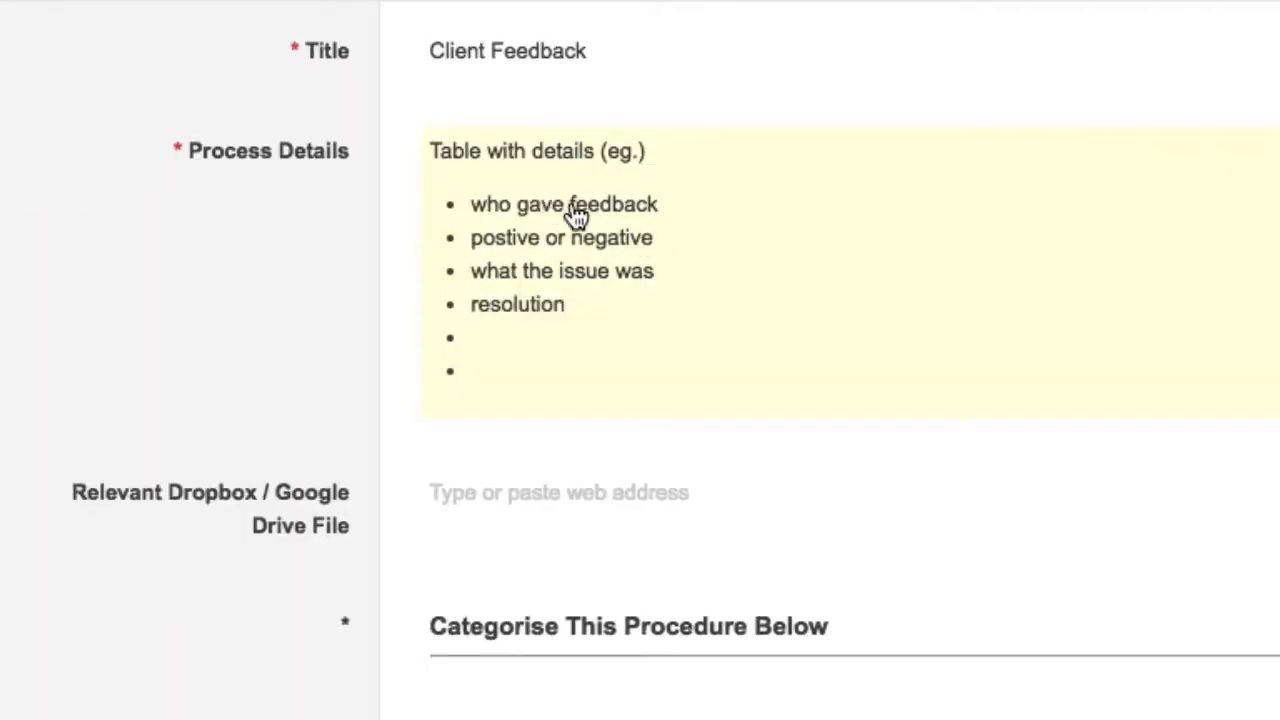
- Scroll through Client Feedback's Process Details and Categorise This Procedure fields
{"action": "scroll", "scroll_direction": "down", "scroll_amount": 3}
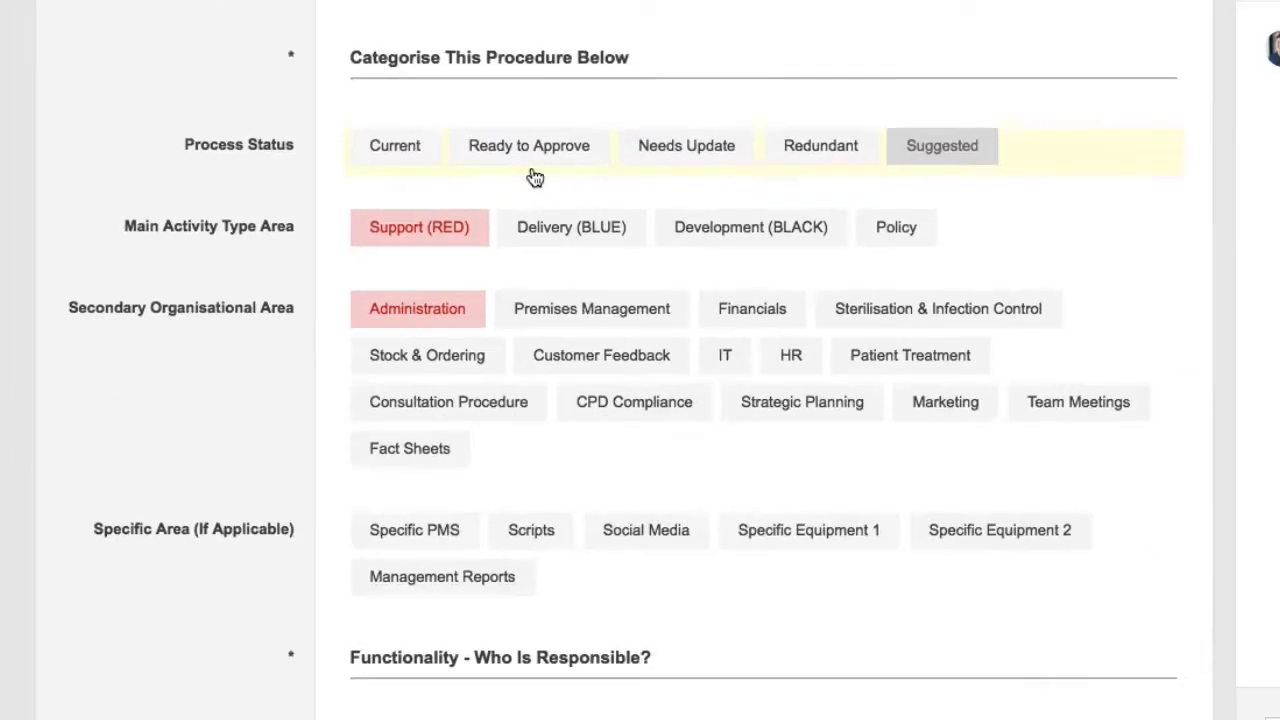
{"action": "scroll", "scroll_direction": "down", "scroll_amount": 3}
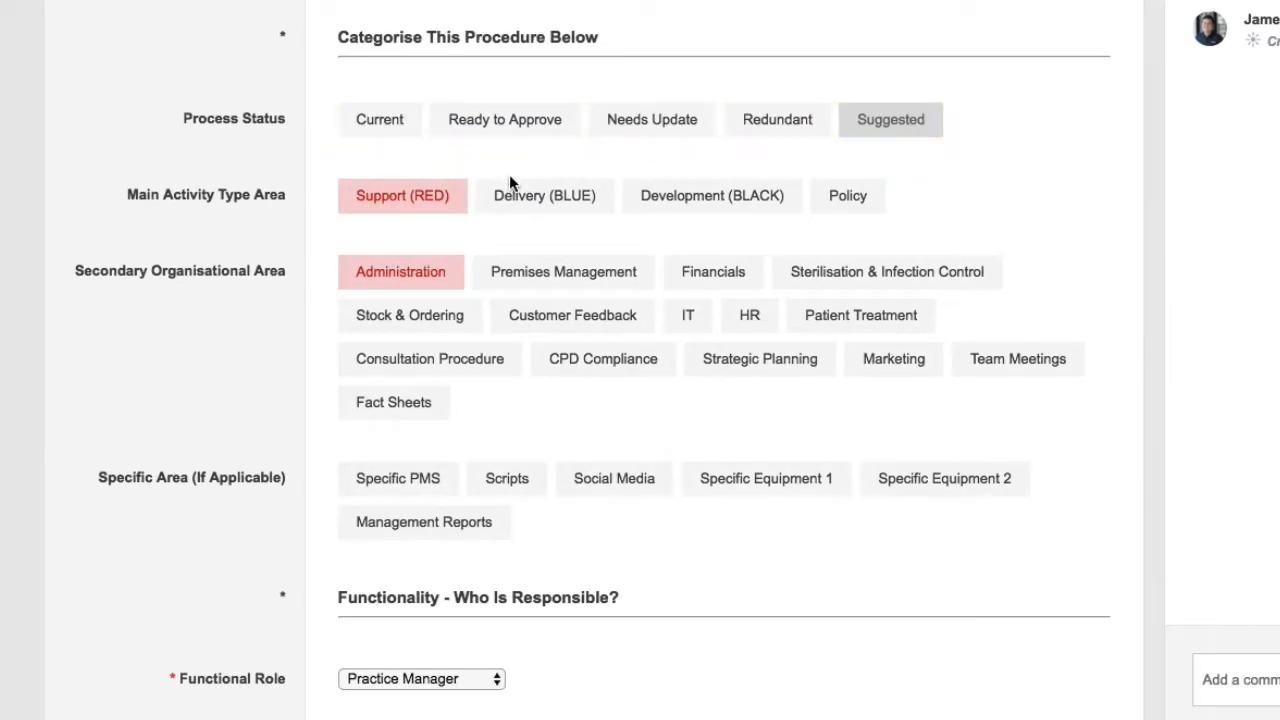
{"action": "mouse_move", "coordinate": [503, 166]}
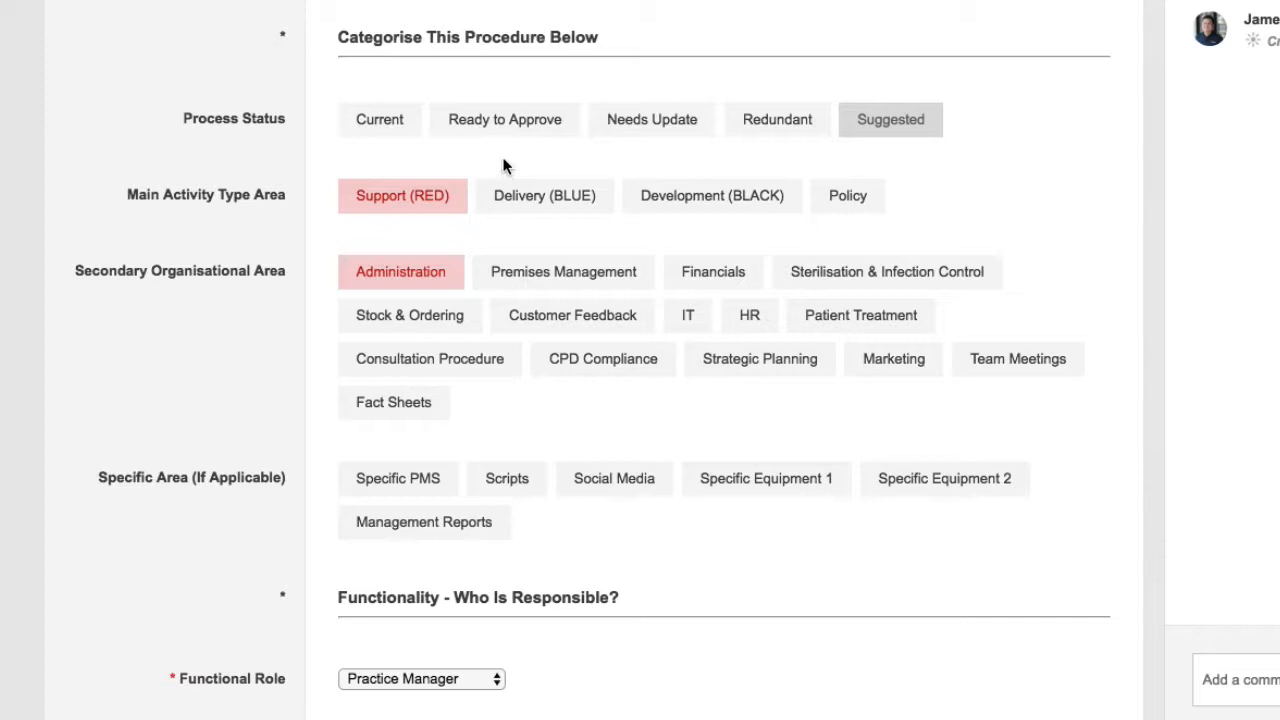
{"action": "mouse_move", "coordinate": [487, 161]}
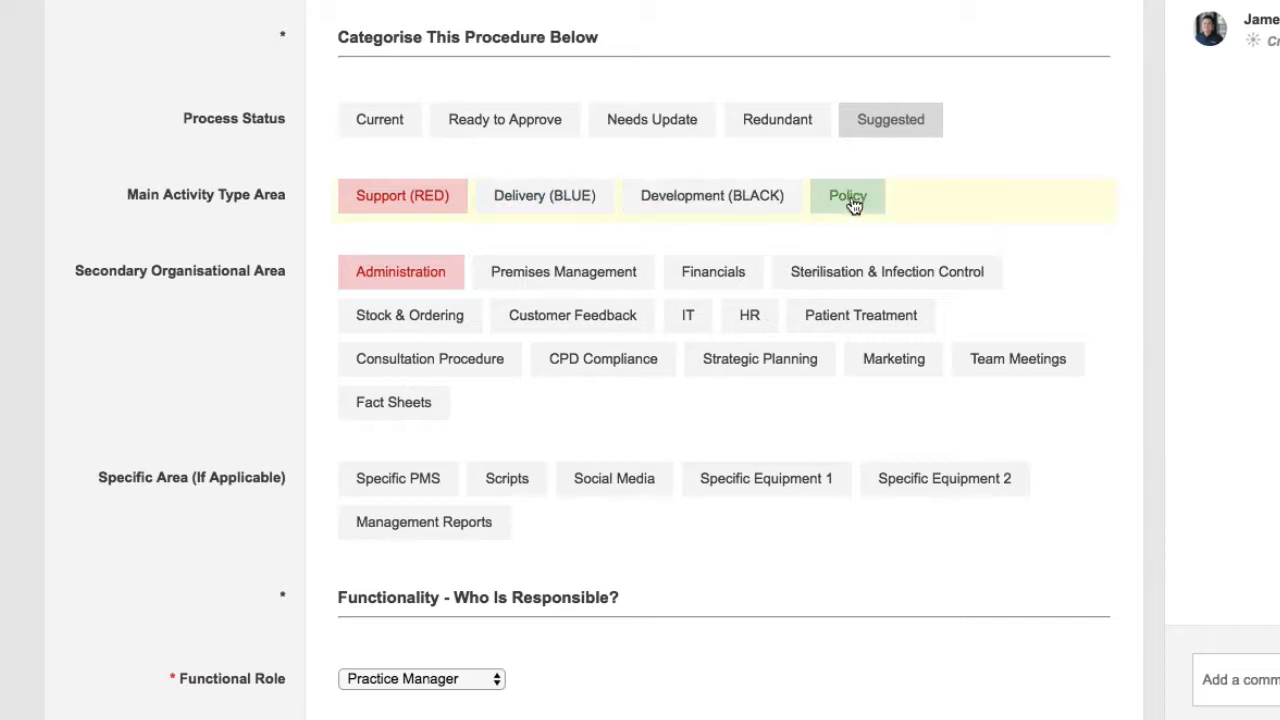
{"action": "mouse_move", "coordinate": [872, 202]}
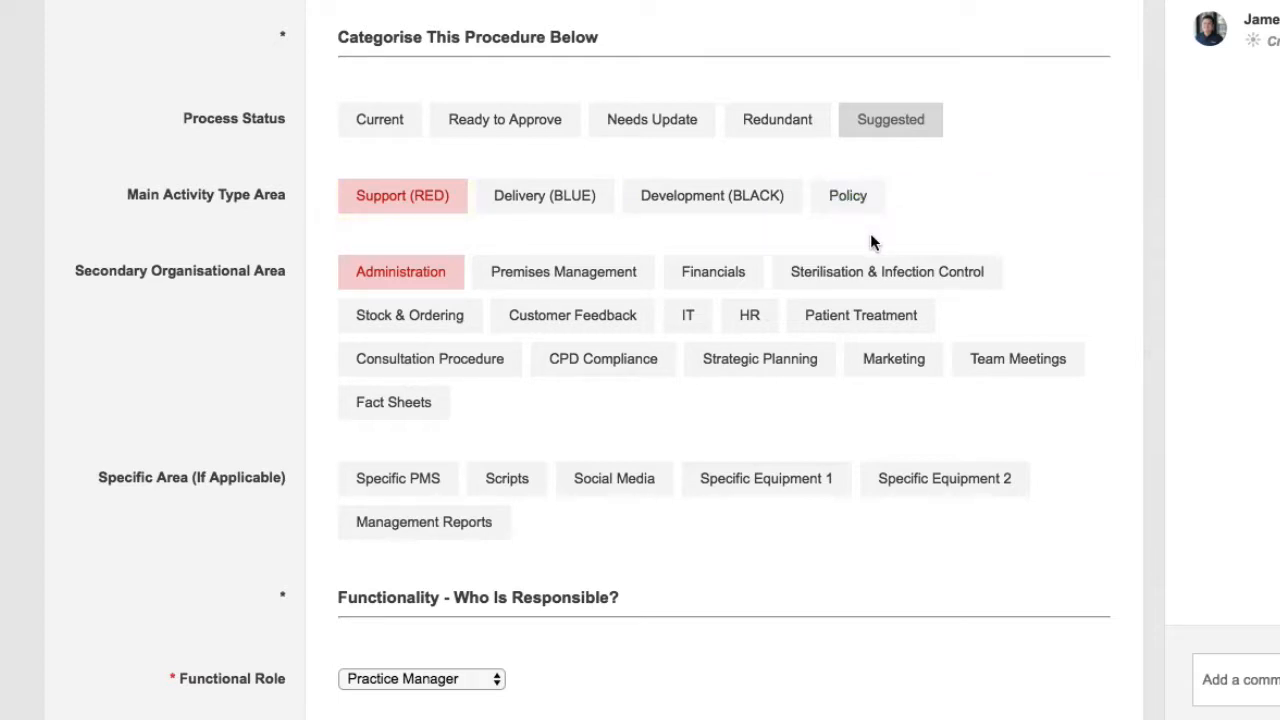
{"action": "mouse_move", "coordinate": [237, 194]}
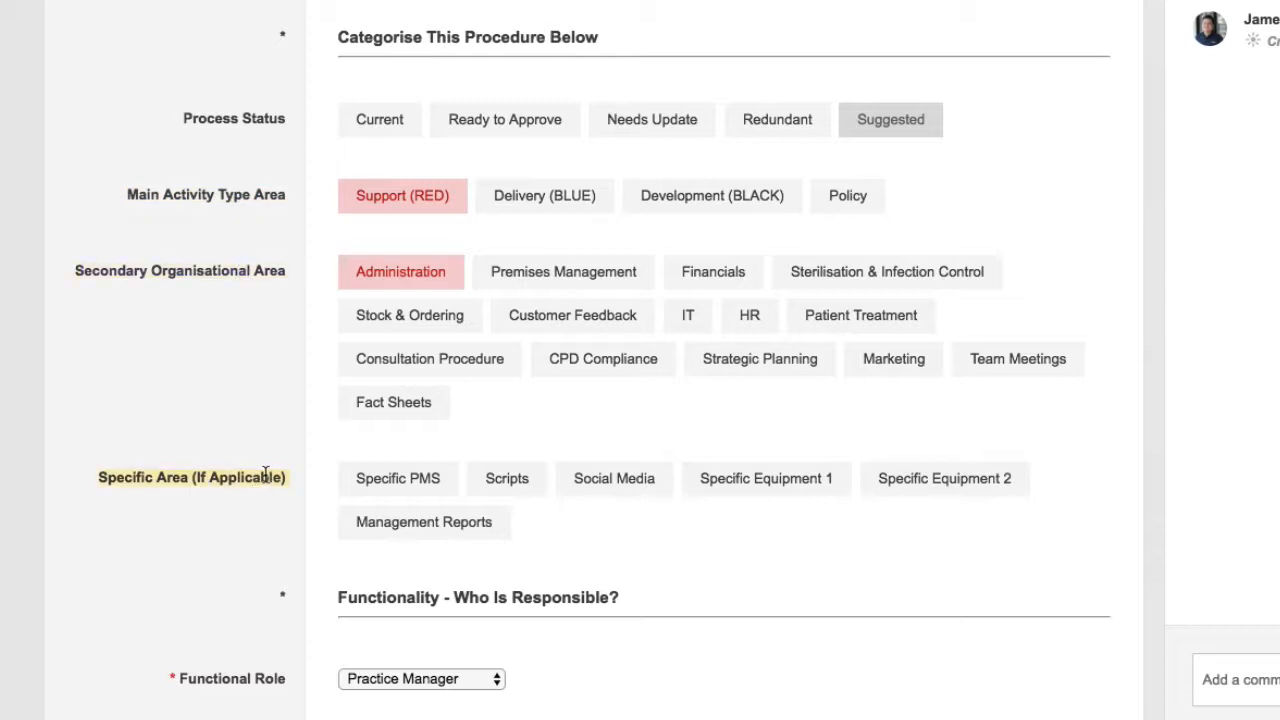
{"action": "mouse_move", "coordinate": [258, 474]}
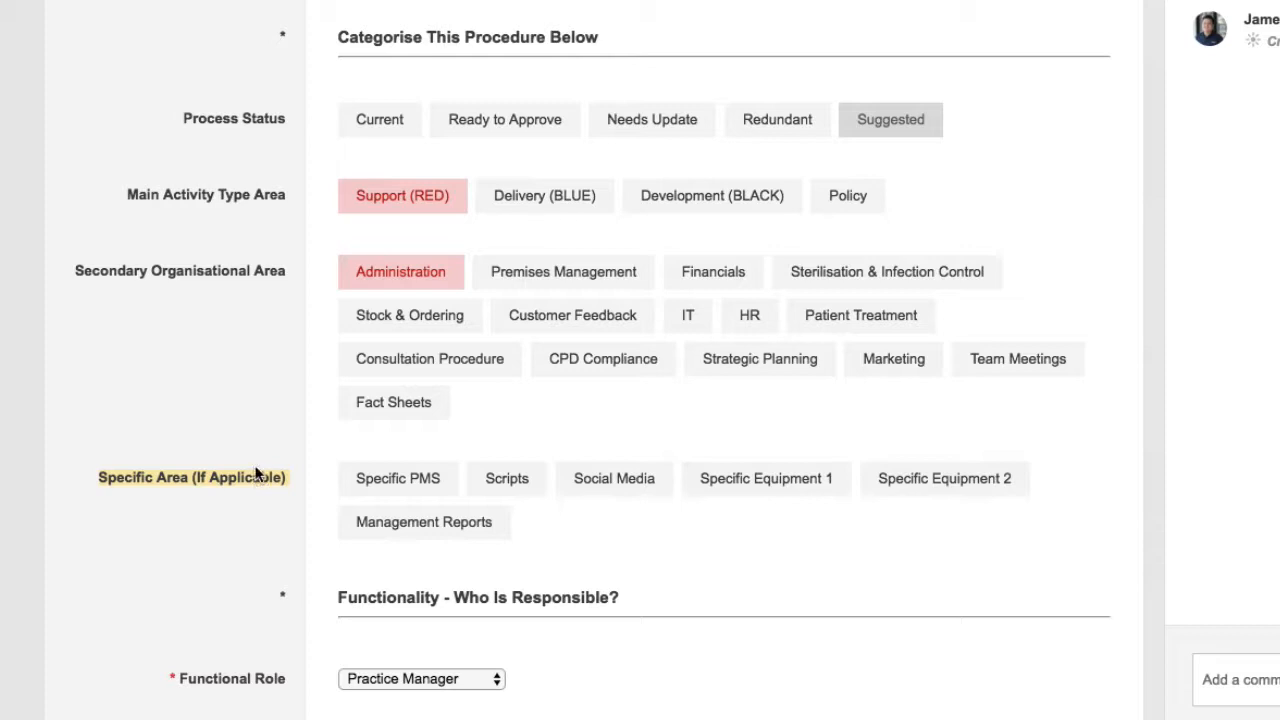
{"action": "mouse_move", "coordinate": [243, 432]}
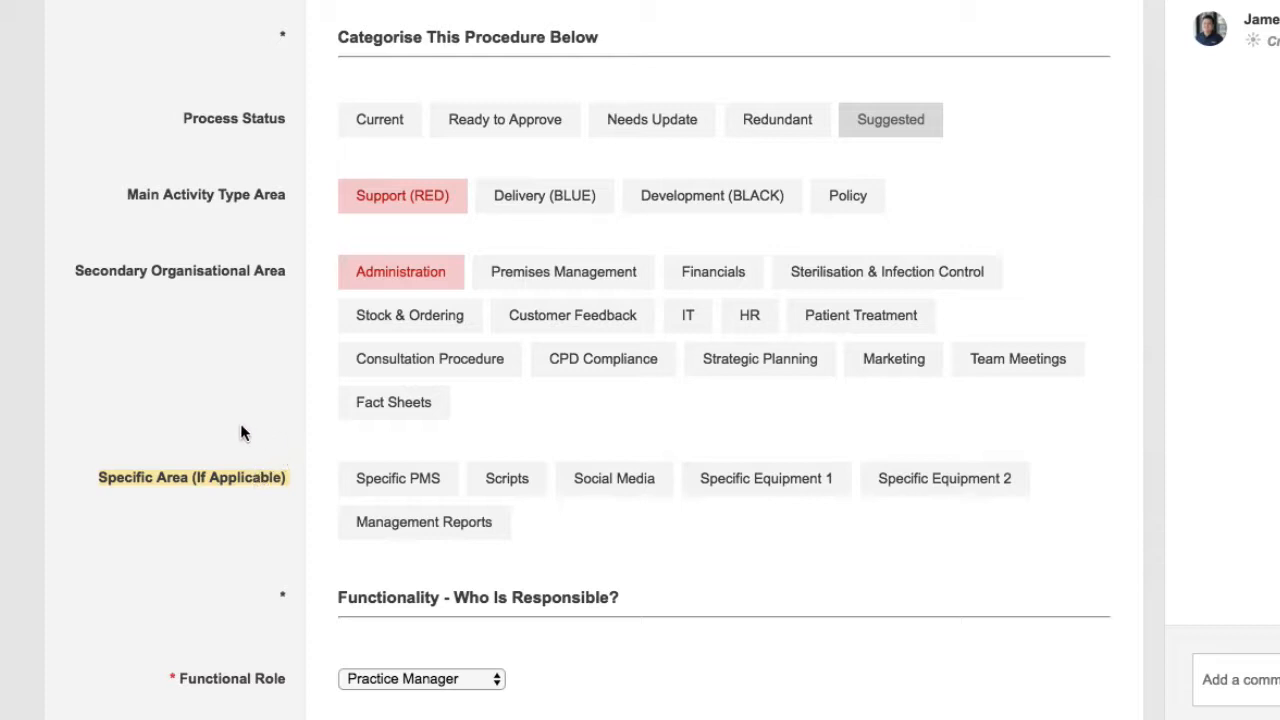
- Reselect Practice Manager in the Functional Role dropdown, then switch to the Start Here app
{"action": "scroll", "scroll_direction": "down", "scroll_amount": 3}
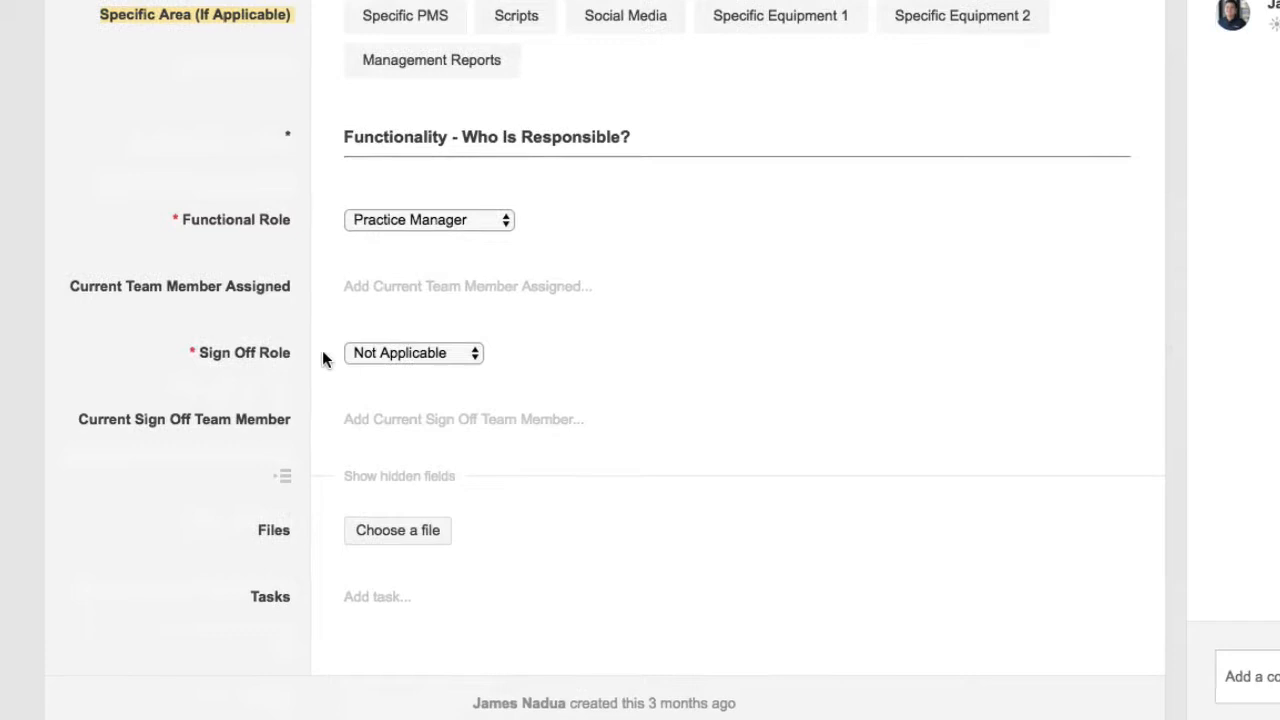
{"action": "left_click", "coordinate": [428, 219]}
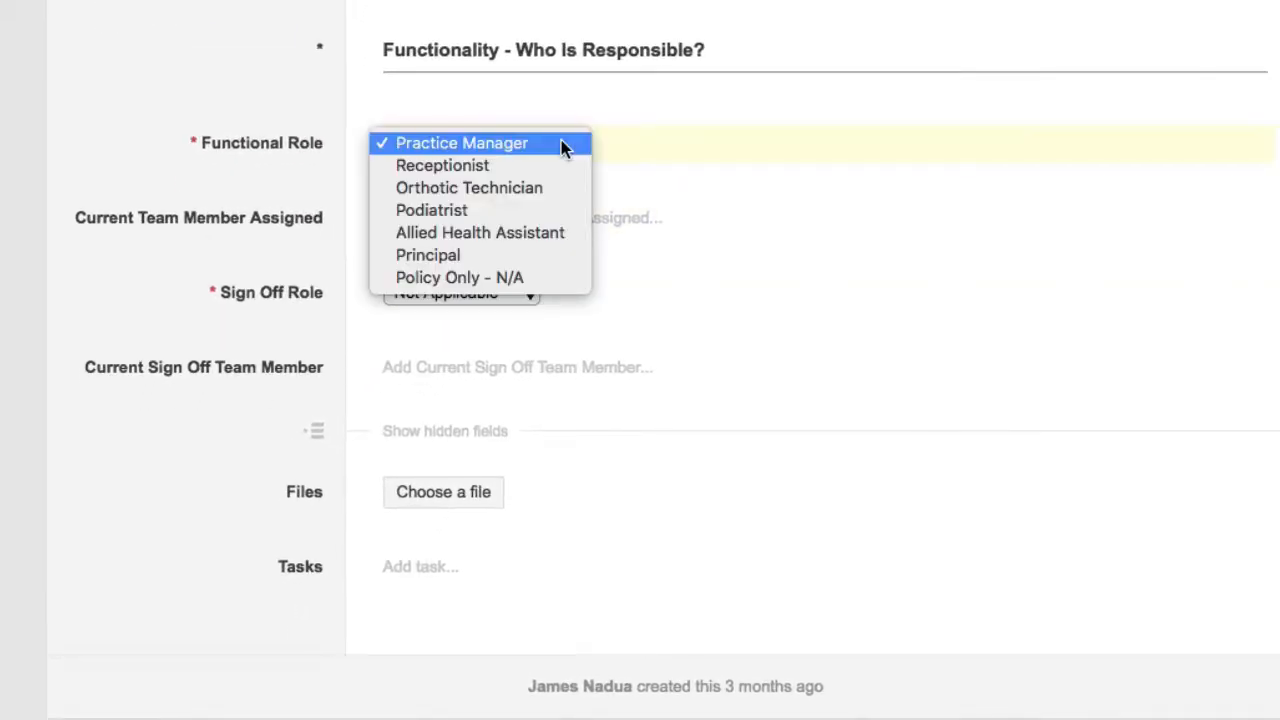
{"action": "mouse_move", "coordinate": [548, 277]}
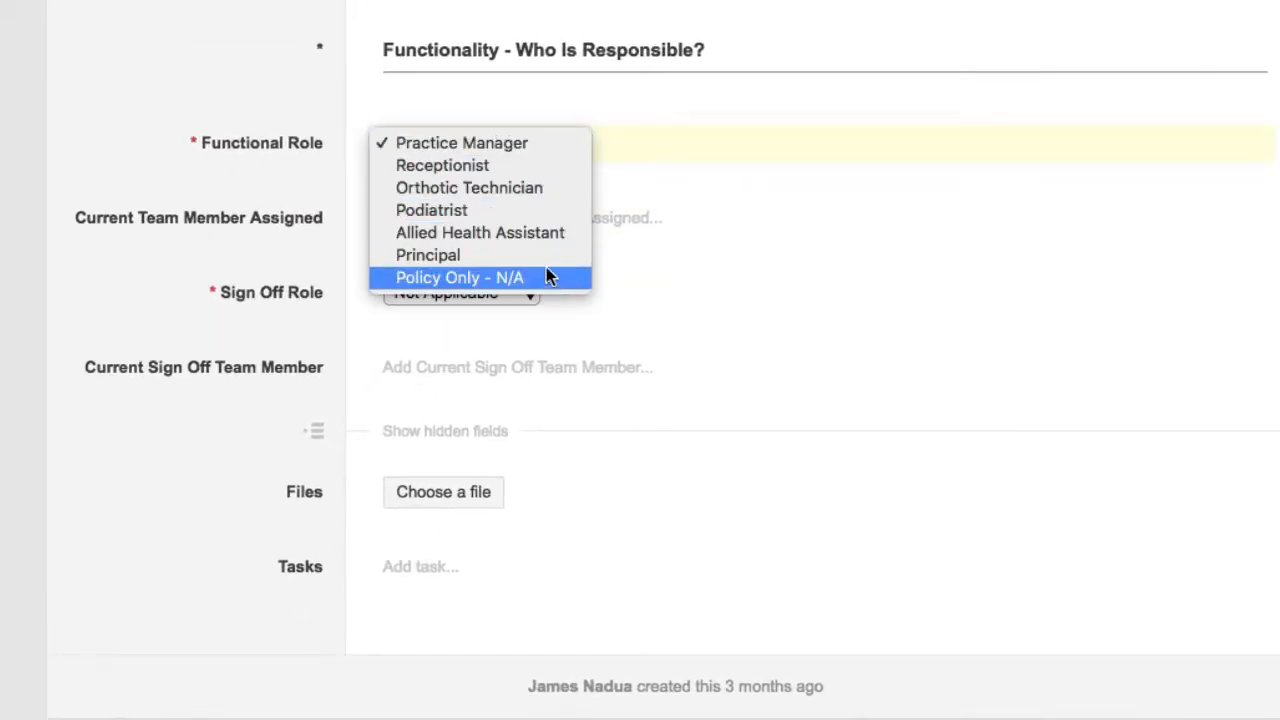
{"action": "mouse_move", "coordinate": [520, 143]}
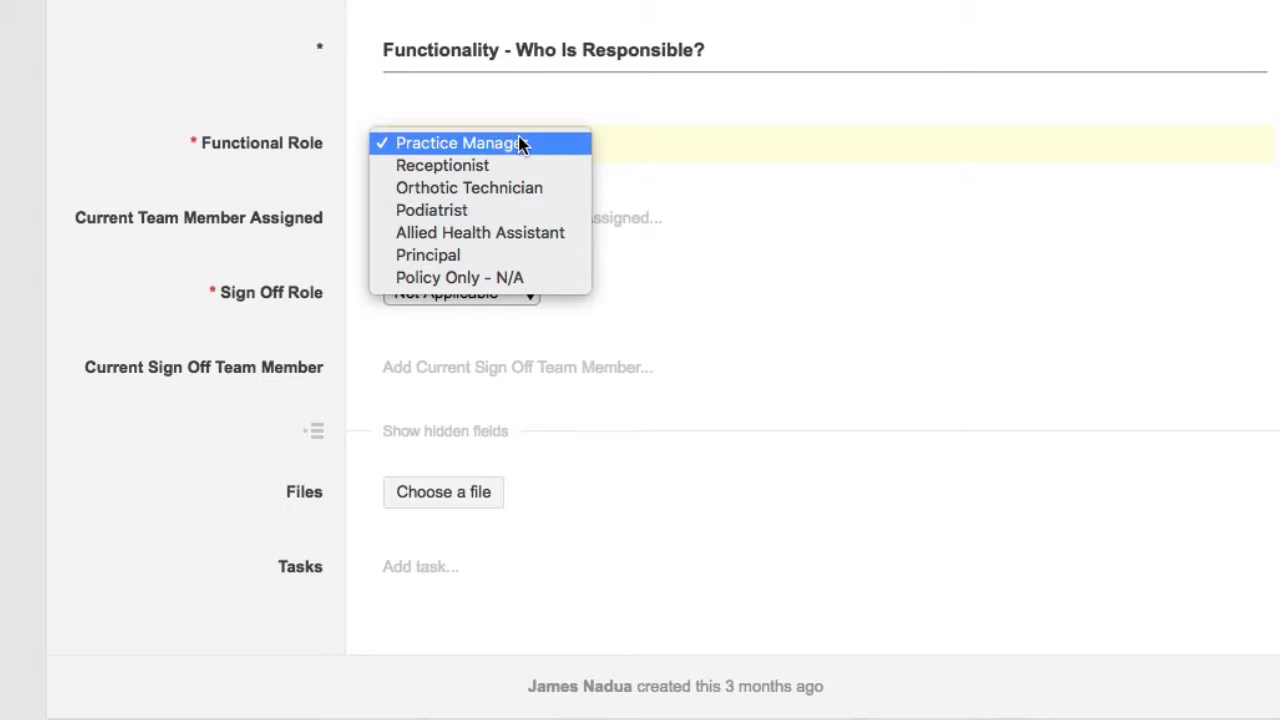
{"action": "left_click", "coordinate": [456, 142]}
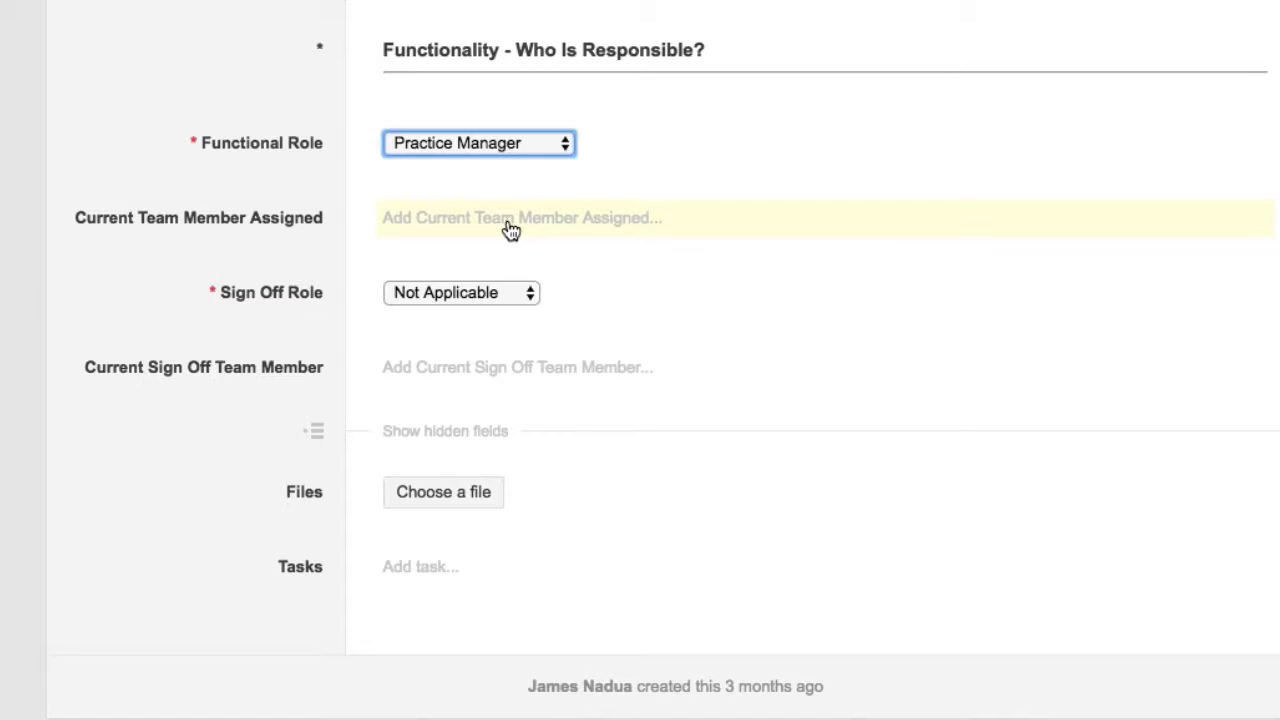
{"action": "left_click", "coordinate": [286, 95]}
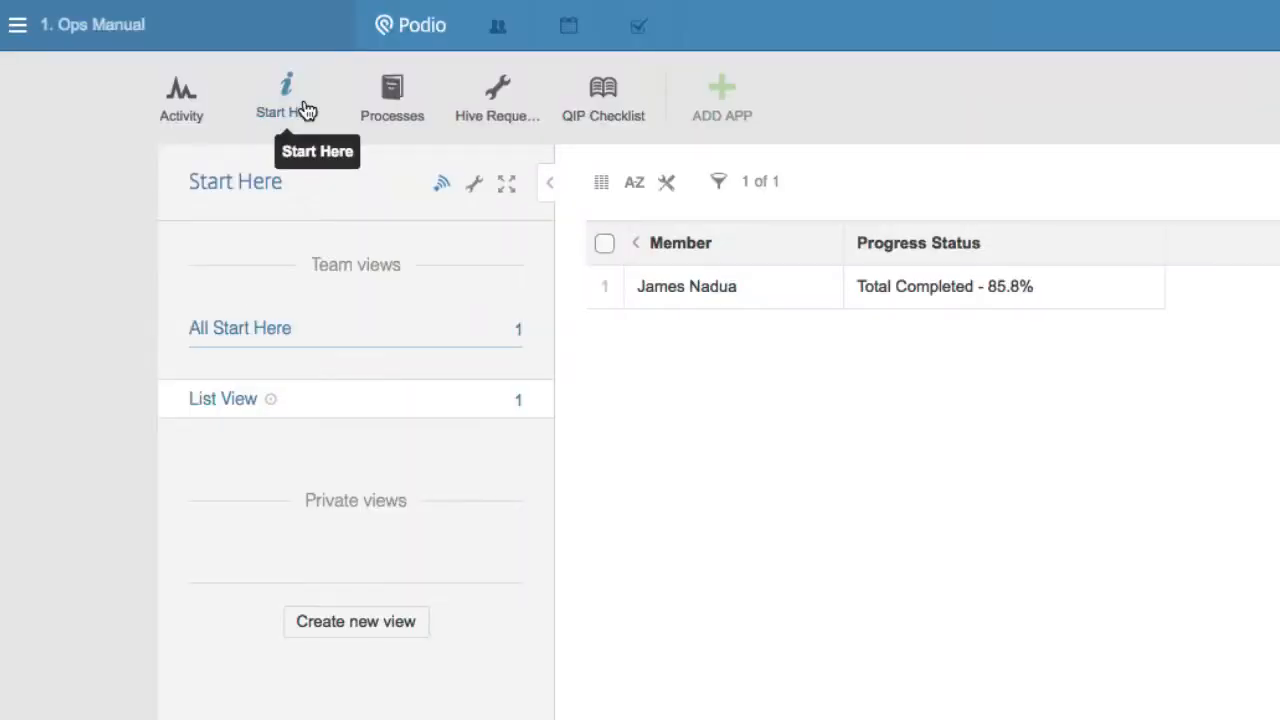
{"action": "mouse_move", "coordinate": [315, 118]}
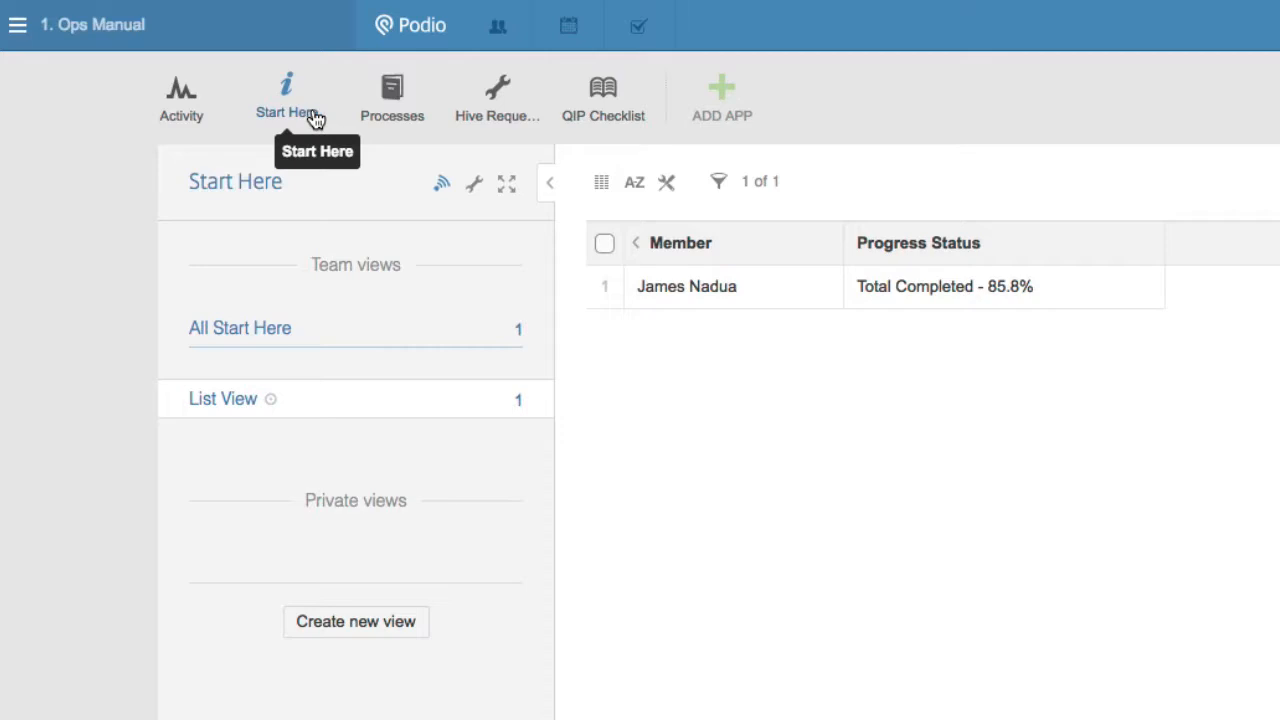
{"action": "mouse_move", "coordinate": [296, 125]}
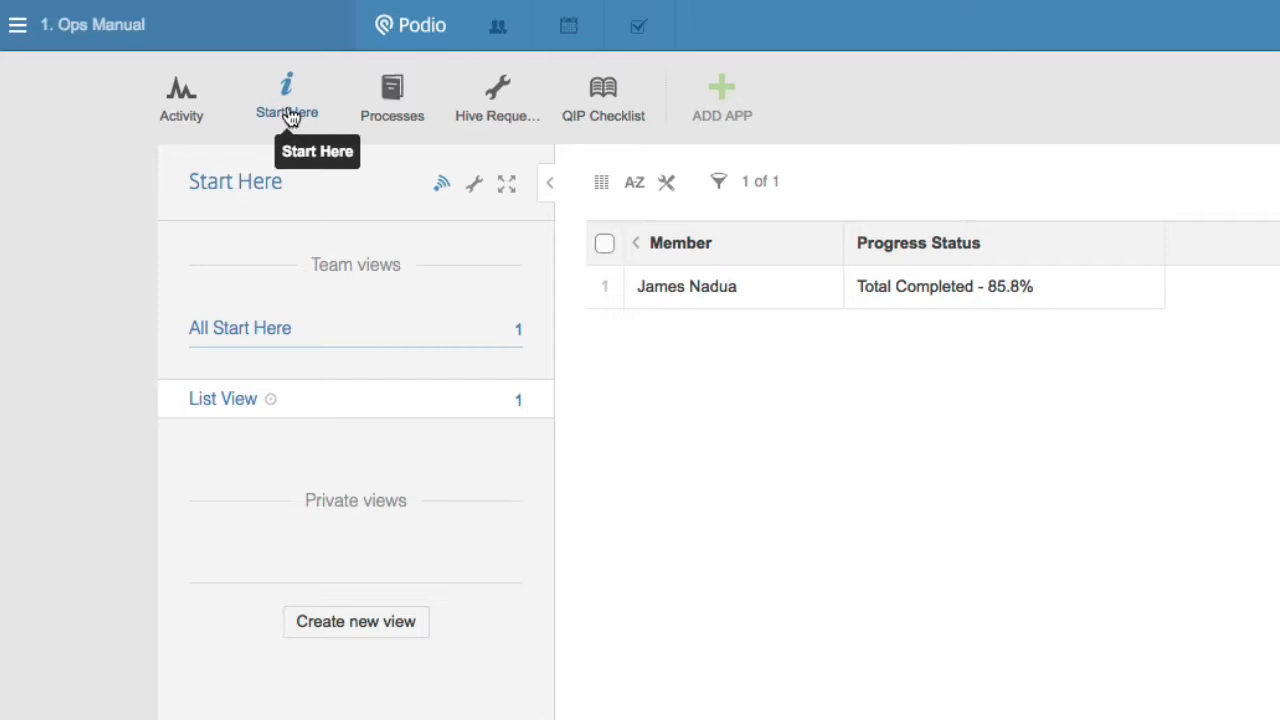
{"action": "mouse_move", "coordinate": [303, 127]}
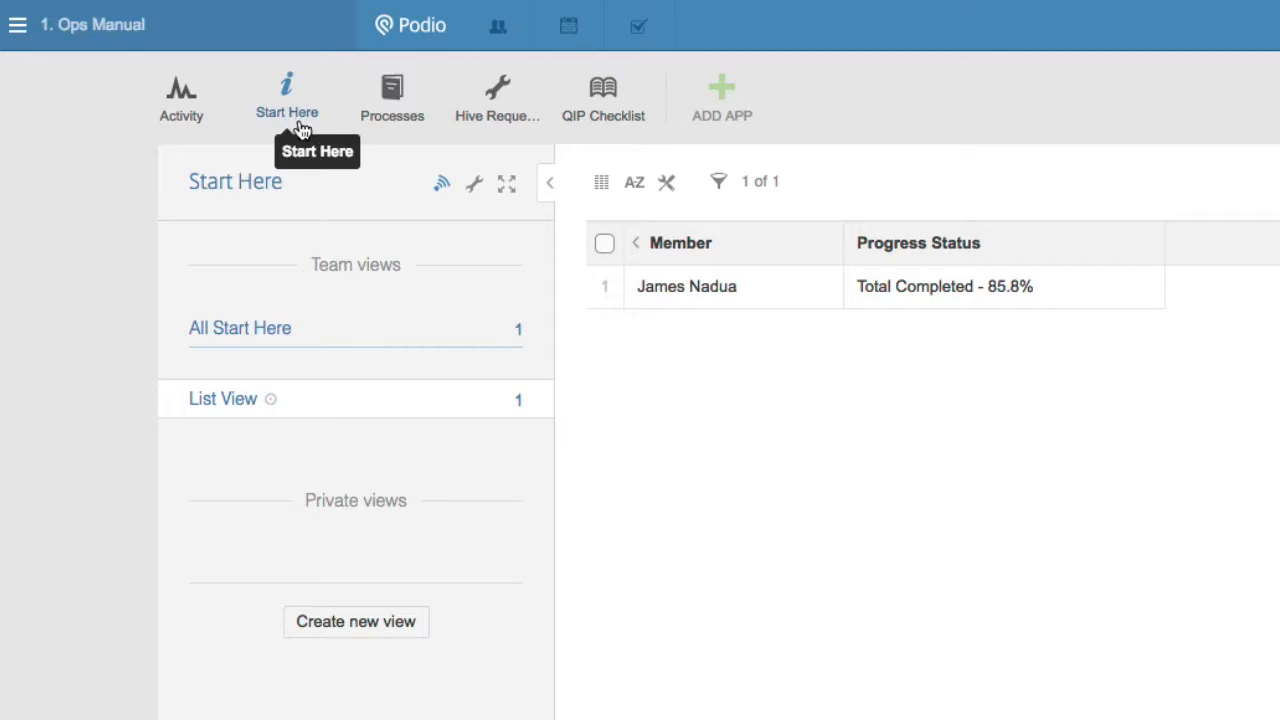
{"action": "mouse_move", "coordinate": [283, 135]}
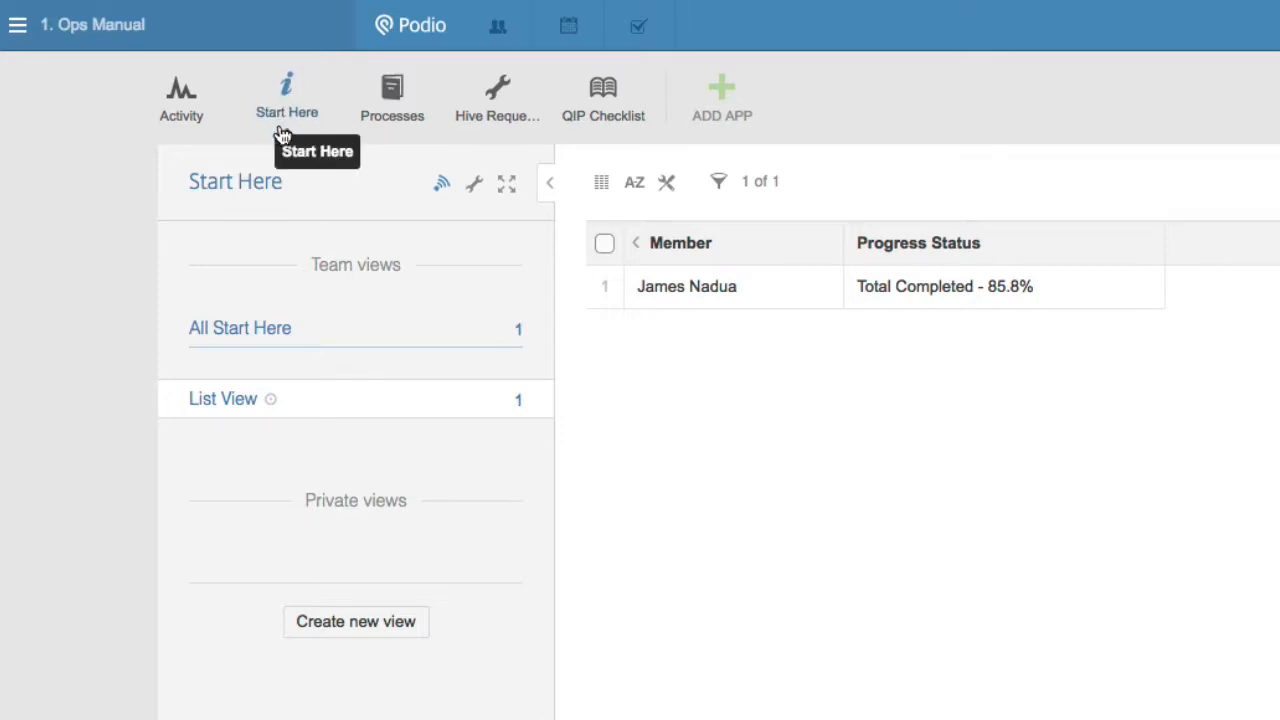
{"action": "mouse_move", "coordinate": [758, 302]}
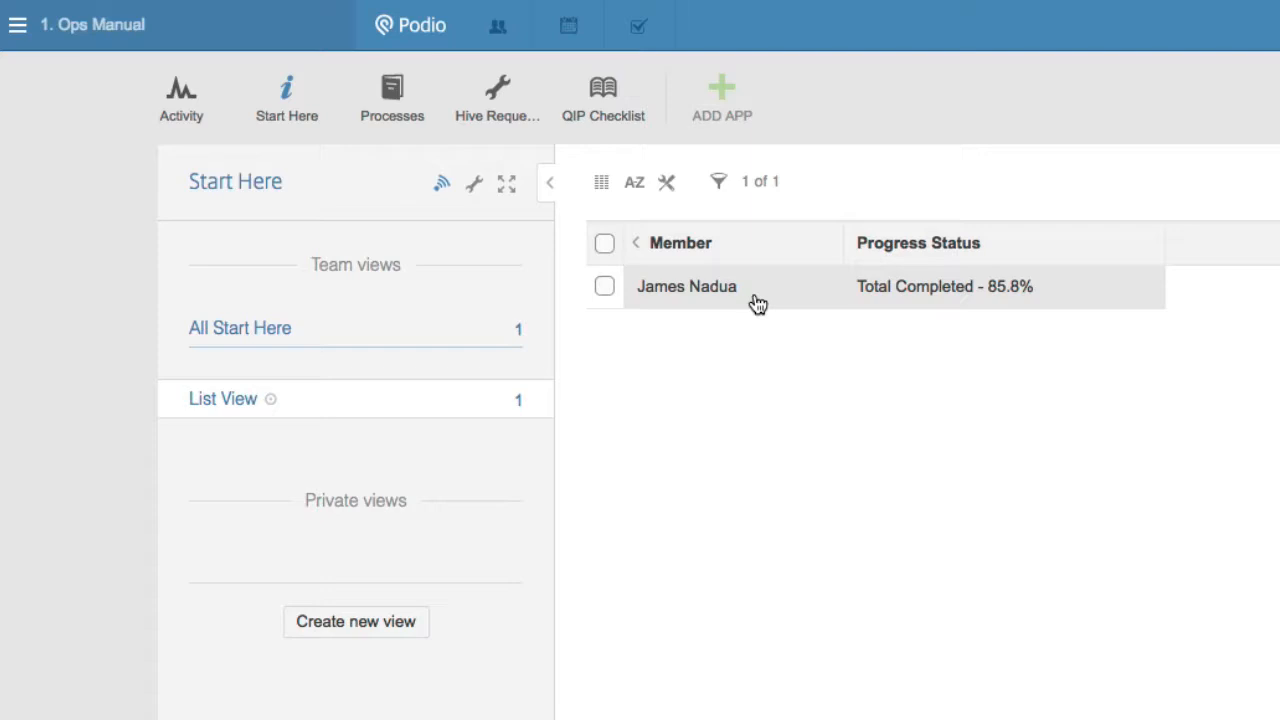
{"action": "mouse_move", "coordinate": [758, 303]}
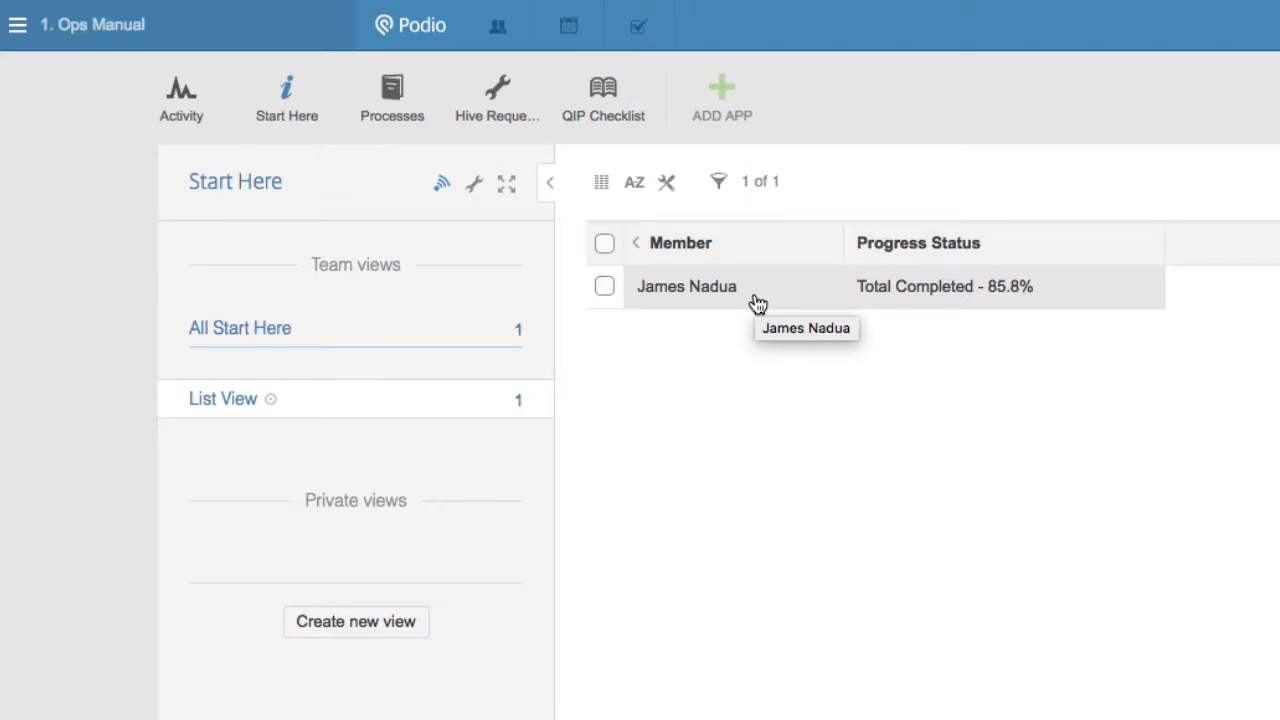
{"action": "left_click", "coordinate": [686, 286]}
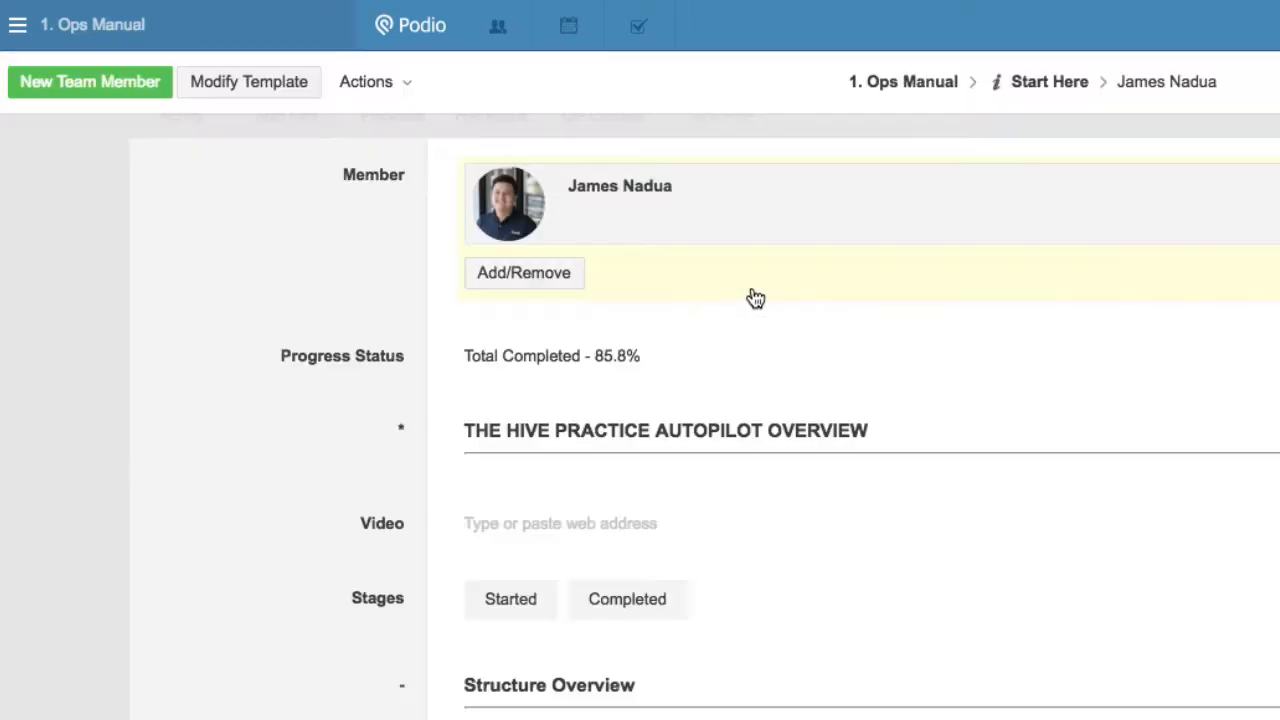
{"action": "scroll", "scroll_direction": "down", "scroll_amount": 3}
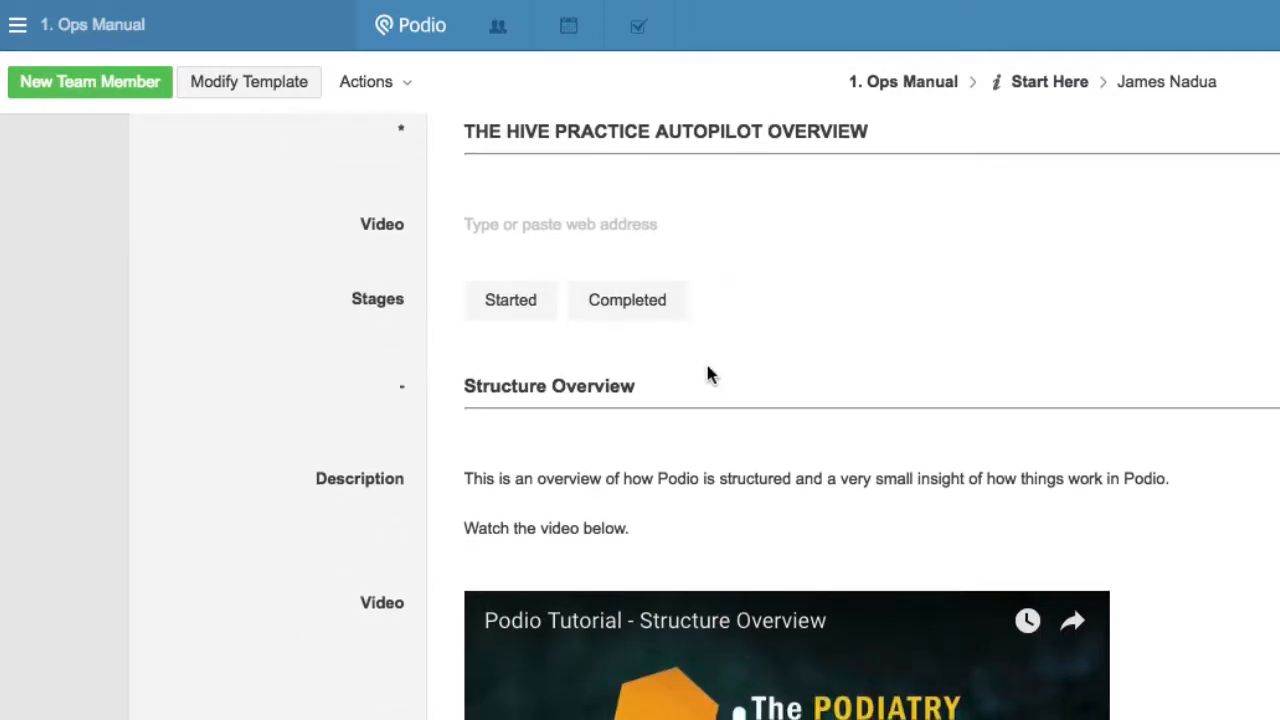
{"action": "scroll", "scroll_direction": "down", "scroll_amount": 3}
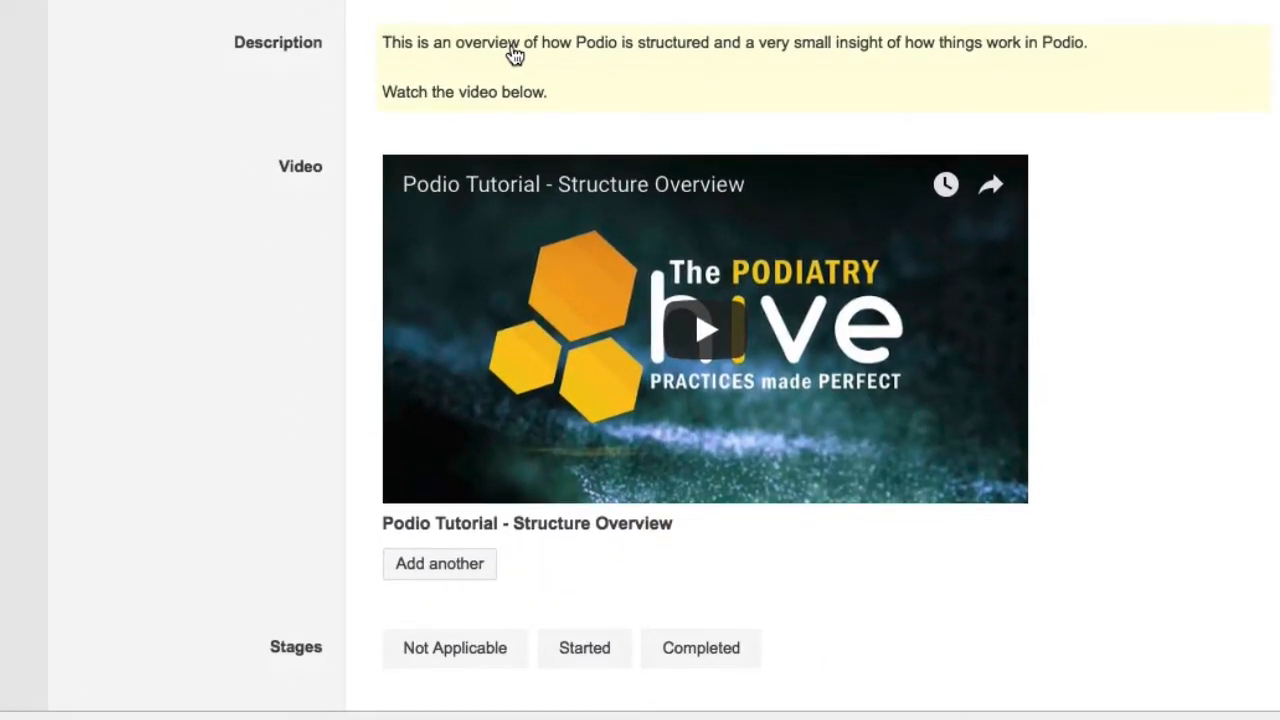
{"action": "scroll", "scroll_direction": "down", "scroll_amount": 3}
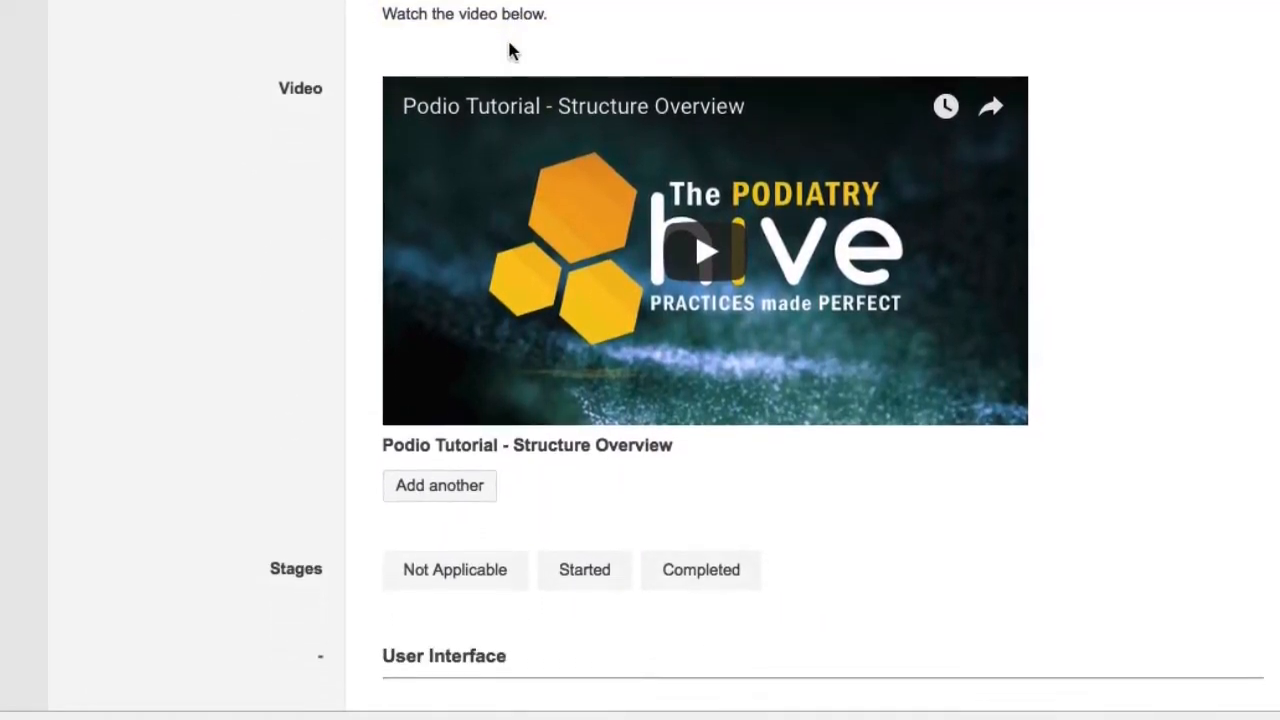
{"action": "scroll", "scroll_direction": "down", "scroll_amount": 3}
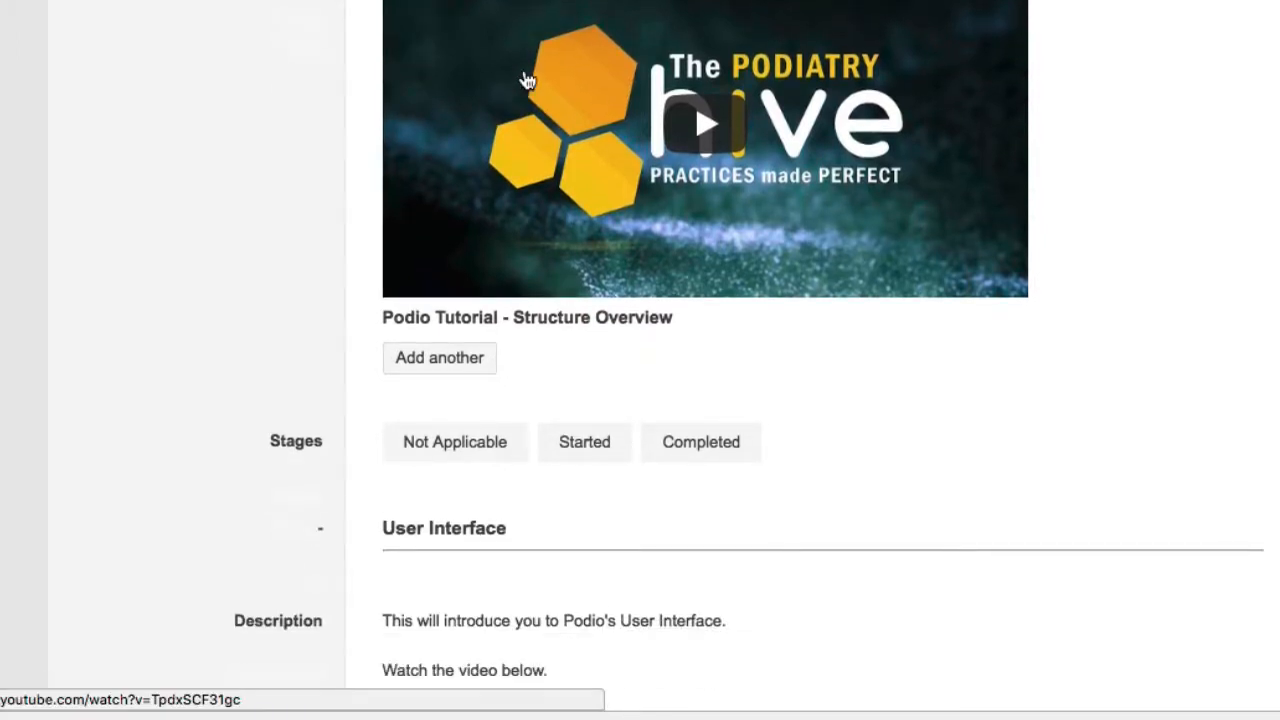
{"action": "mouse_move", "coordinate": [538, 445]}
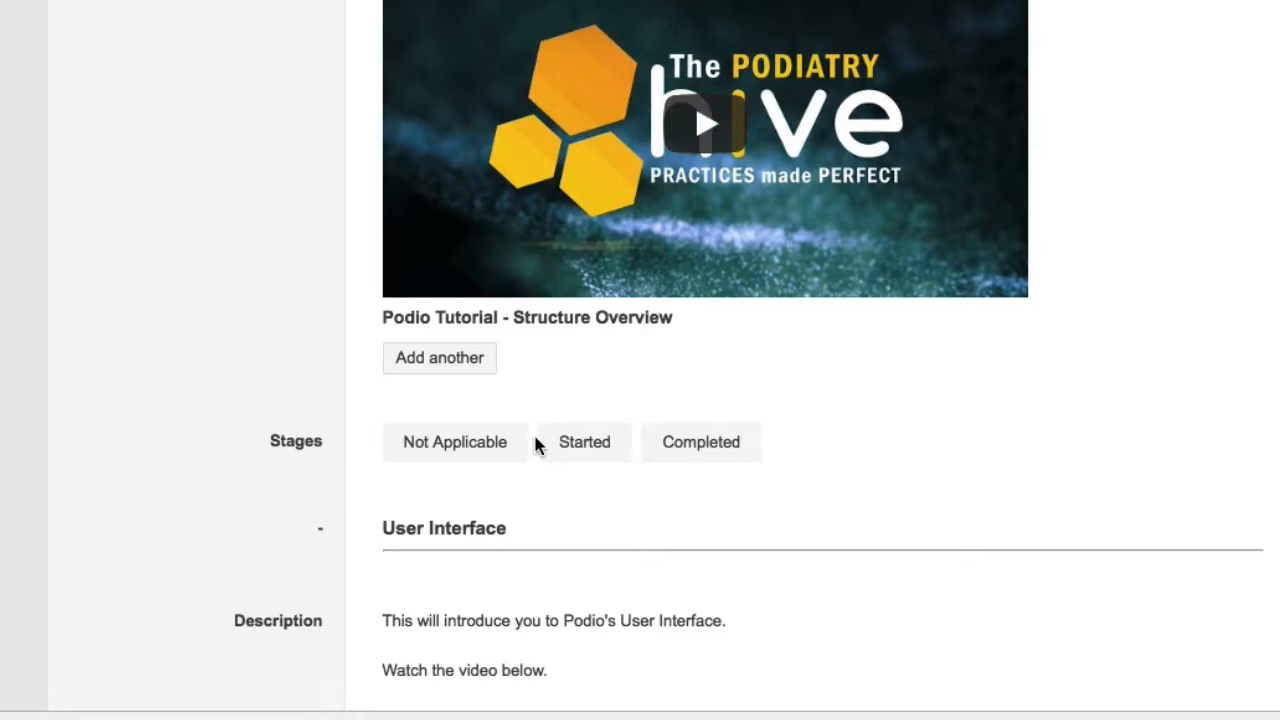
{"action": "left_click", "coordinate": [454, 442]}
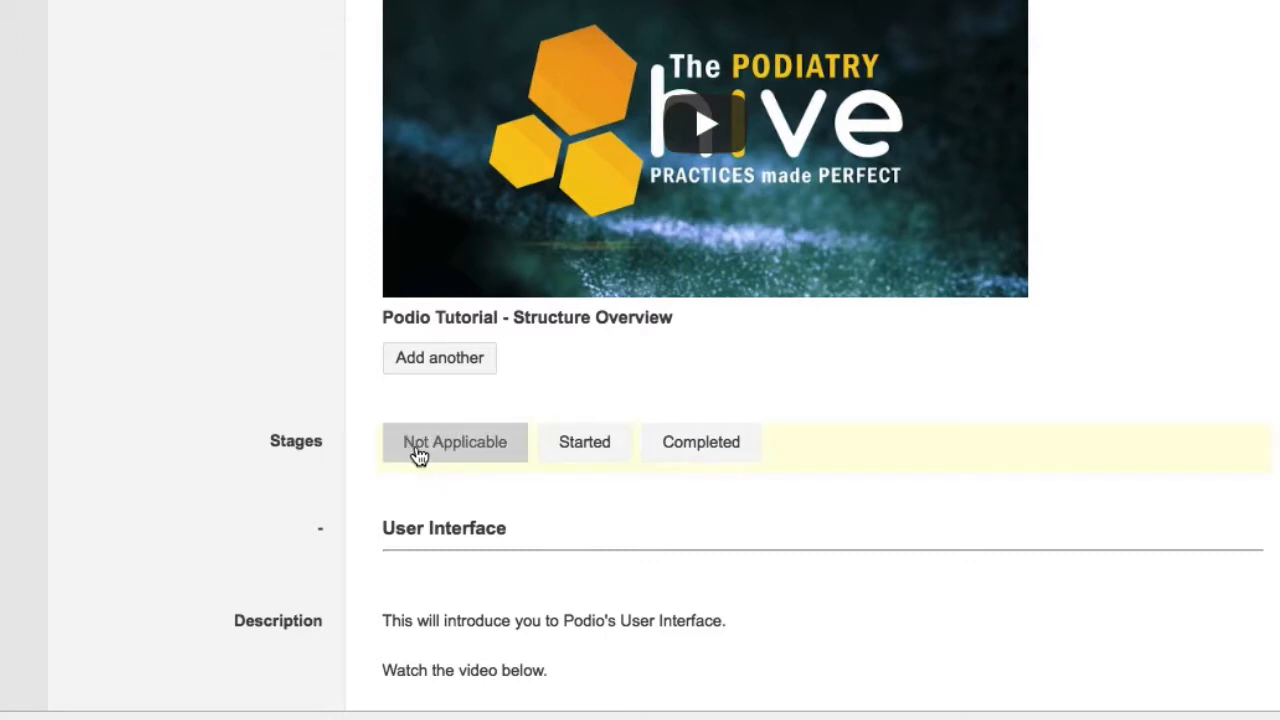
{"action": "left_click", "coordinate": [584, 442]}
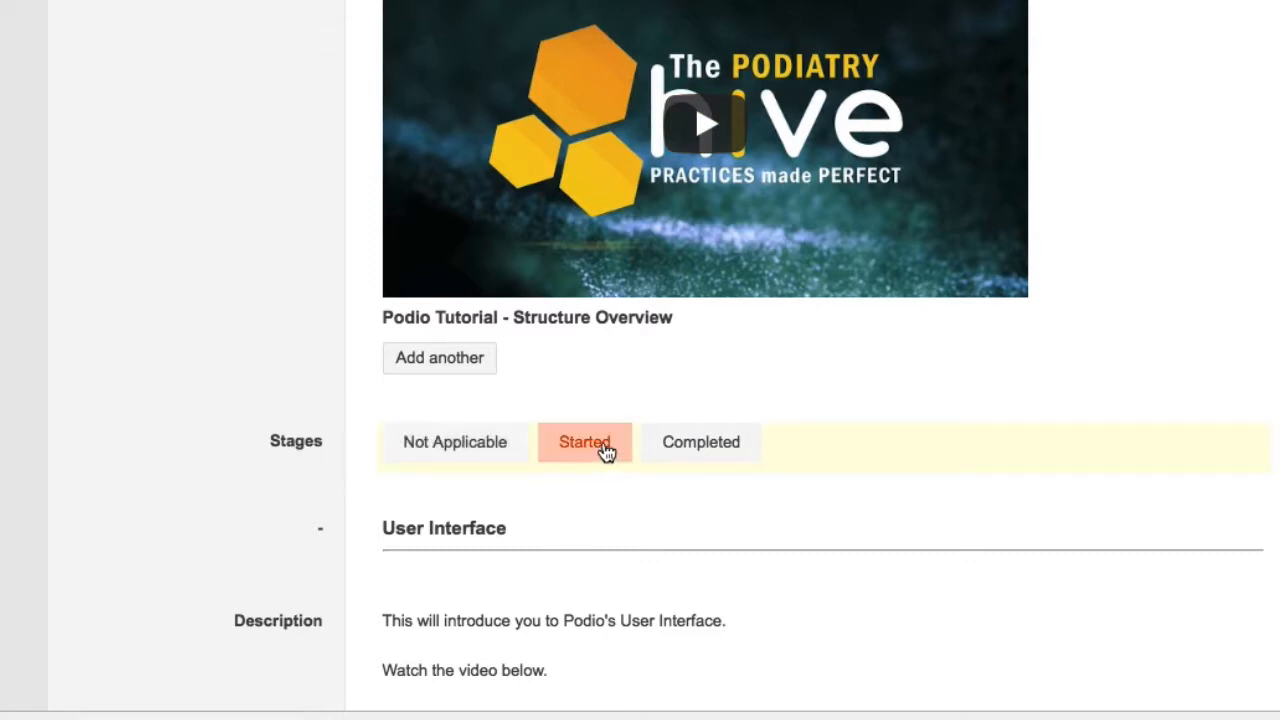
{"action": "left_click", "coordinate": [700, 442]}
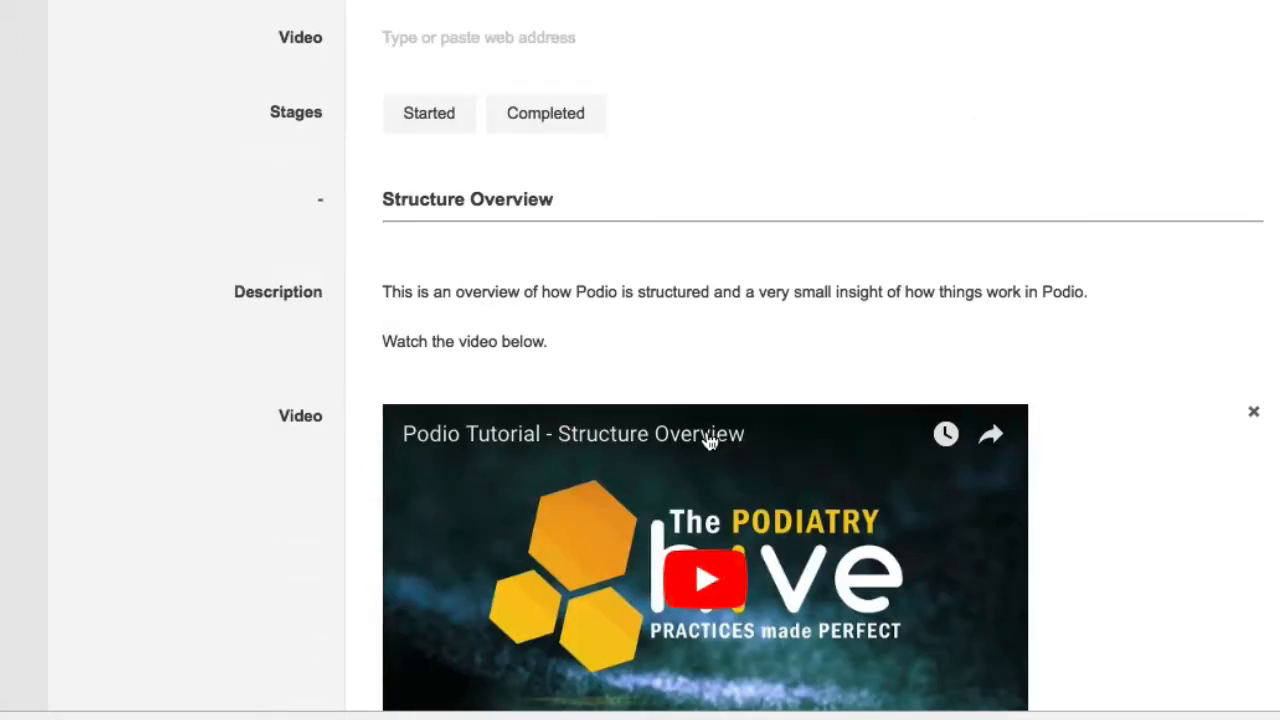
- Check the Total Completed percentage, then mark Structure Overview Started and Completed
{"action": "scroll", "scroll_direction": "up", "scroll_amount": 3}
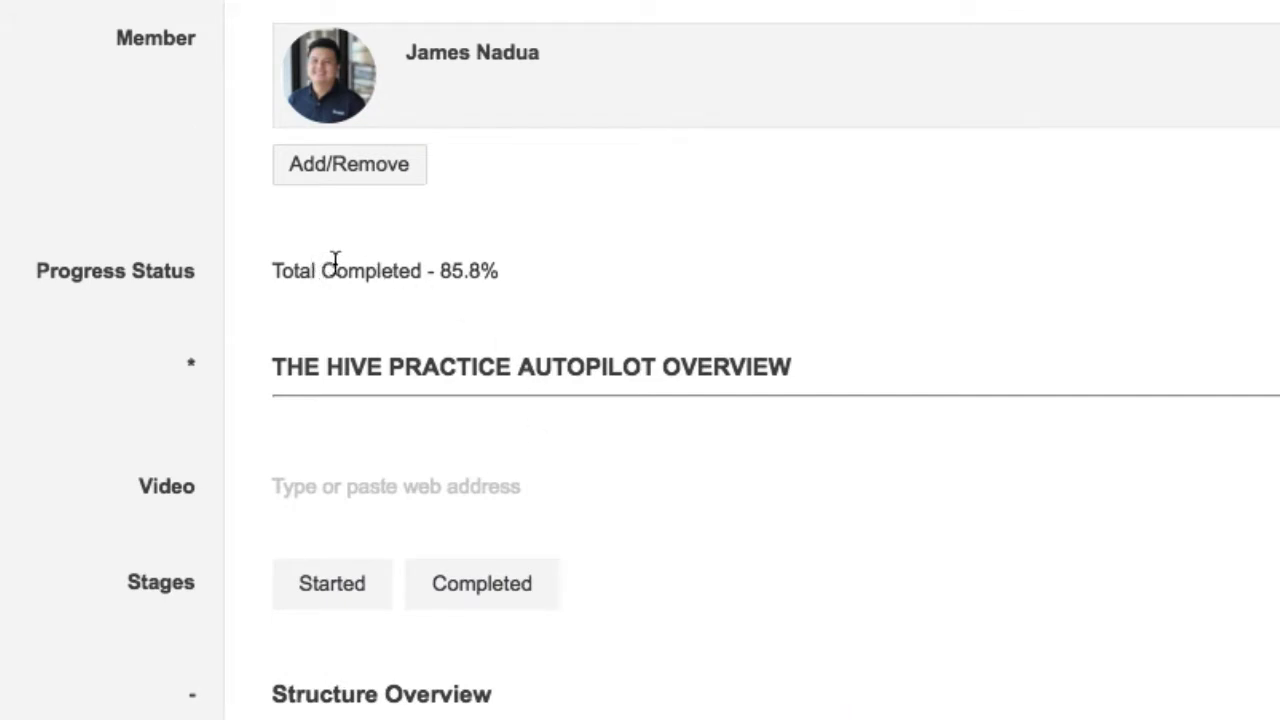
{"action": "double_click", "coordinate": [371, 270]}
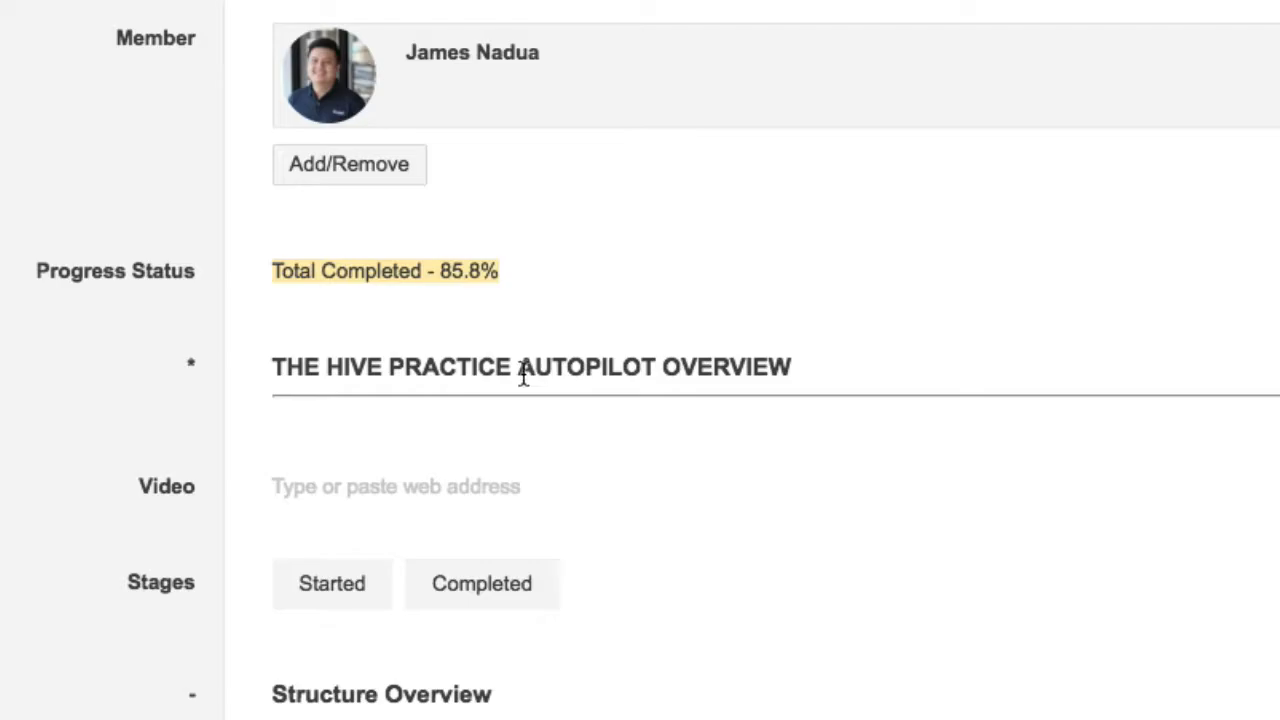
{"action": "scroll", "scroll_direction": "down", "scroll_amount": 3}
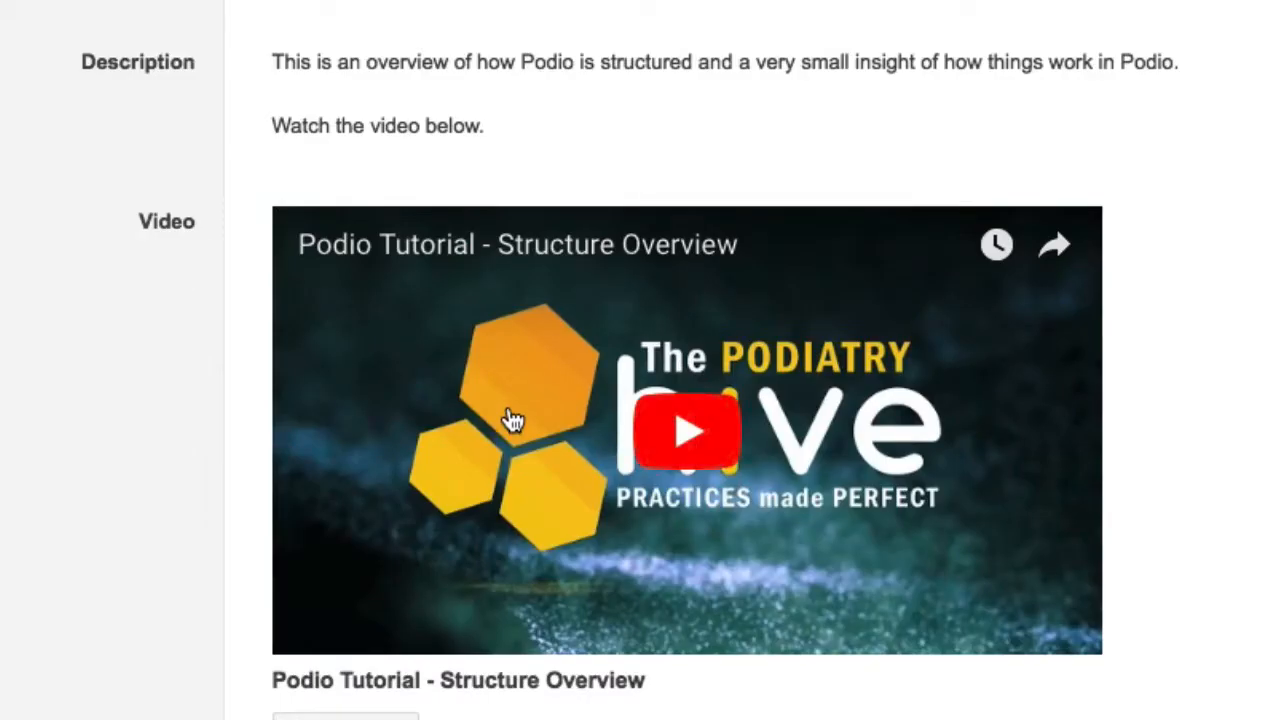
{"action": "scroll", "scroll_direction": "down", "scroll_amount": 3}
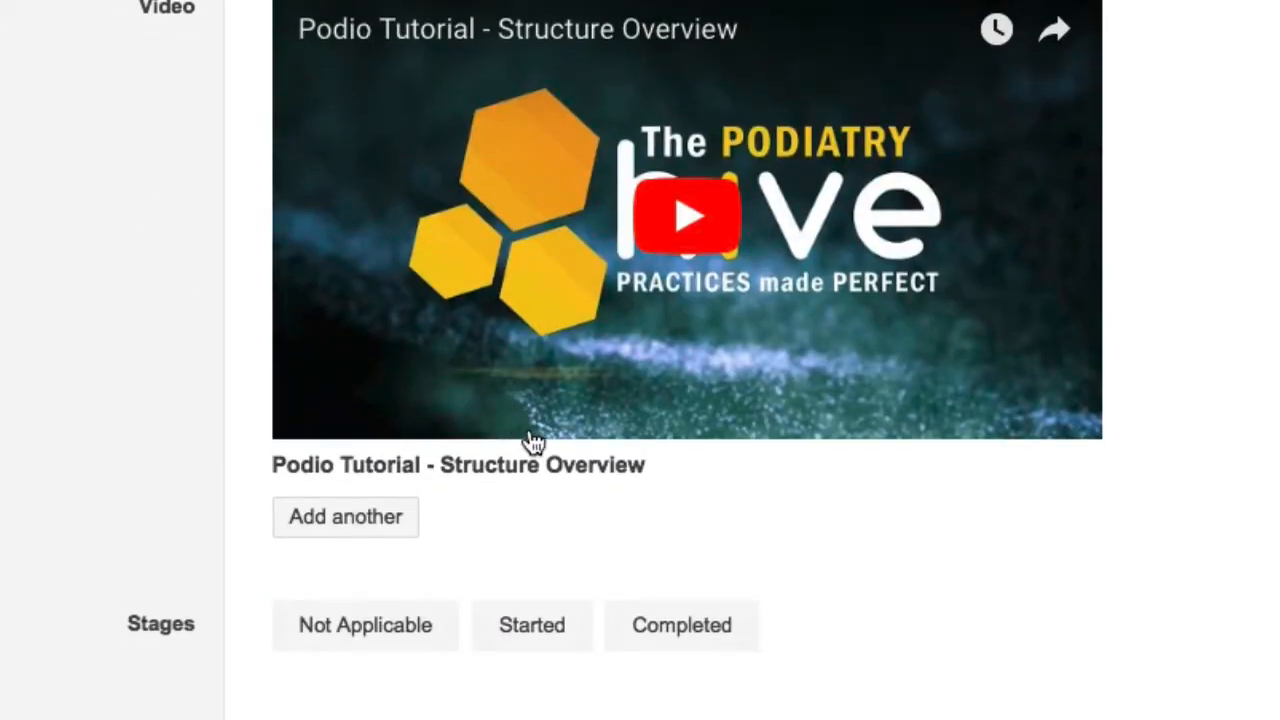
{"action": "left_click", "coordinate": [531, 625]}
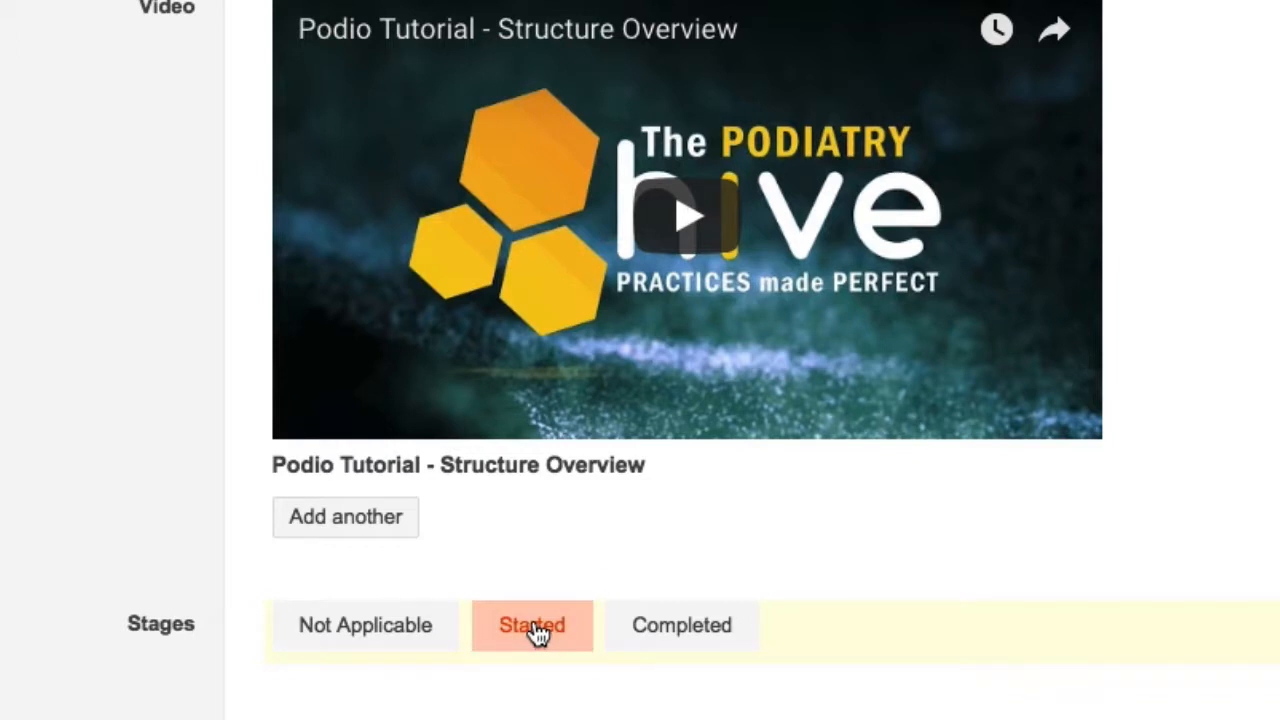
{"action": "left_click", "coordinate": [531, 625]}
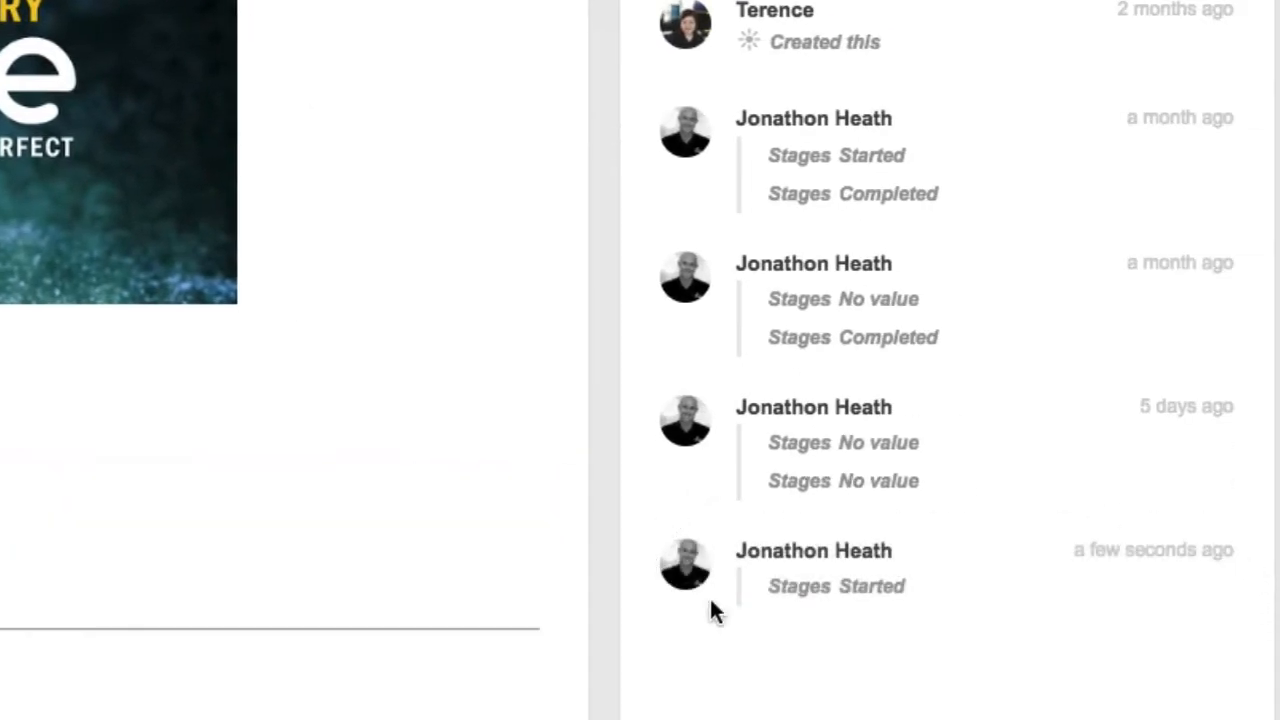
{"action": "scroll", "scroll_direction": "up", "scroll_amount": 3}
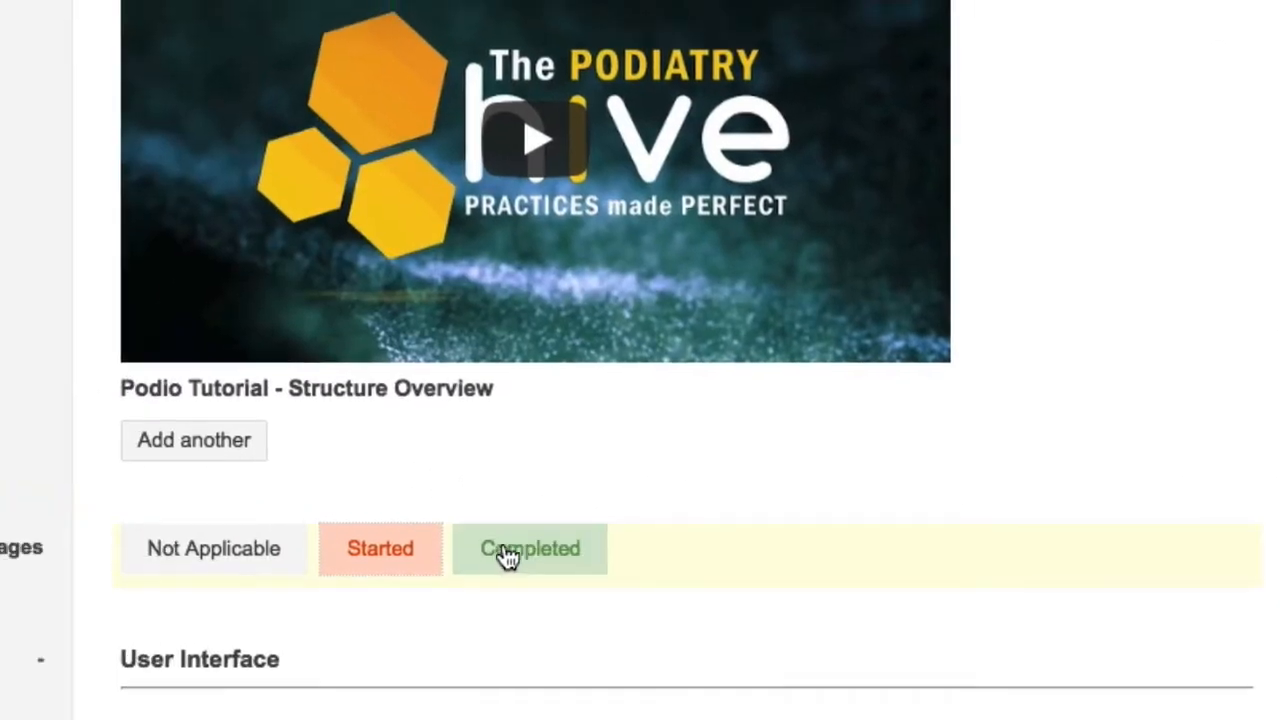
{"action": "left_click", "coordinate": [530, 548]}
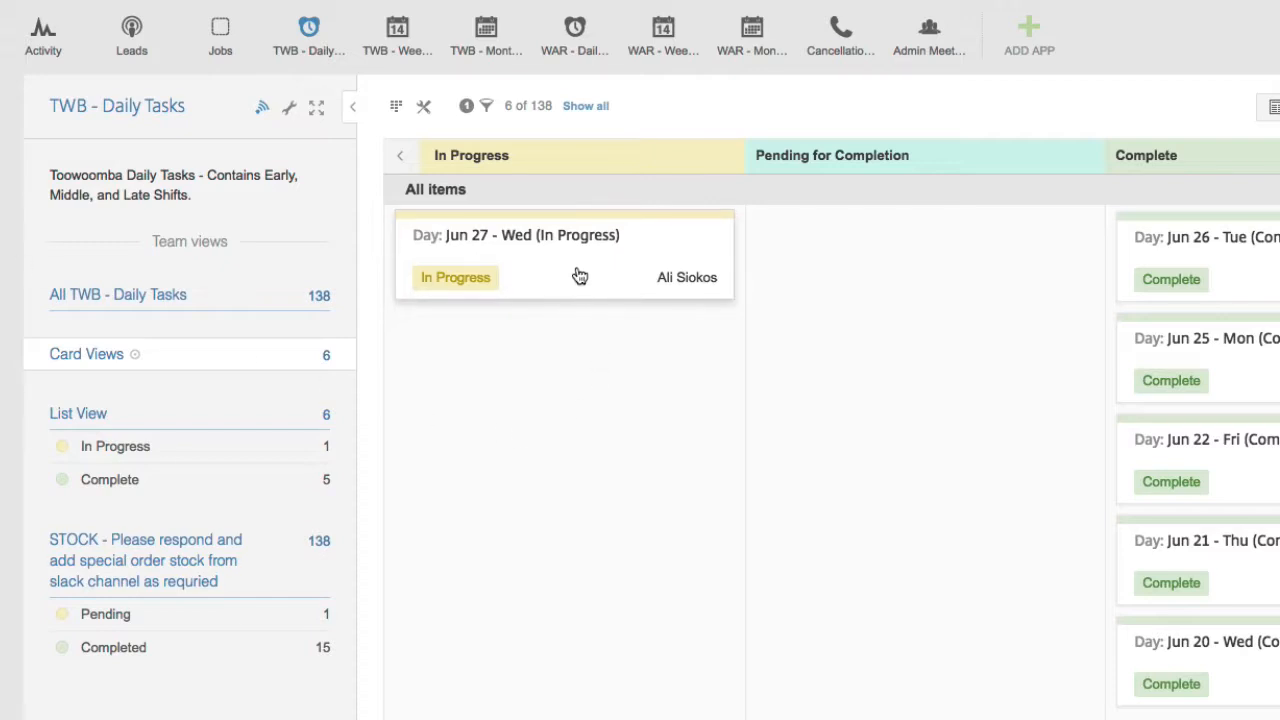
{"action": "mouse_move", "coordinate": [584, 277]}
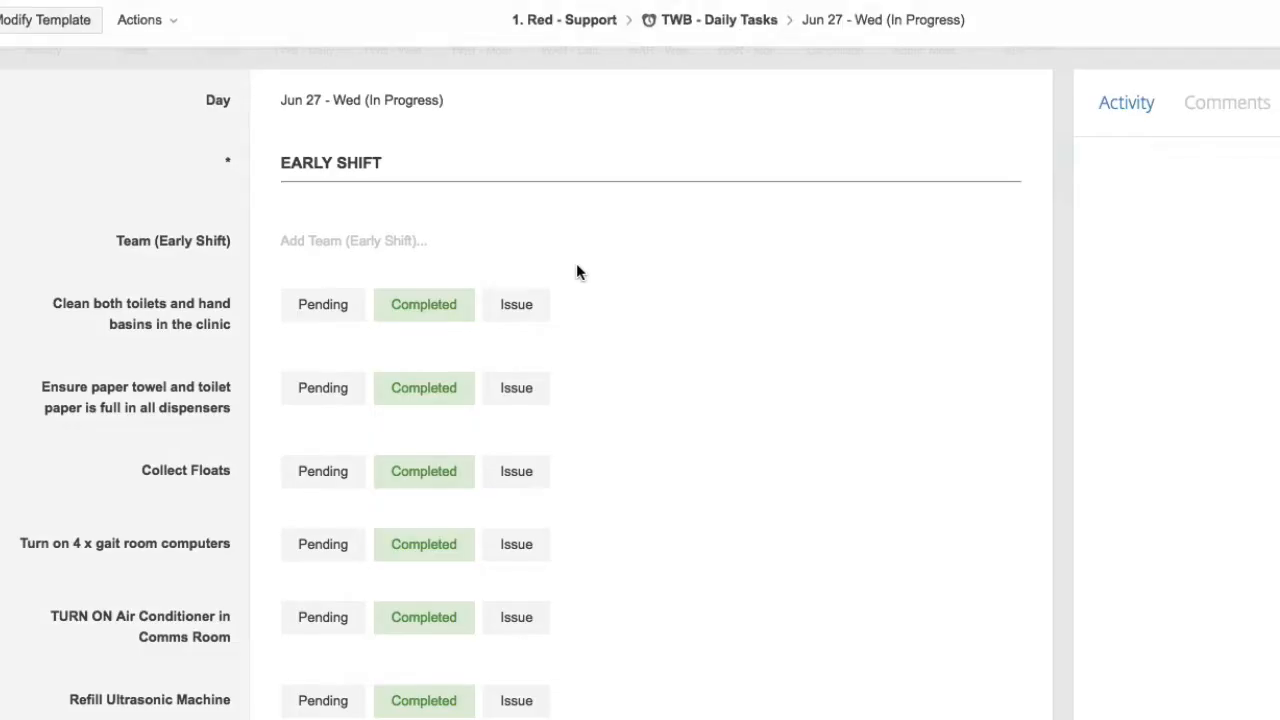
{"action": "left_click", "coordinate": [1126, 102]}
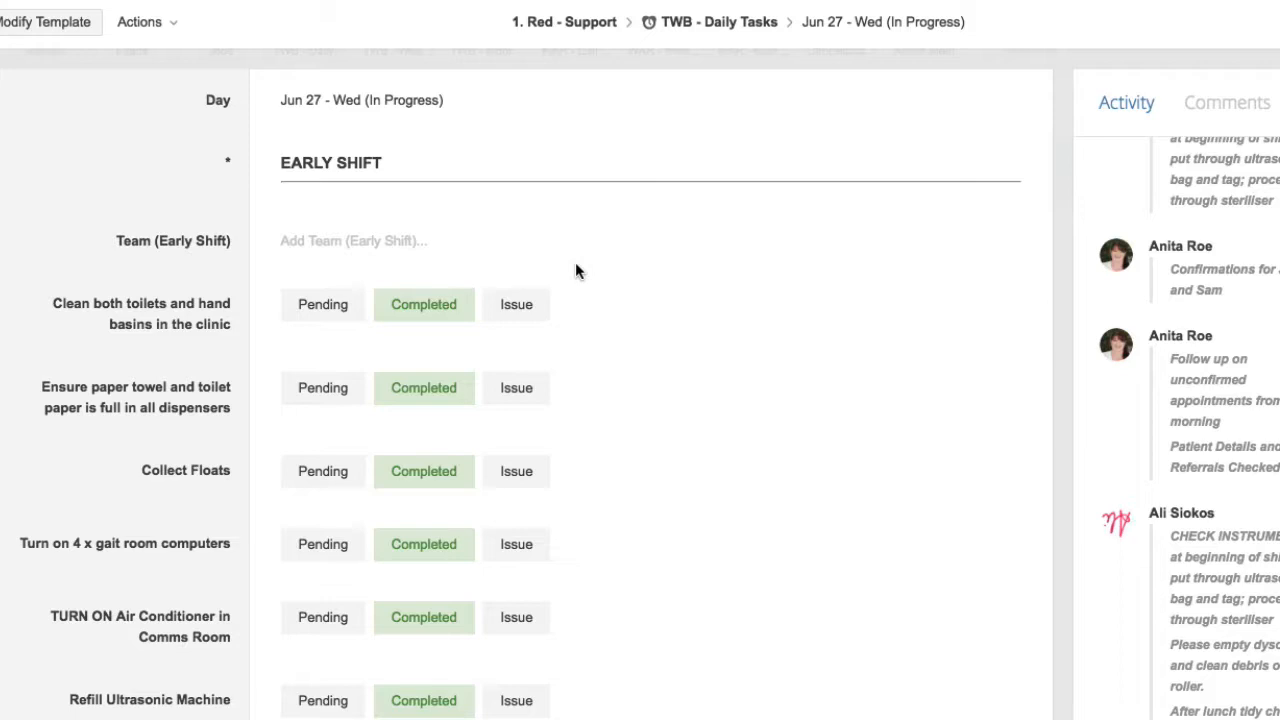
{"action": "mouse_move", "coordinate": [562, 287]}
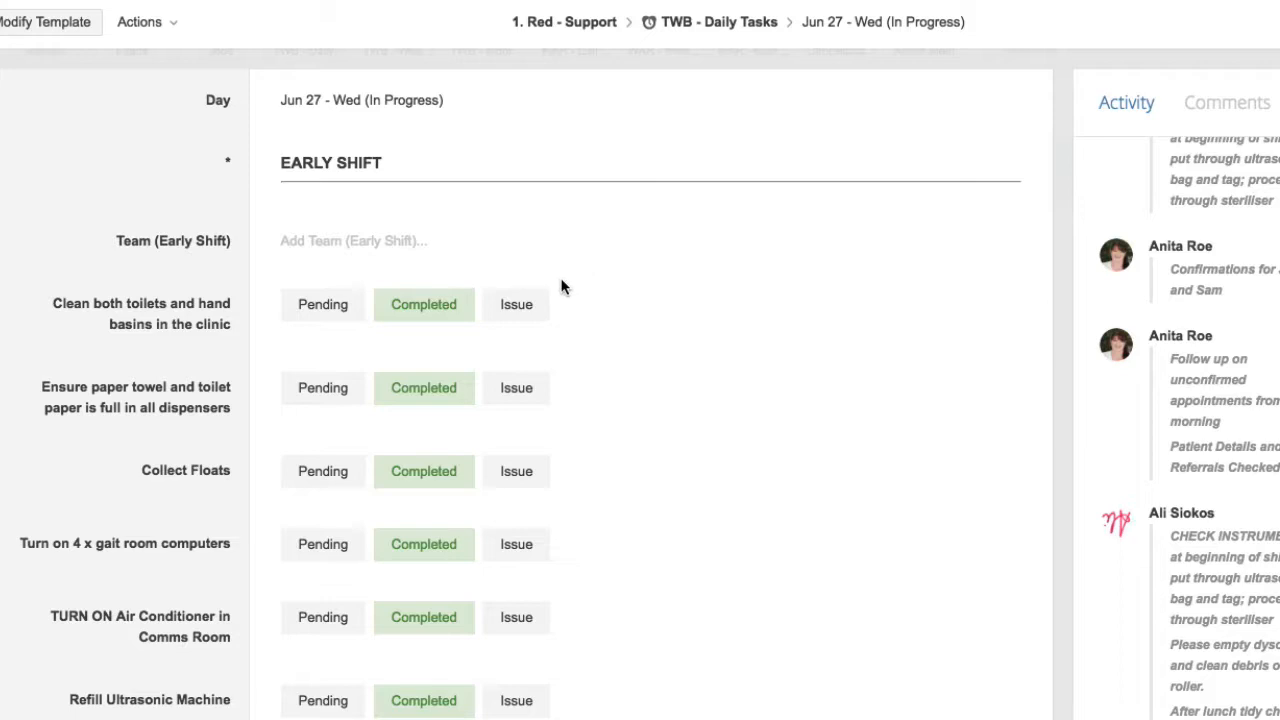
{"action": "scroll", "scroll_direction": "down", "scroll_amount": 3}
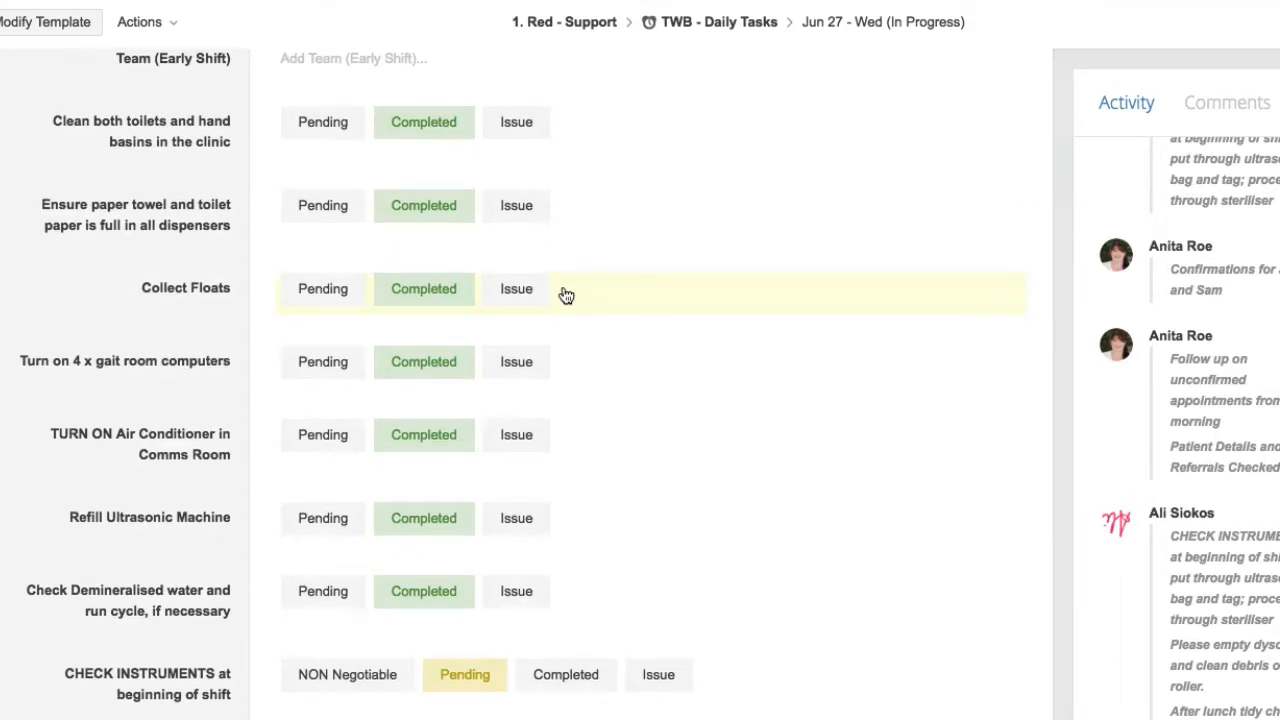
{"action": "scroll", "scroll_direction": "down", "scroll_amount": 3}
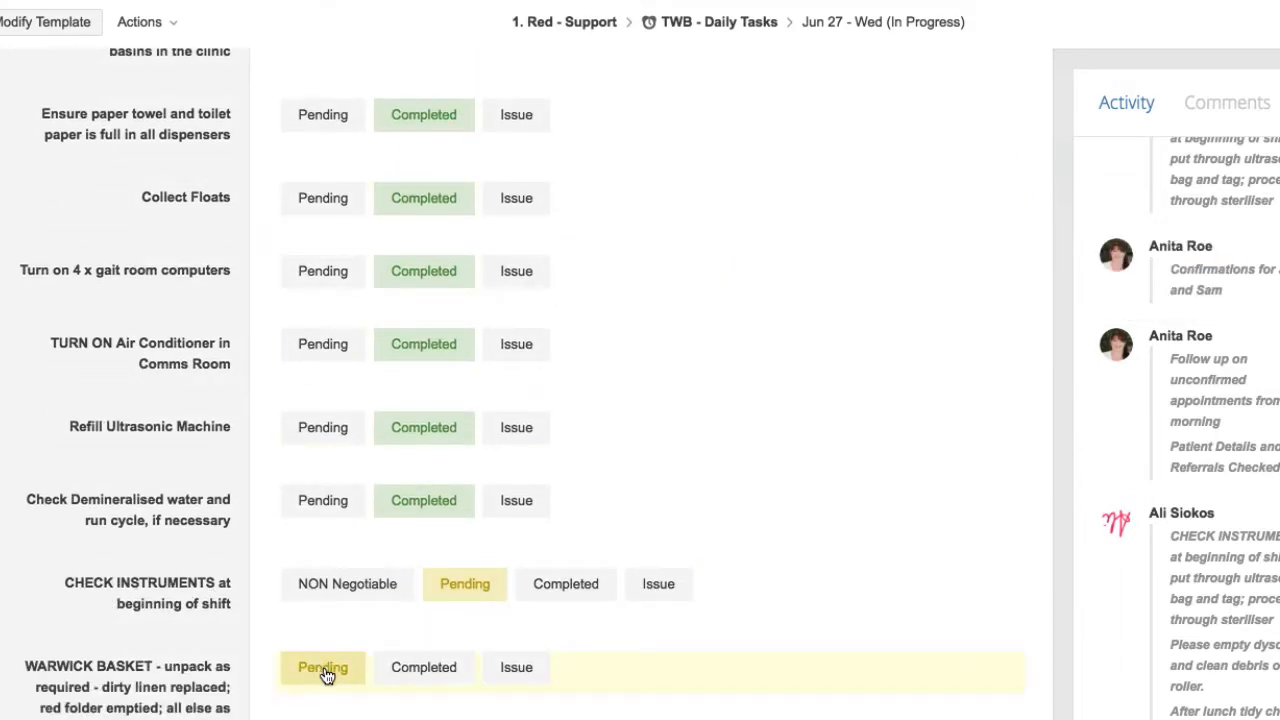
{"action": "scroll", "scroll_direction": "down", "scroll_amount": 3}
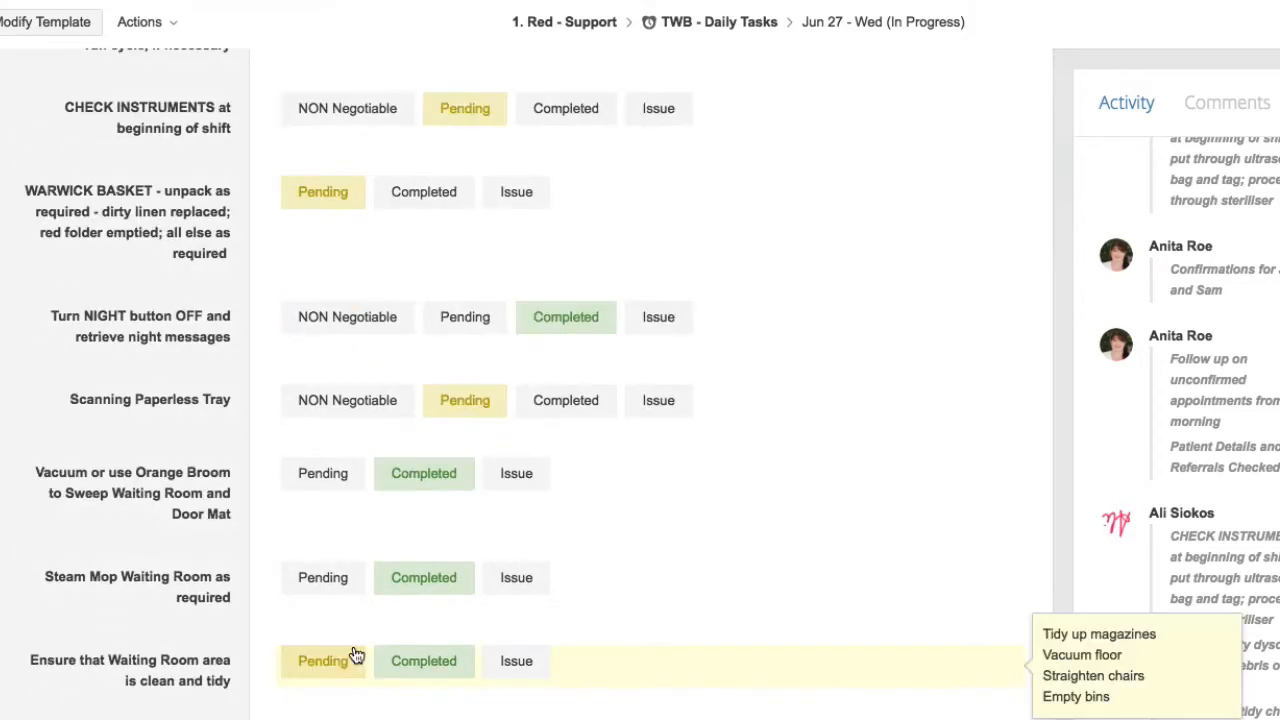
{"action": "scroll", "scroll_direction": "down", "scroll_amount": 3}
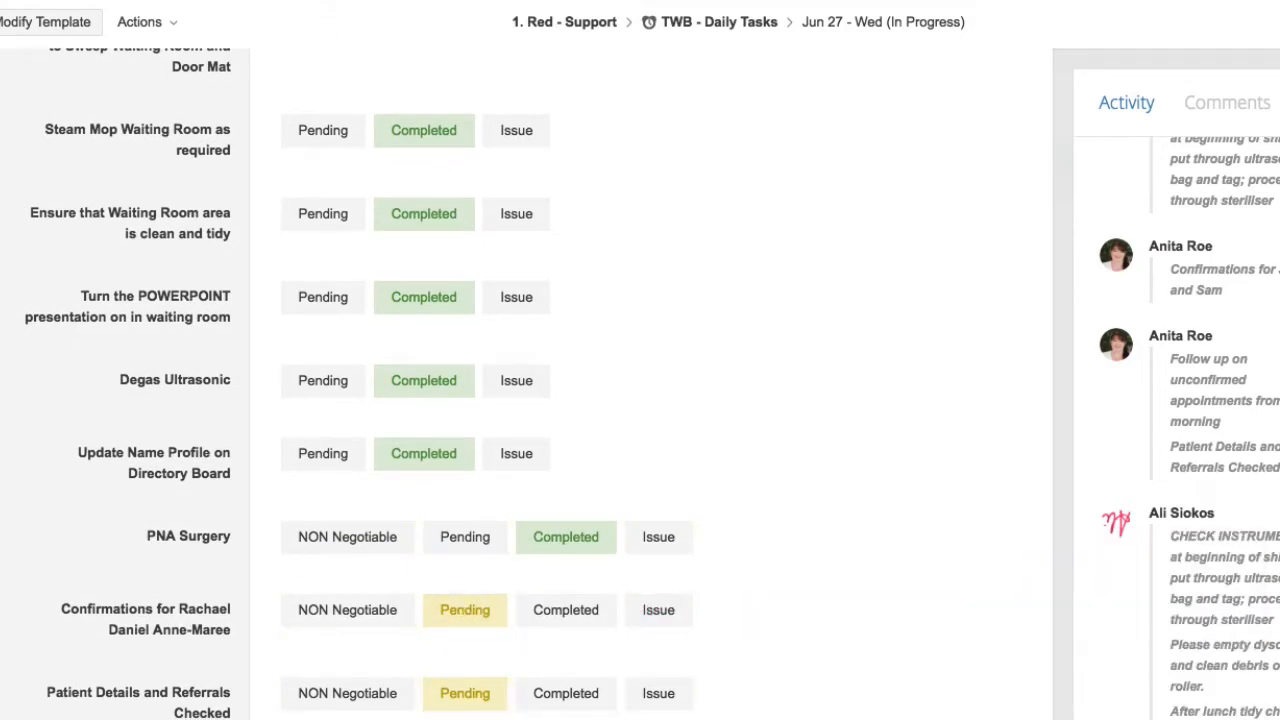
{"action": "scroll", "scroll_direction": "down", "scroll_amount": 3}
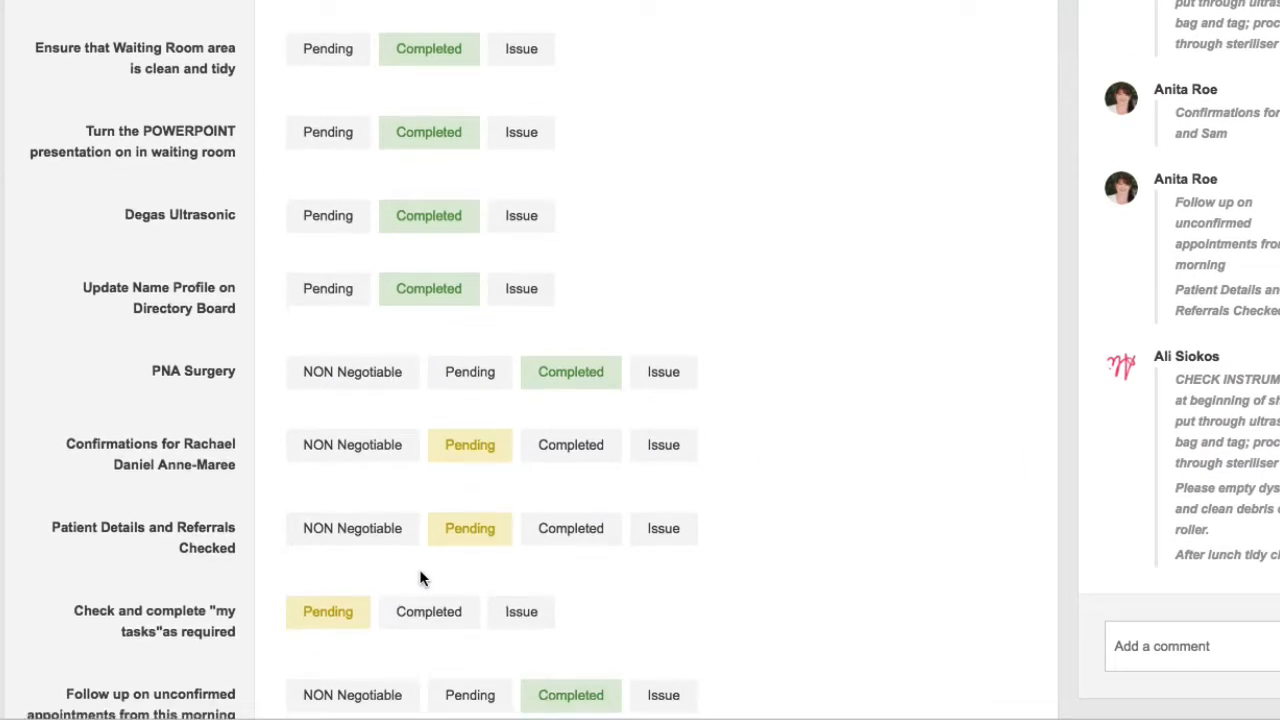
{"action": "scroll", "scroll_direction": "down", "scroll_amount": 3}
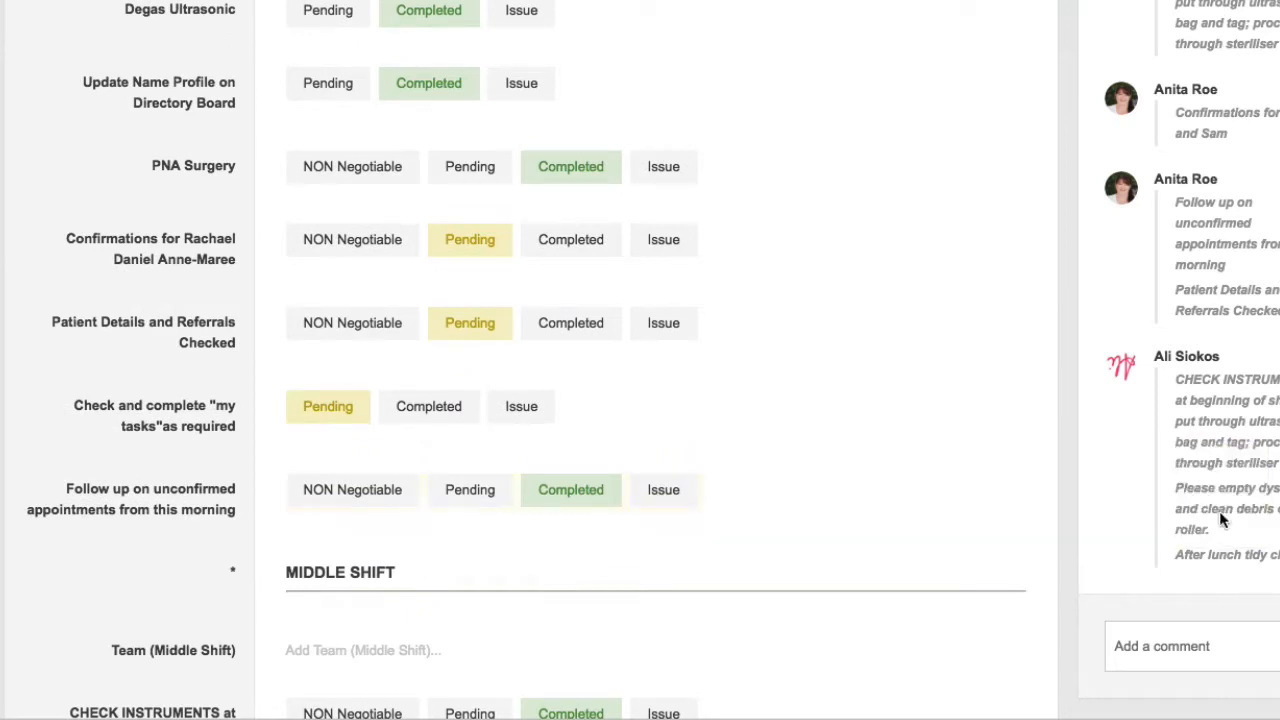
{"action": "scroll", "scroll_direction": "down", "scroll_amount": 3}
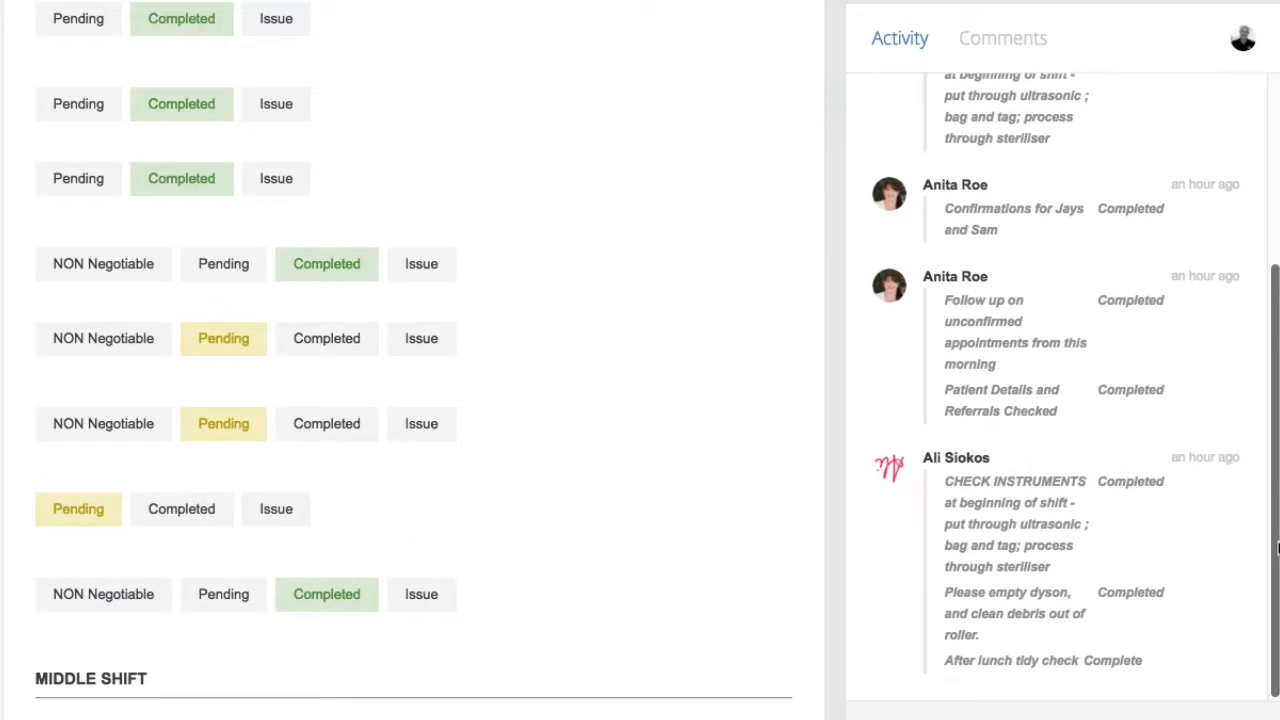
{"action": "scroll", "scroll_direction": "up", "scroll_amount": 3}
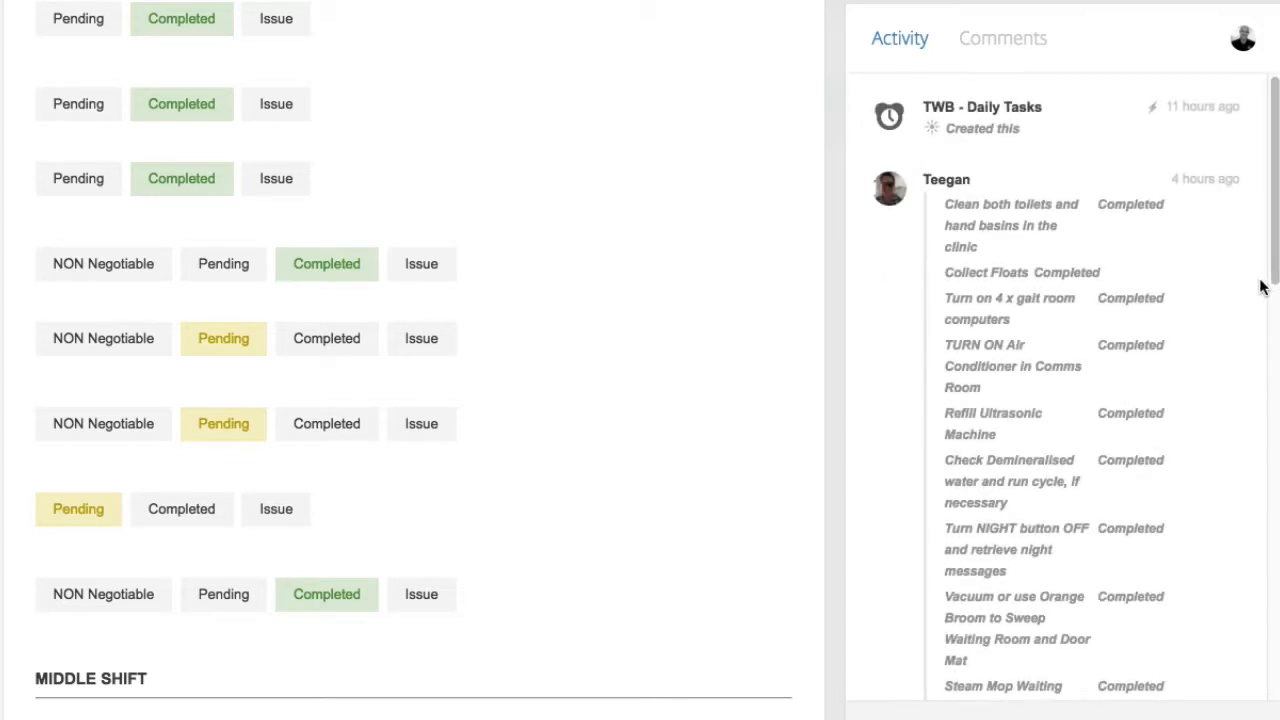
{"action": "mouse_move", "coordinate": [1240, 290]}
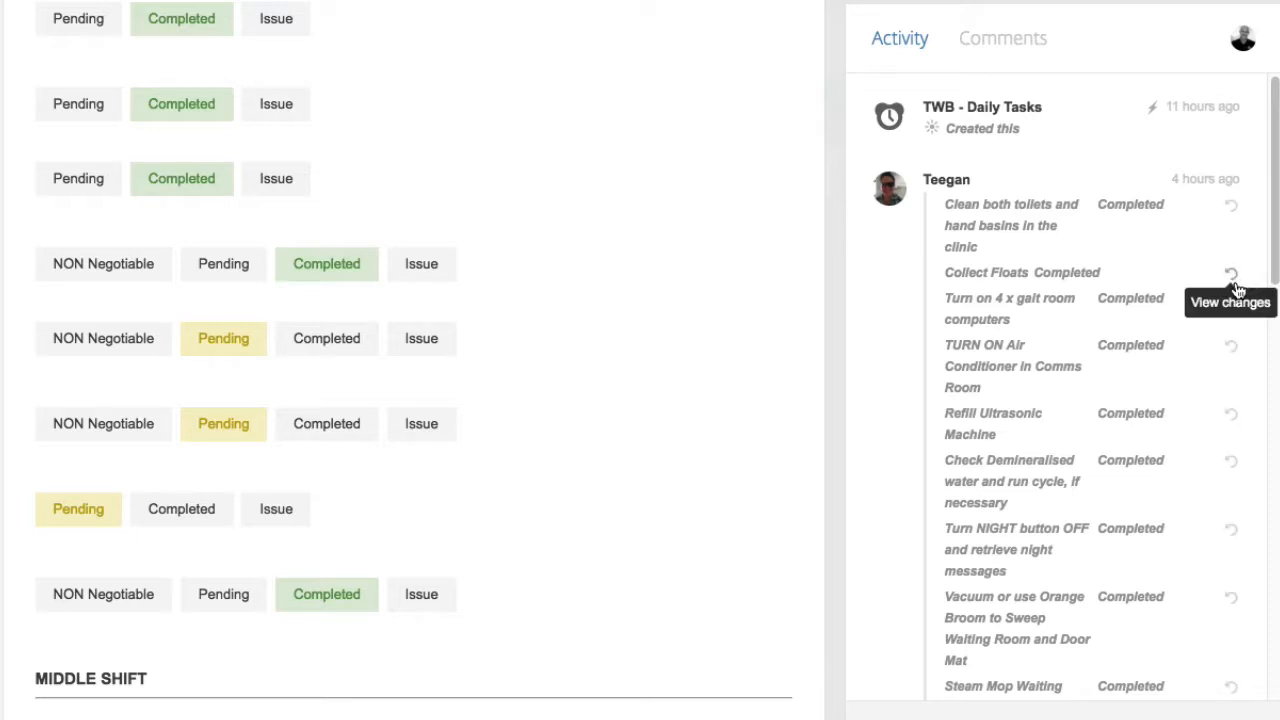
{"action": "mouse_move", "coordinate": [1098, 323]}
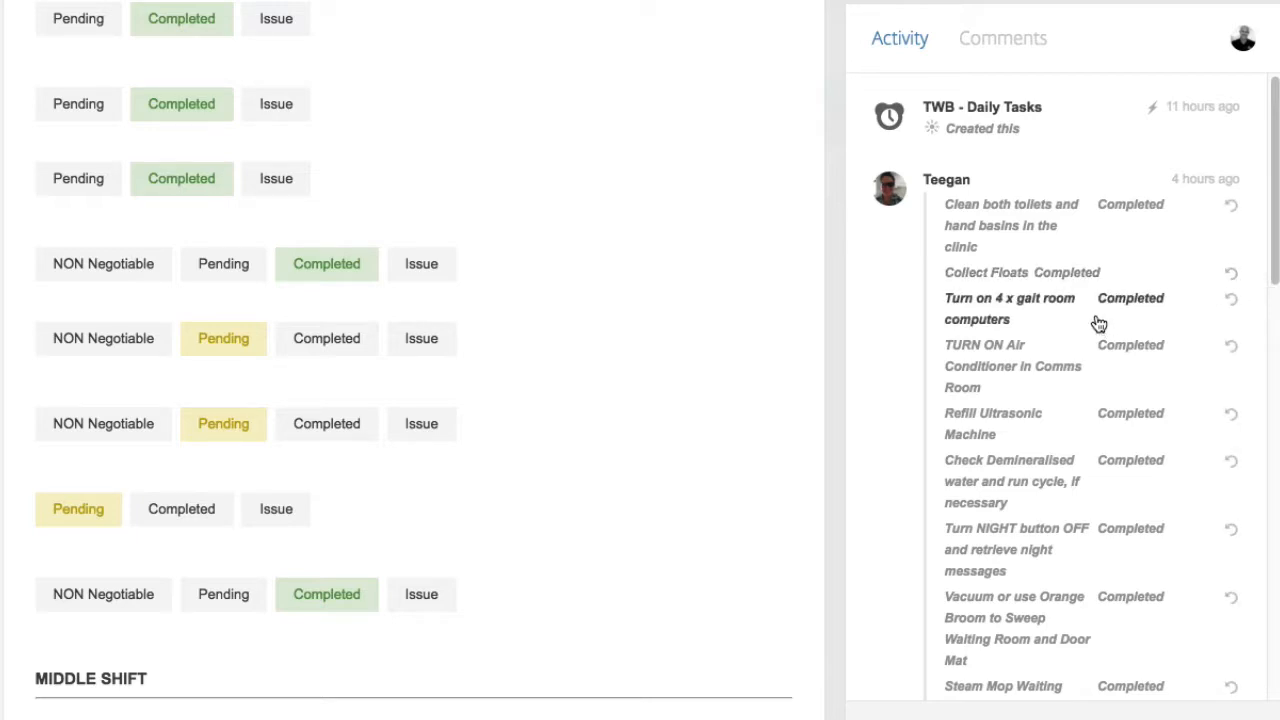
{"action": "mouse_move", "coordinate": [954, 185]}
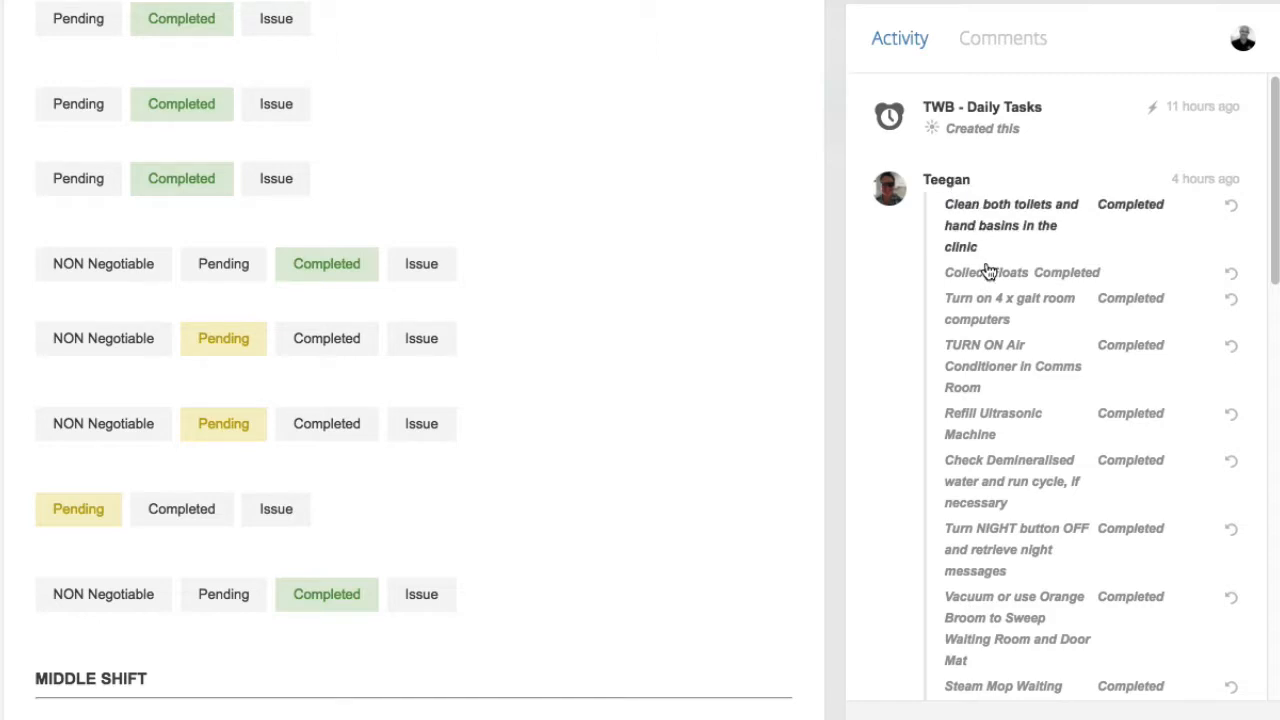
{"action": "scroll", "scroll_direction": "down", "scroll_amount": 3}
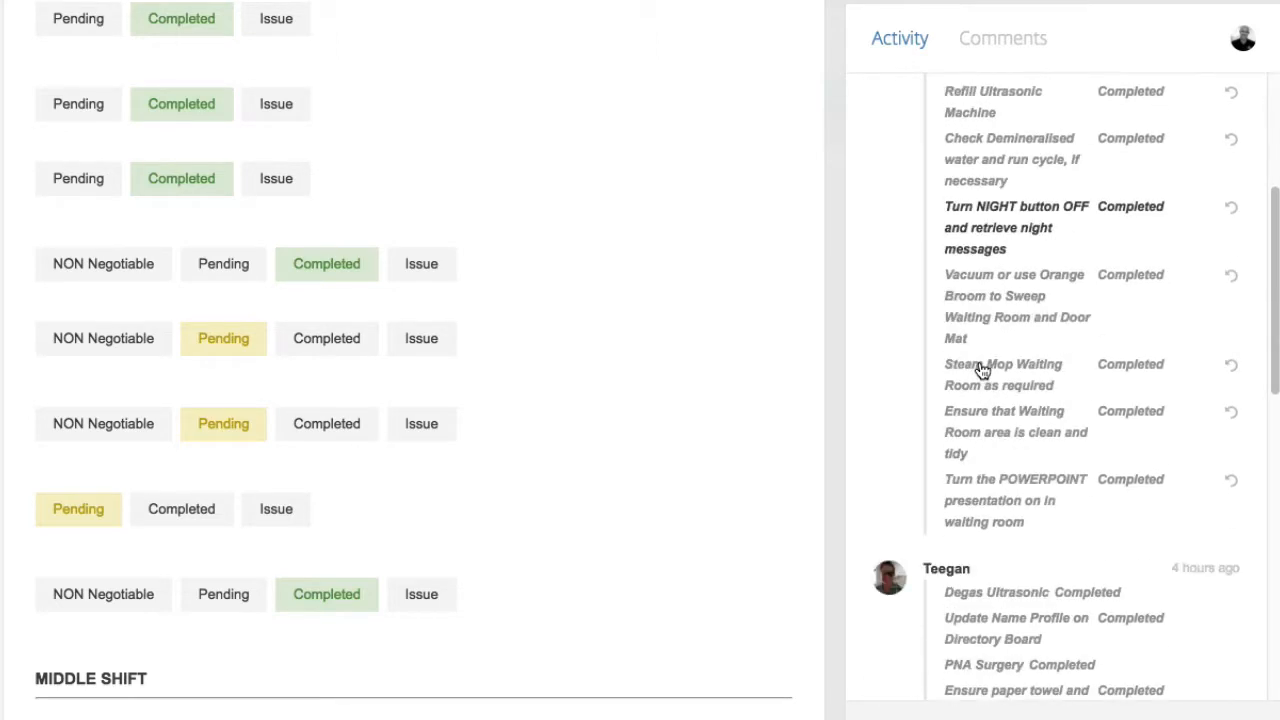
{"action": "scroll", "scroll_direction": "down", "scroll_amount": 3}
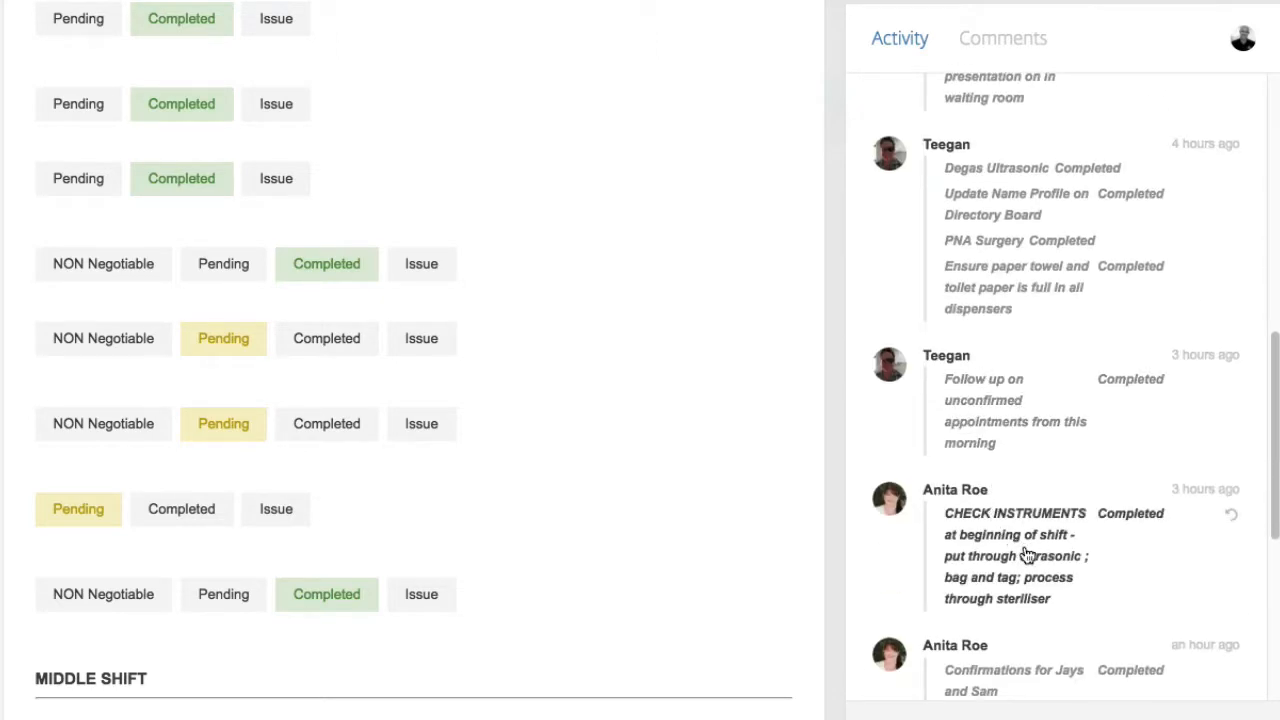
{"action": "scroll", "scroll_direction": "down", "scroll_amount": 3}
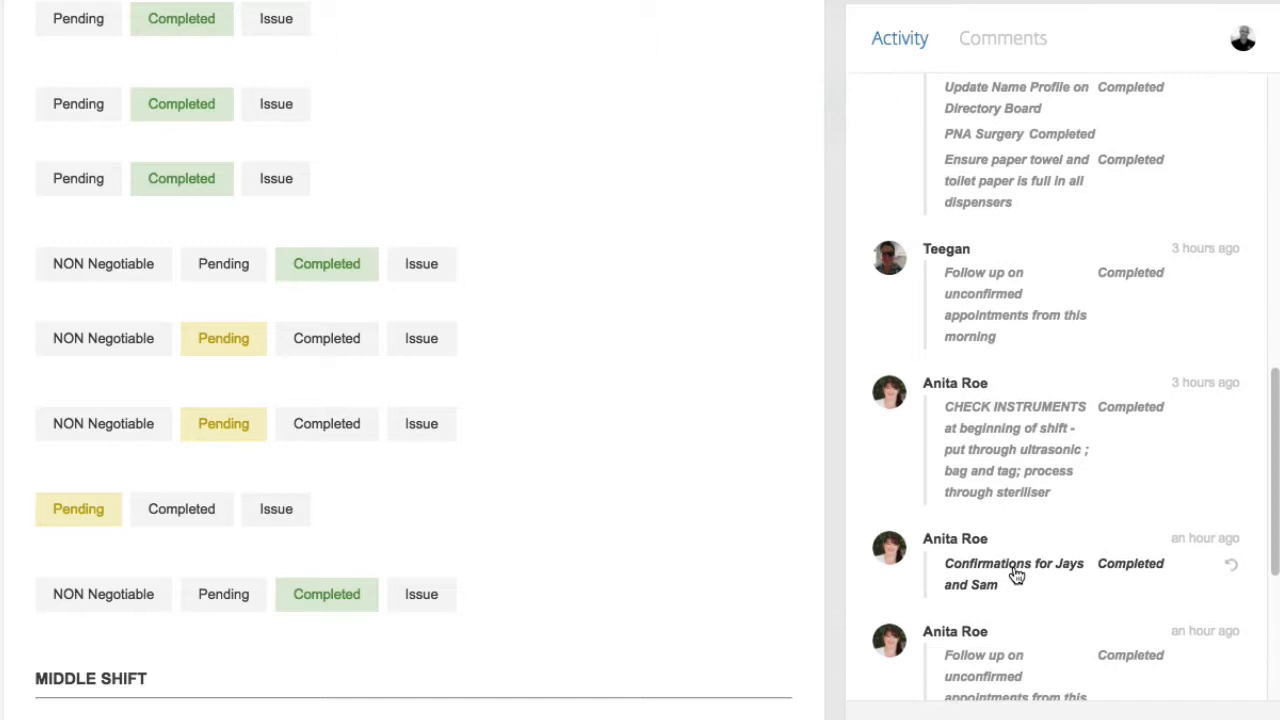
{"action": "scroll", "scroll_direction": "down", "scroll_amount": 3}
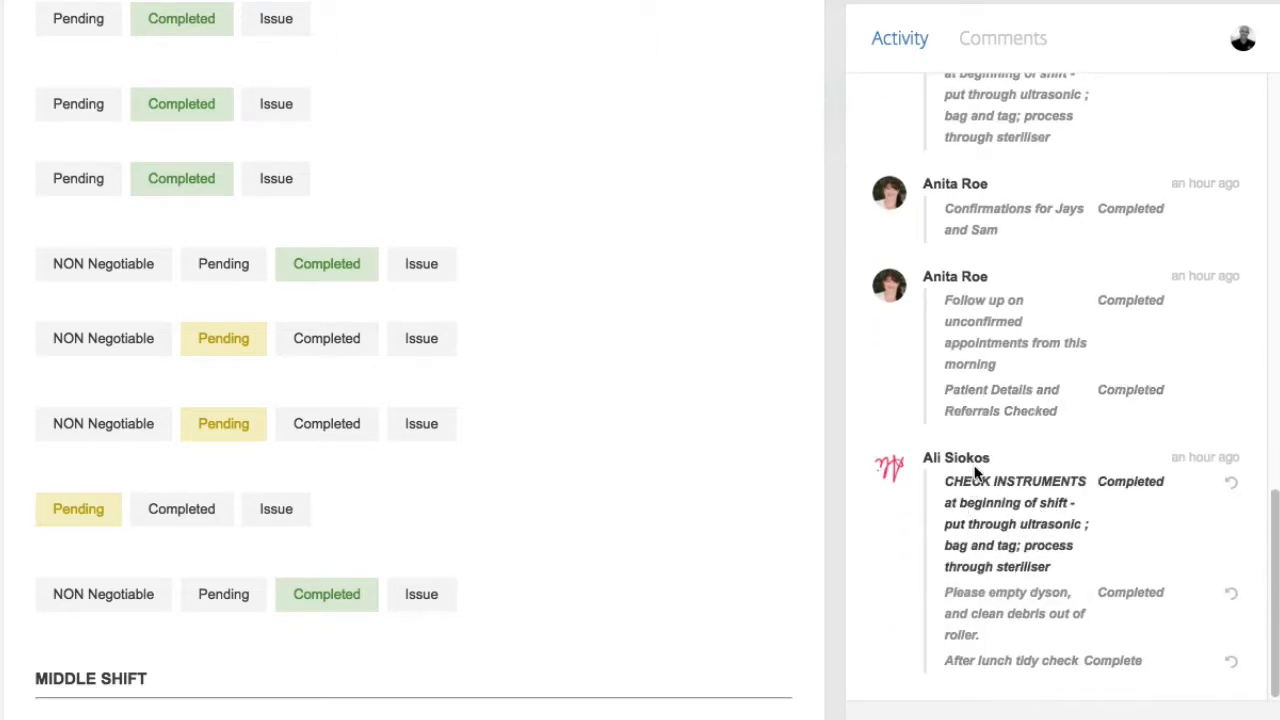
{"action": "mouse_move", "coordinate": [1016, 517]}
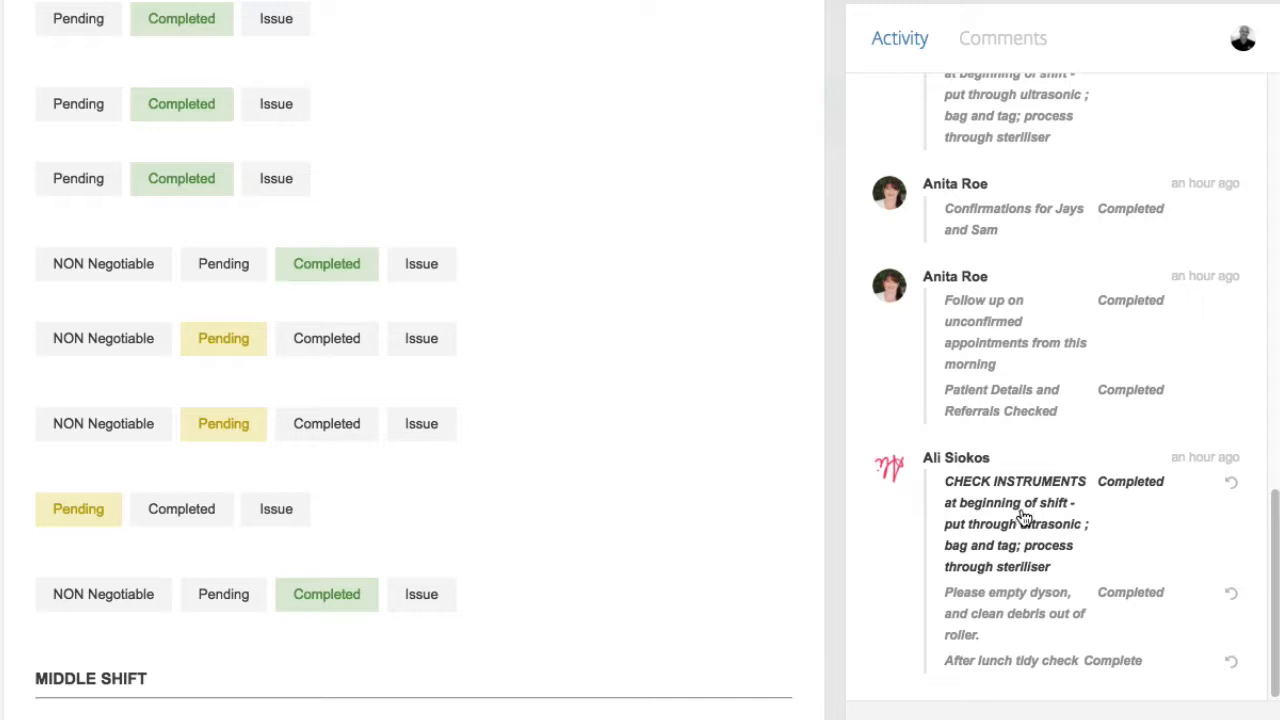
{"action": "mouse_move", "coordinate": [1006, 582]}
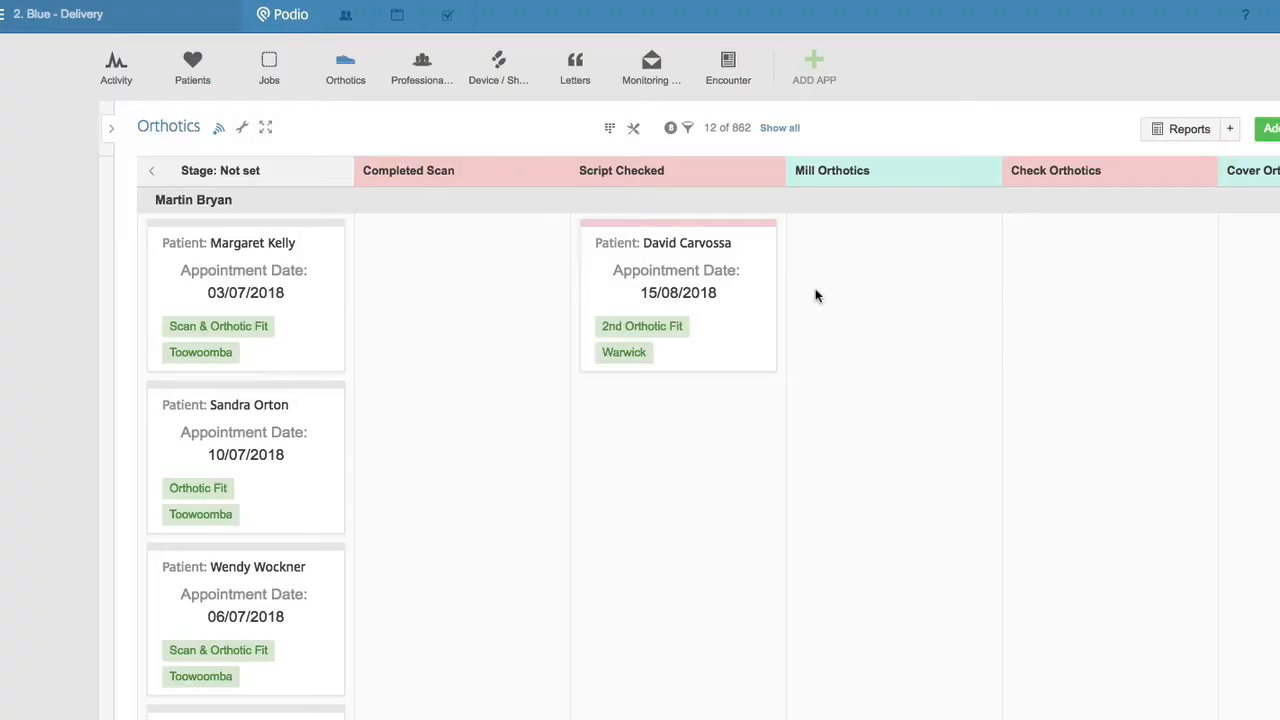
{"action": "mouse_move", "coordinate": [760, 267]}
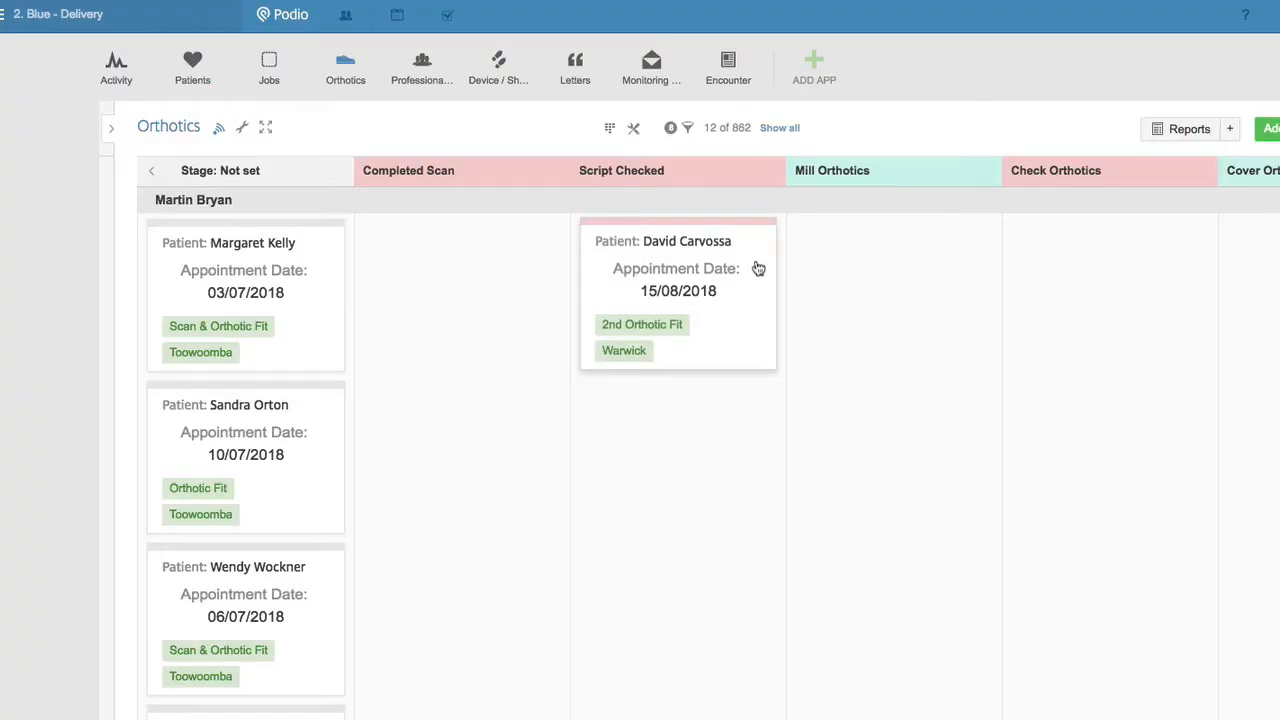
{"action": "mouse_move", "coordinate": [761, 274]}
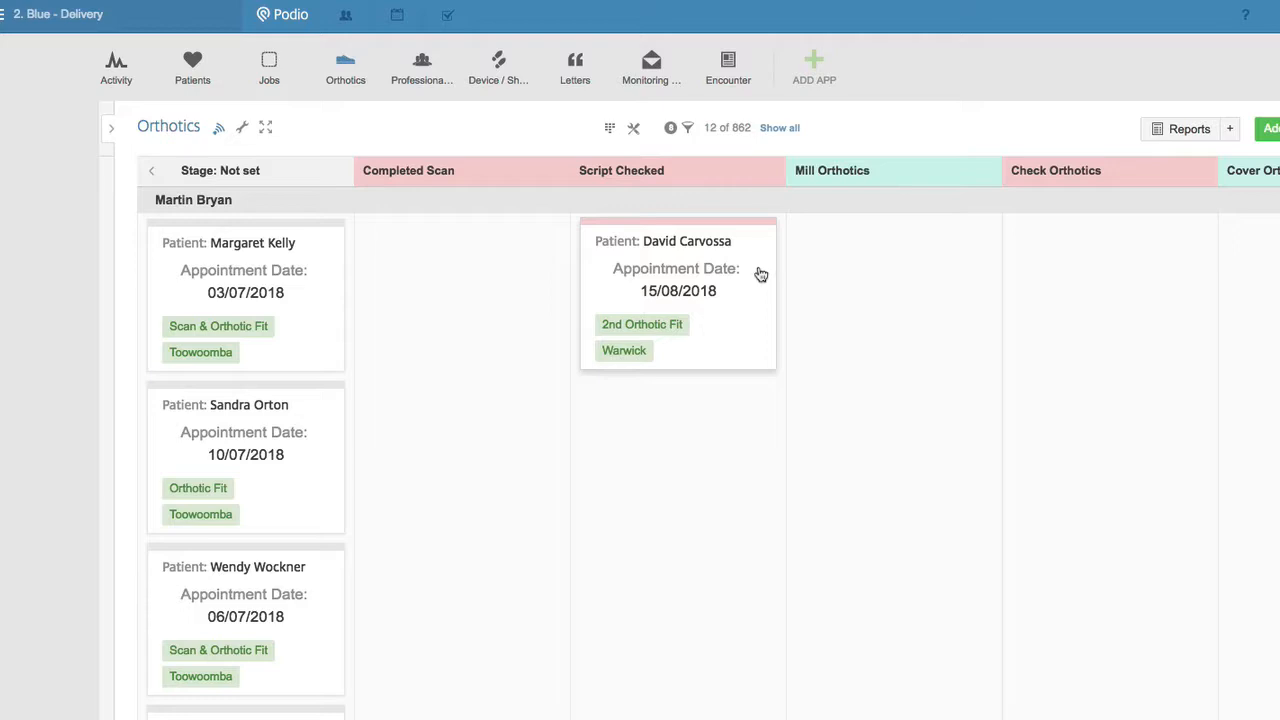
{"action": "mouse_move", "coordinate": [751, 261]}
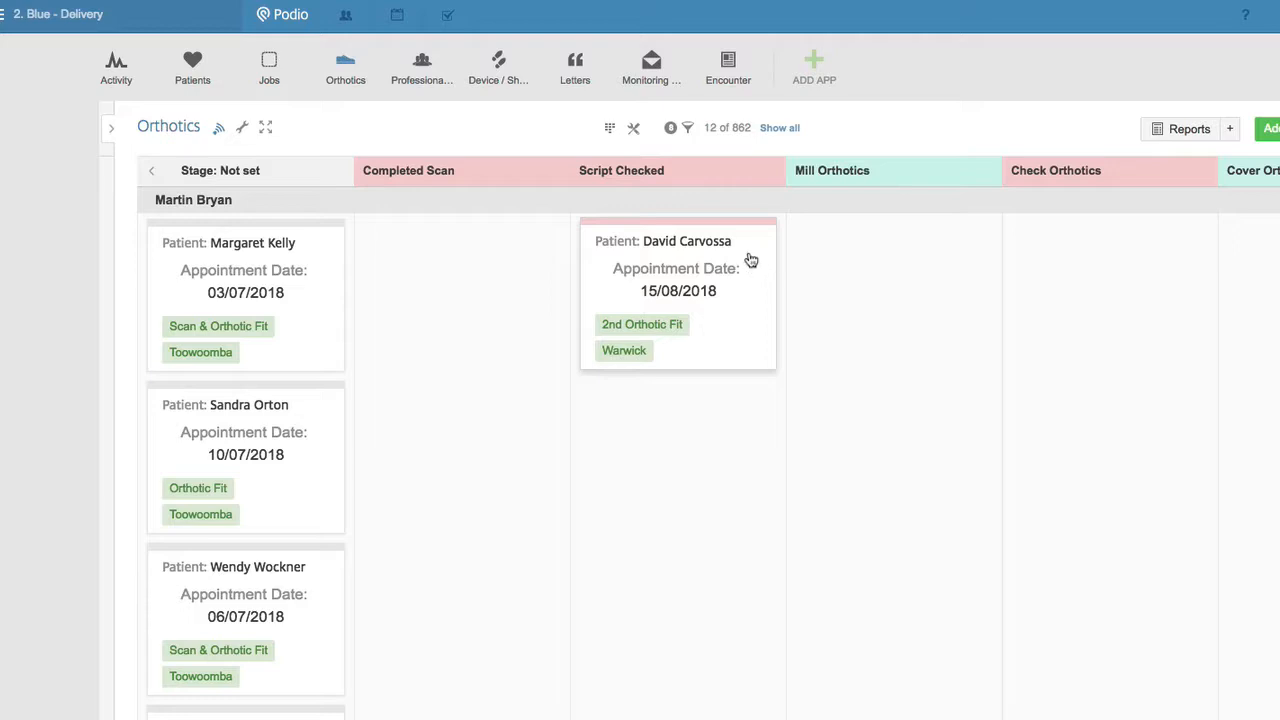
{"action": "mouse_move", "coordinate": [744, 255]}
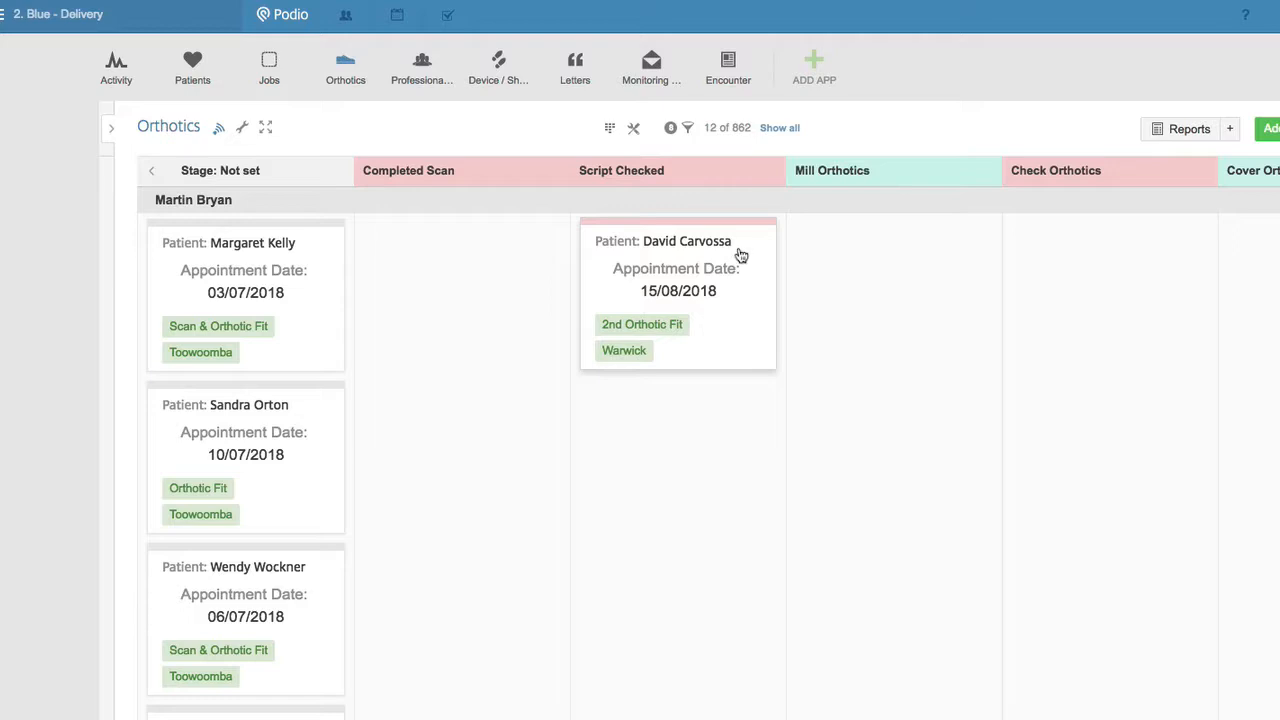
{"action": "mouse_move", "coordinate": [128, 252]}
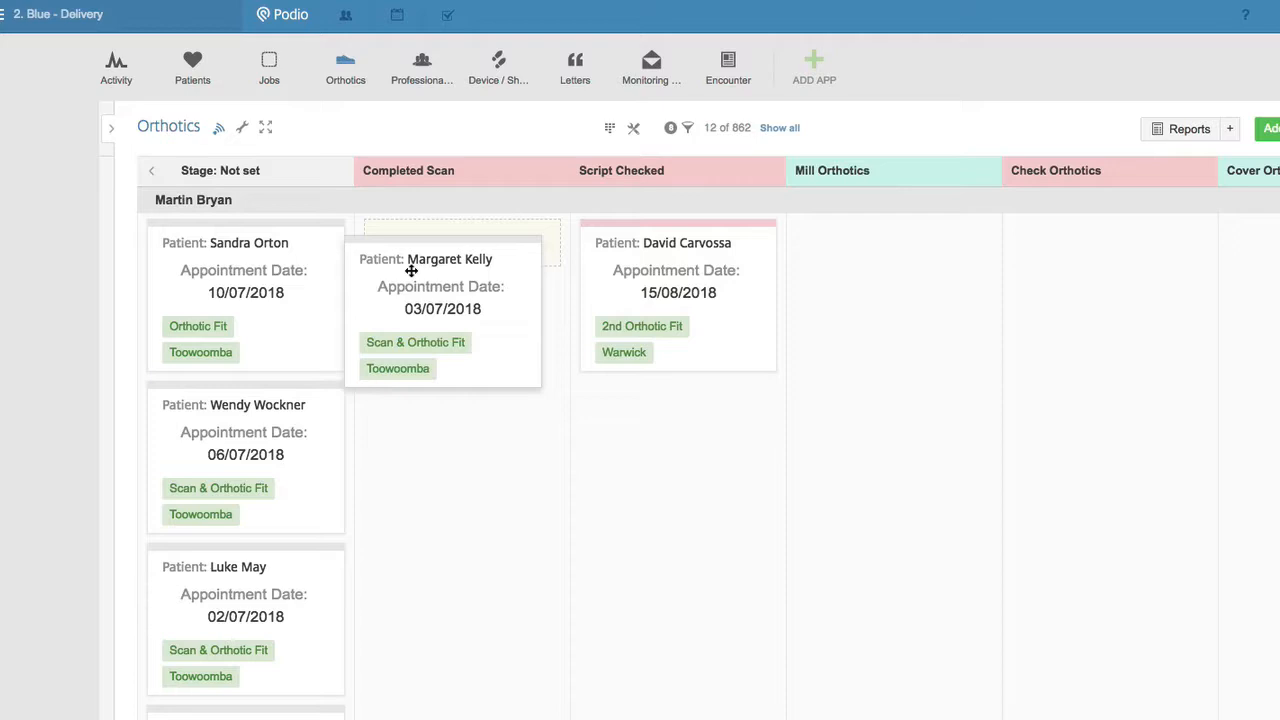
{"action": "left_click_drag", "start_coordinate": [442, 308], "coordinate": [888, 304]}
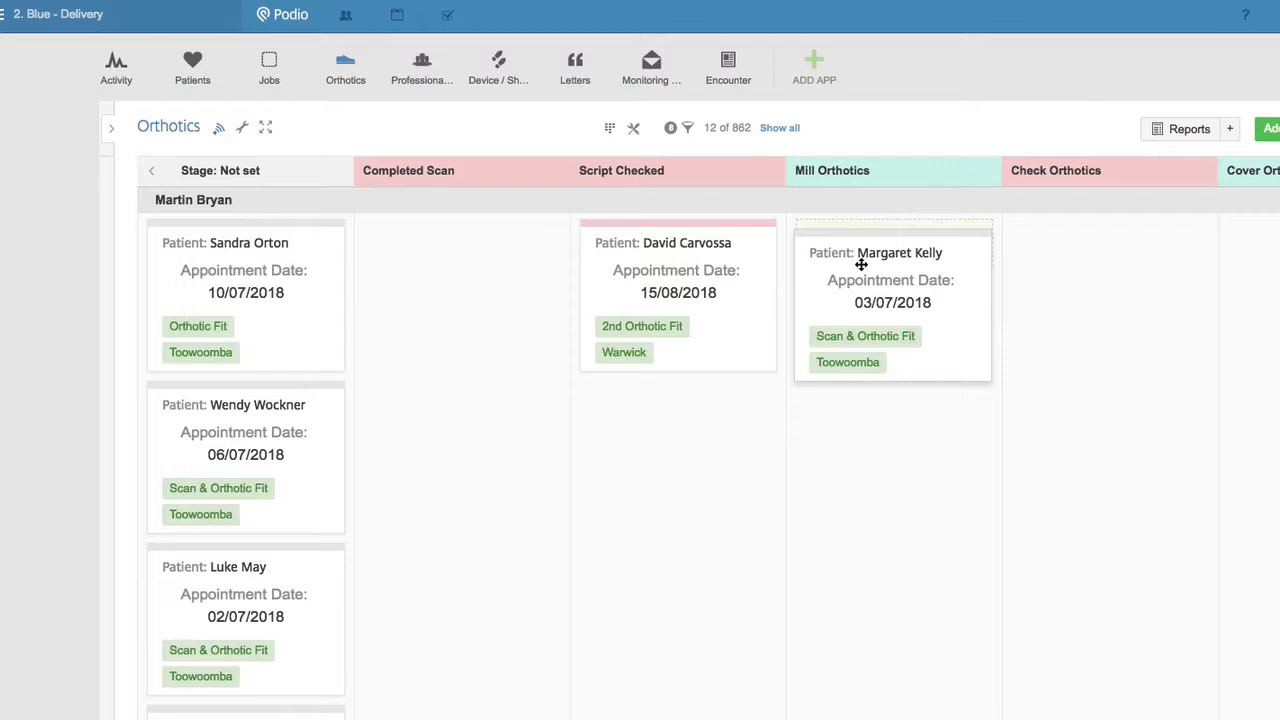
{"action": "left_click_drag", "start_coordinate": [890, 300], "coordinate": [1040, 300]}
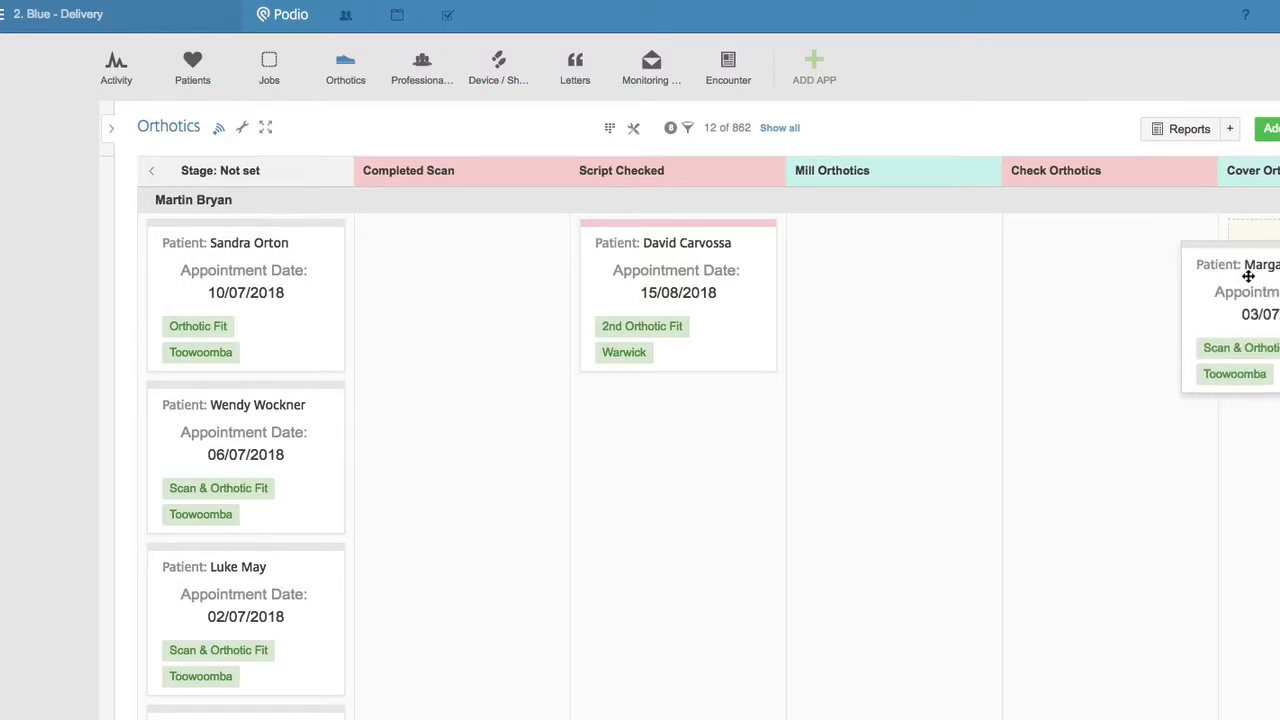
{"action": "scroll", "scroll_direction": "right", "scroll_amount": 3}
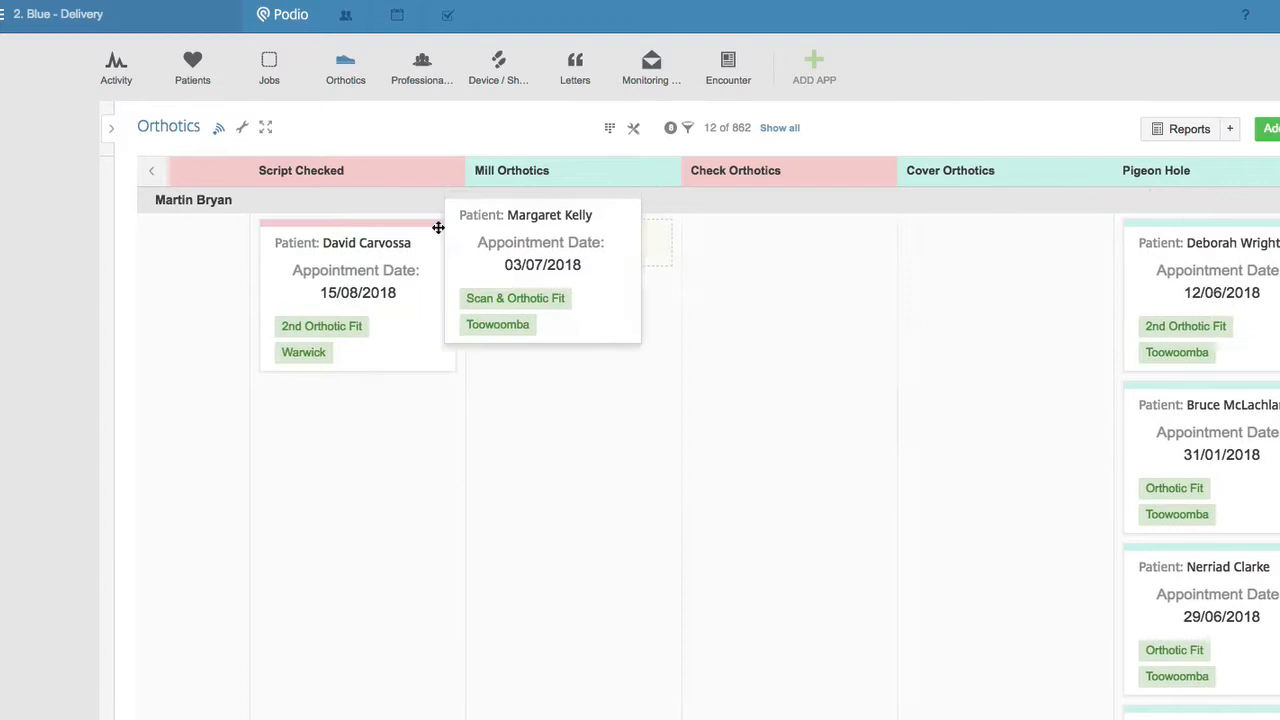
{"action": "scroll", "scroll_direction": "left", "scroll_amount": 3}
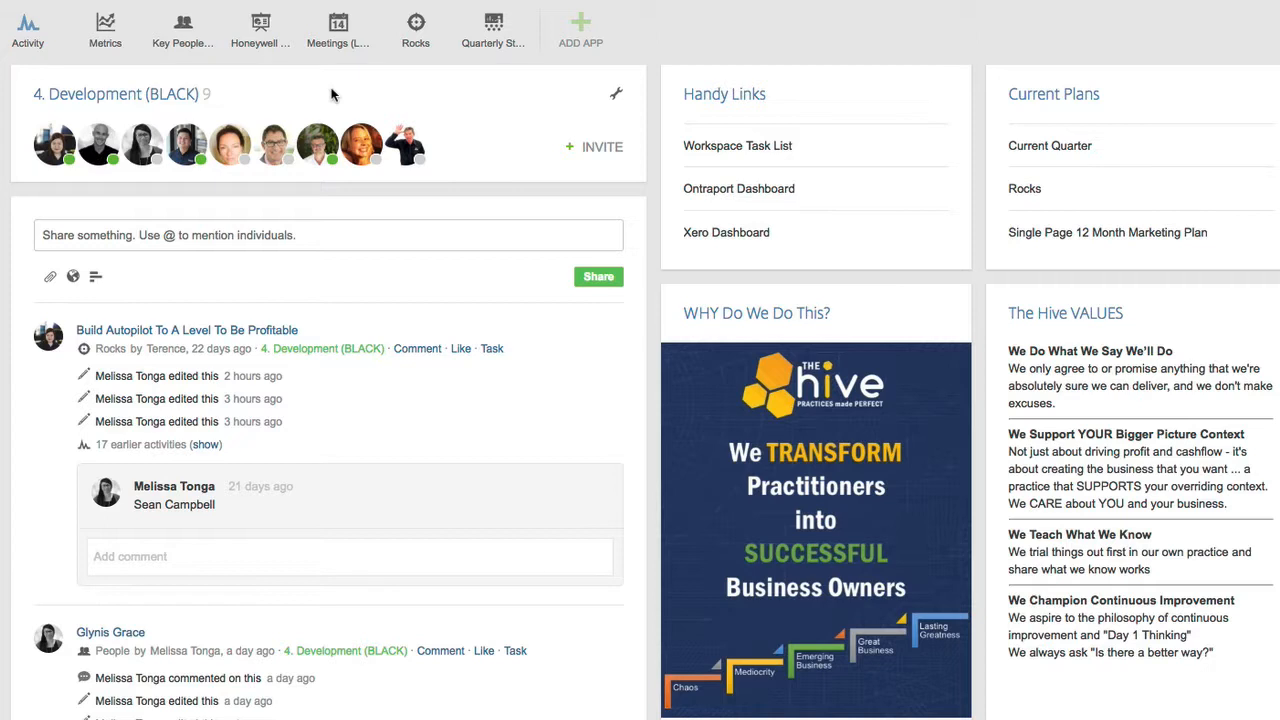
{"action": "mouse_move", "coordinate": [617, 183]}
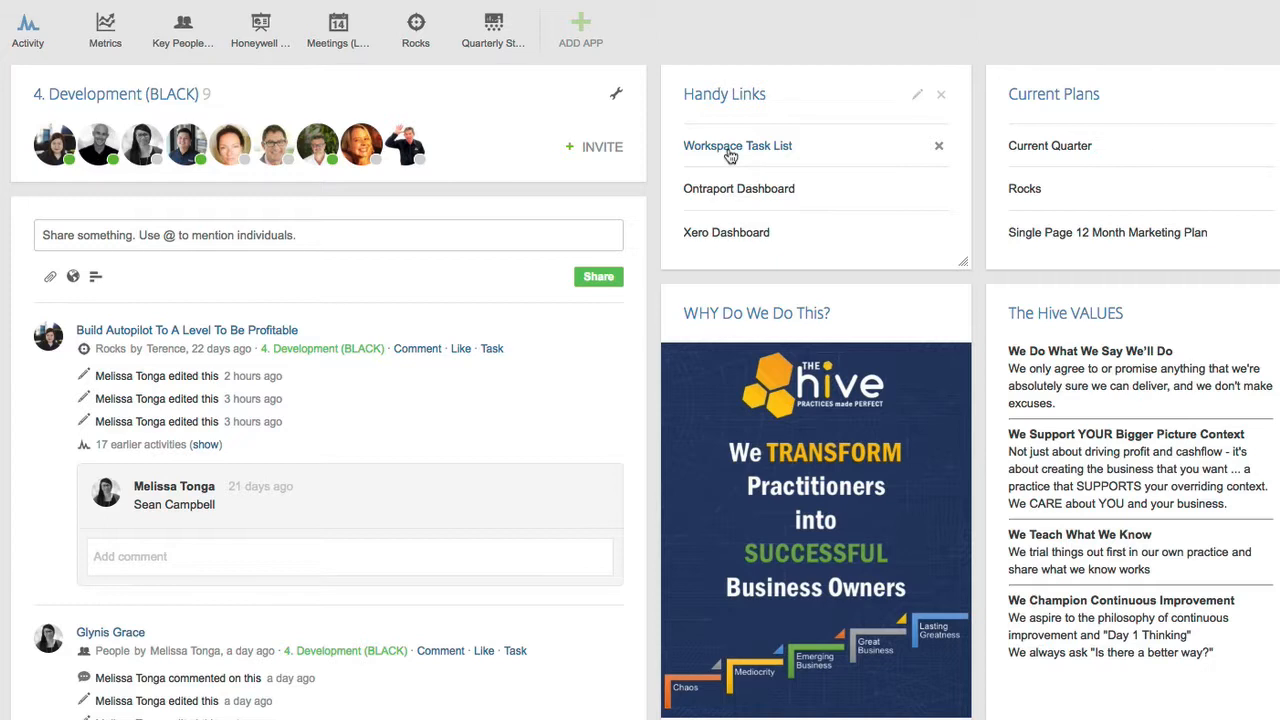
{"action": "mouse_move", "coordinate": [737, 146]}
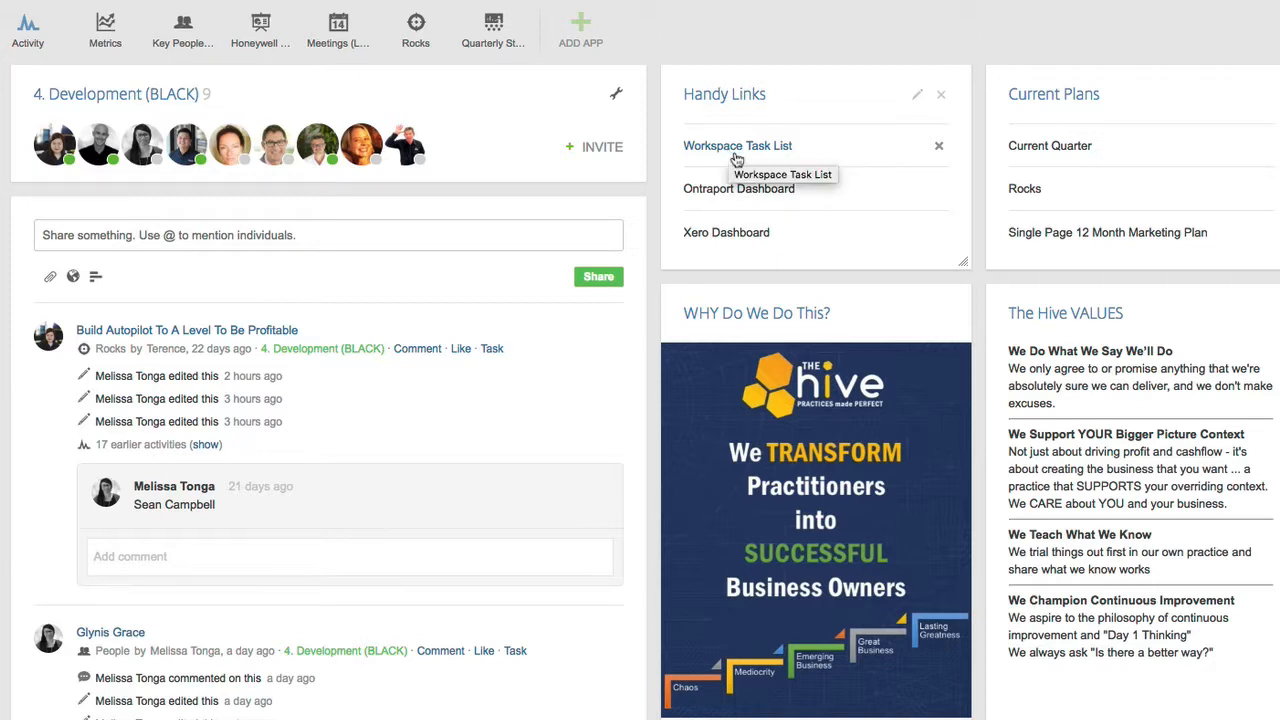
{"action": "mouse_move", "coordinate": [748, 161]}
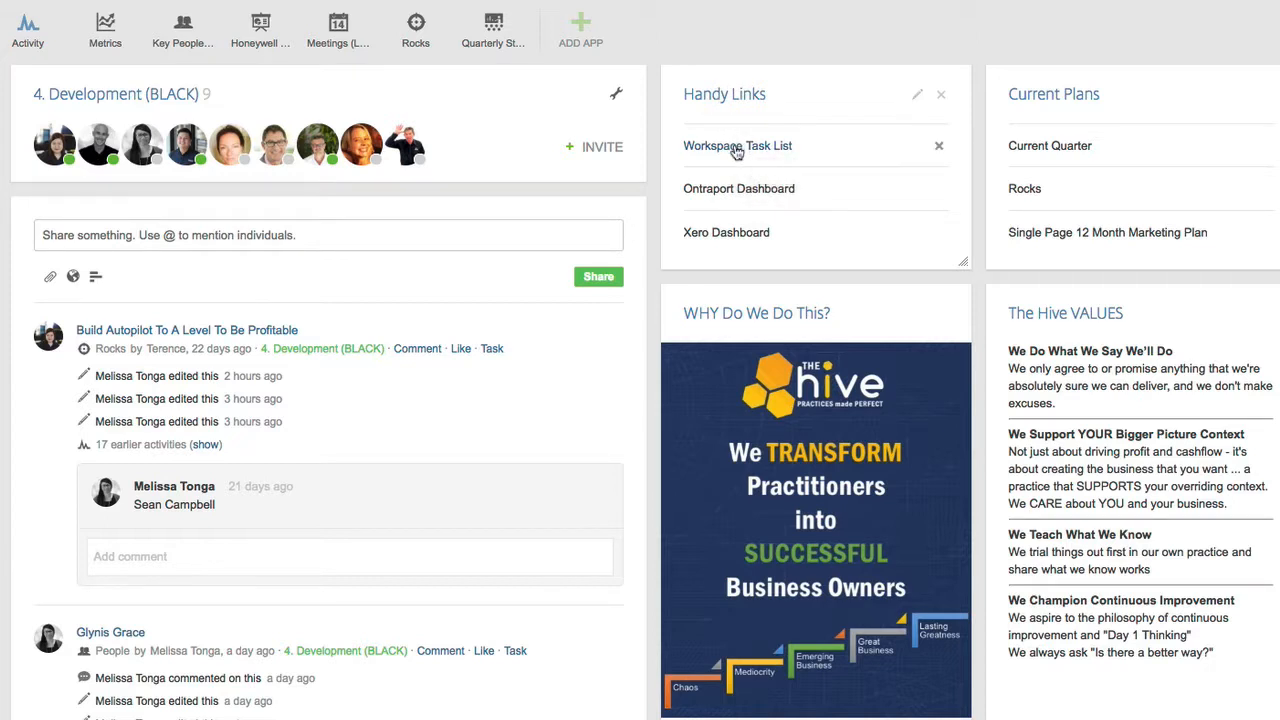
{"action": "mouse_move", "coordinate": [760, 193]}
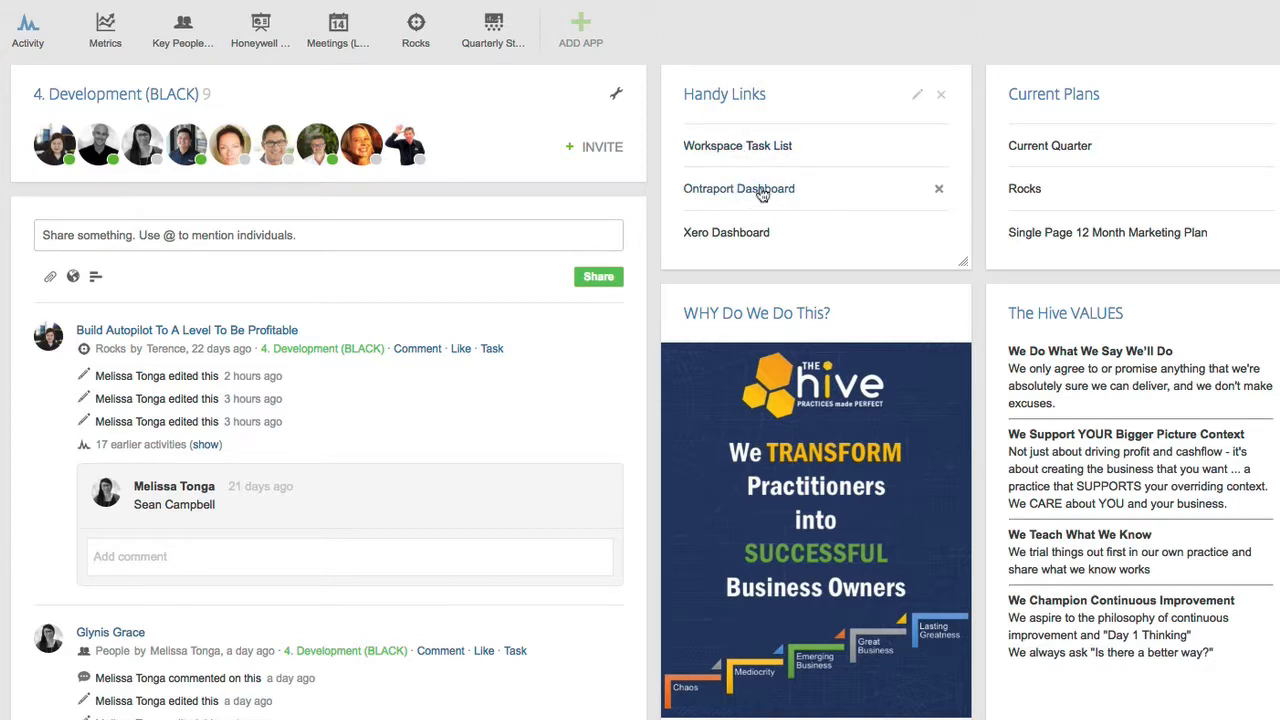
{"action": "mouse_move", "coordinate": [739, 188]}
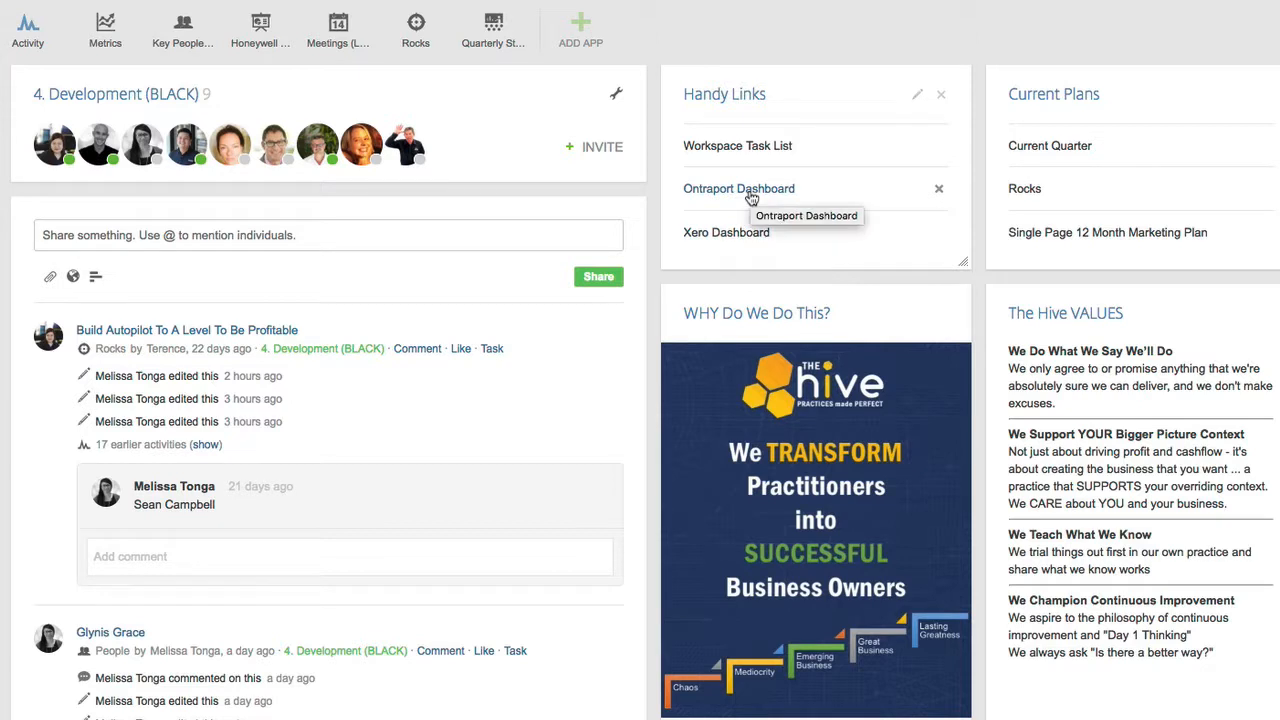
{"action": "mouse_move", "coordinate": [915, 260]}
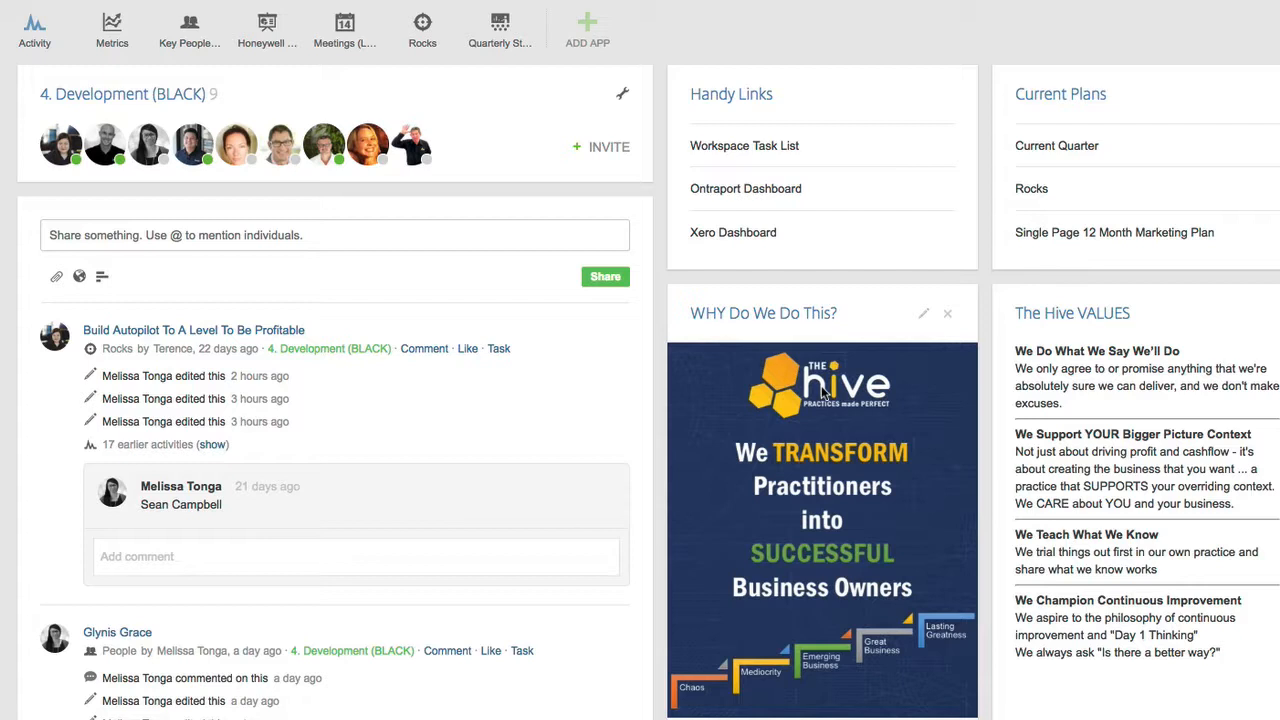
{"action": "mouse_move", "coordinate": [344, 25]}
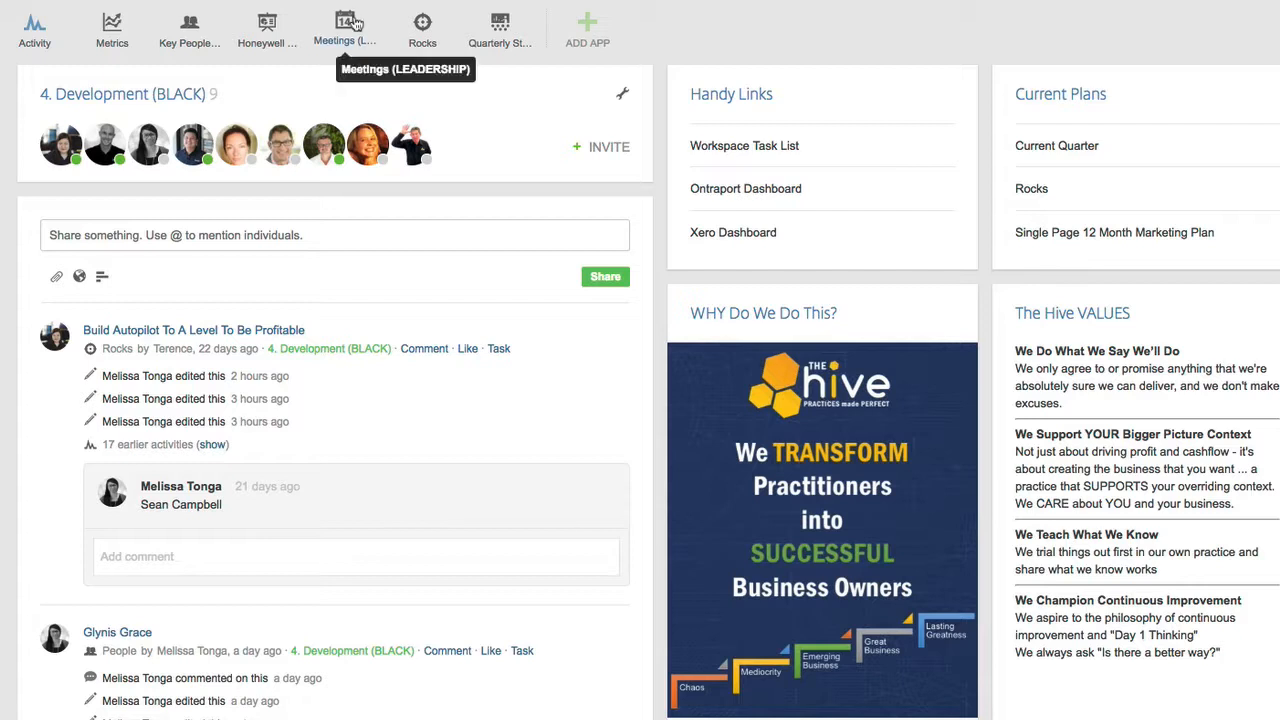
{"action": "mouse_move", "coordinate": [422, 28]}
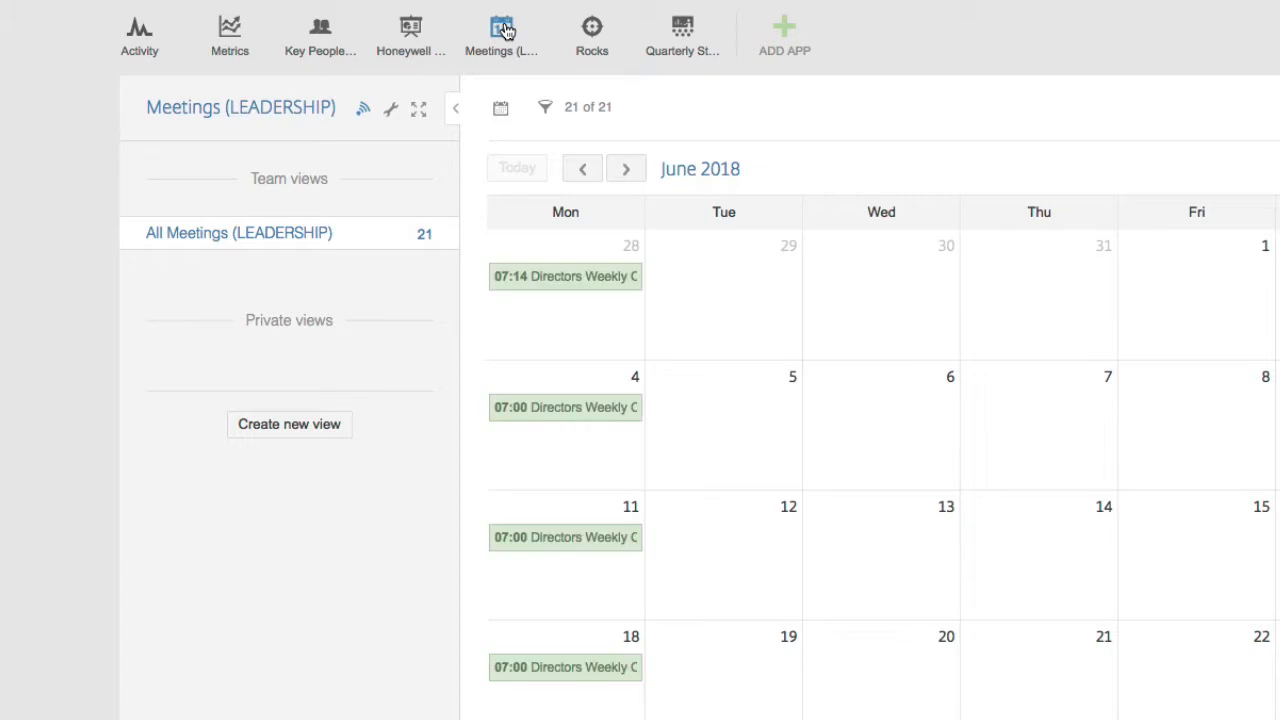
- Scroll through the Directors Weekly Check-in agenda, comments and strategic plan
{"action": "left_click", "coordinate": [564, 667]}
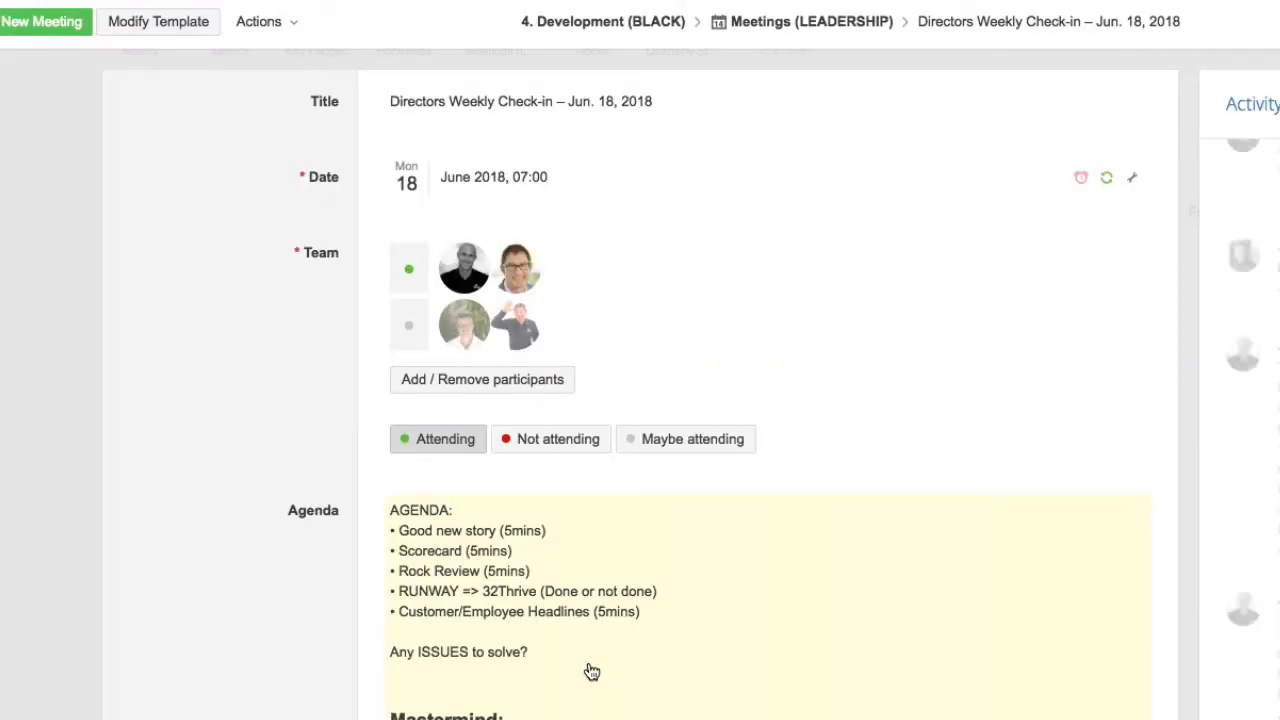
{"action": "scroll", "scroll_direction": "down", "scroll_amount": 3}
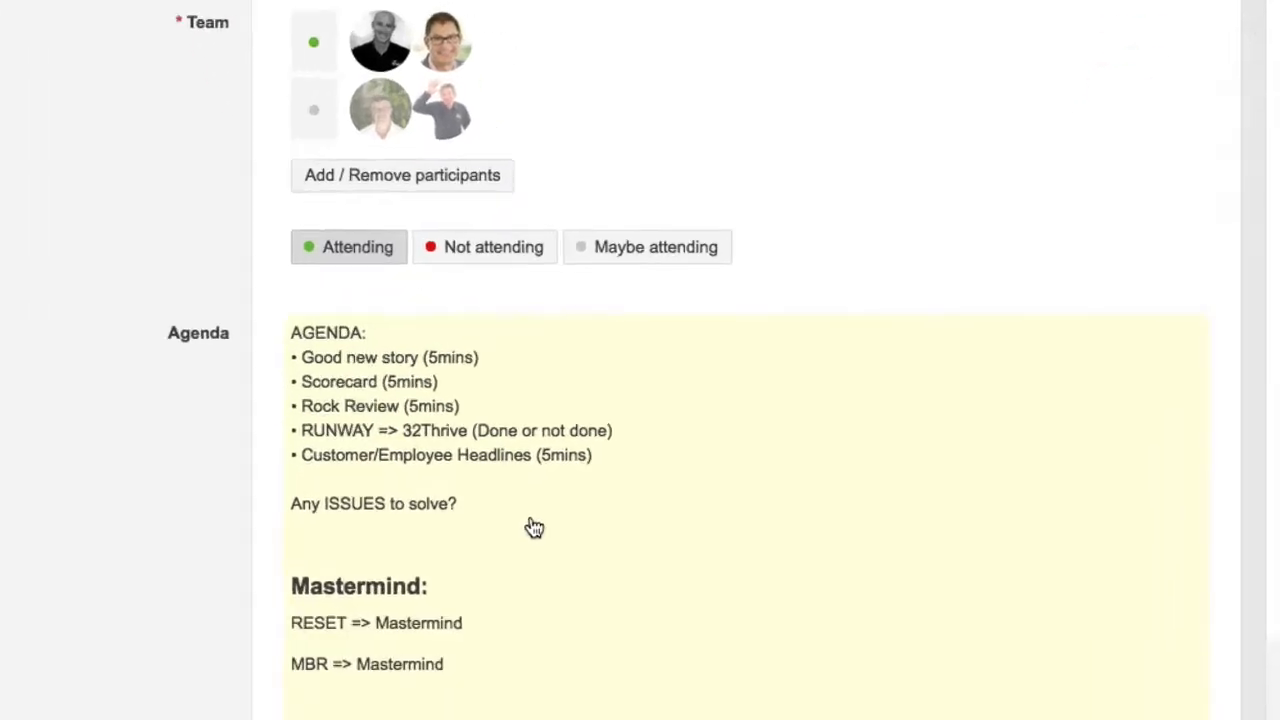
{"action": "scroll", "scroll_direction": "down", "scroll_amount": 3}
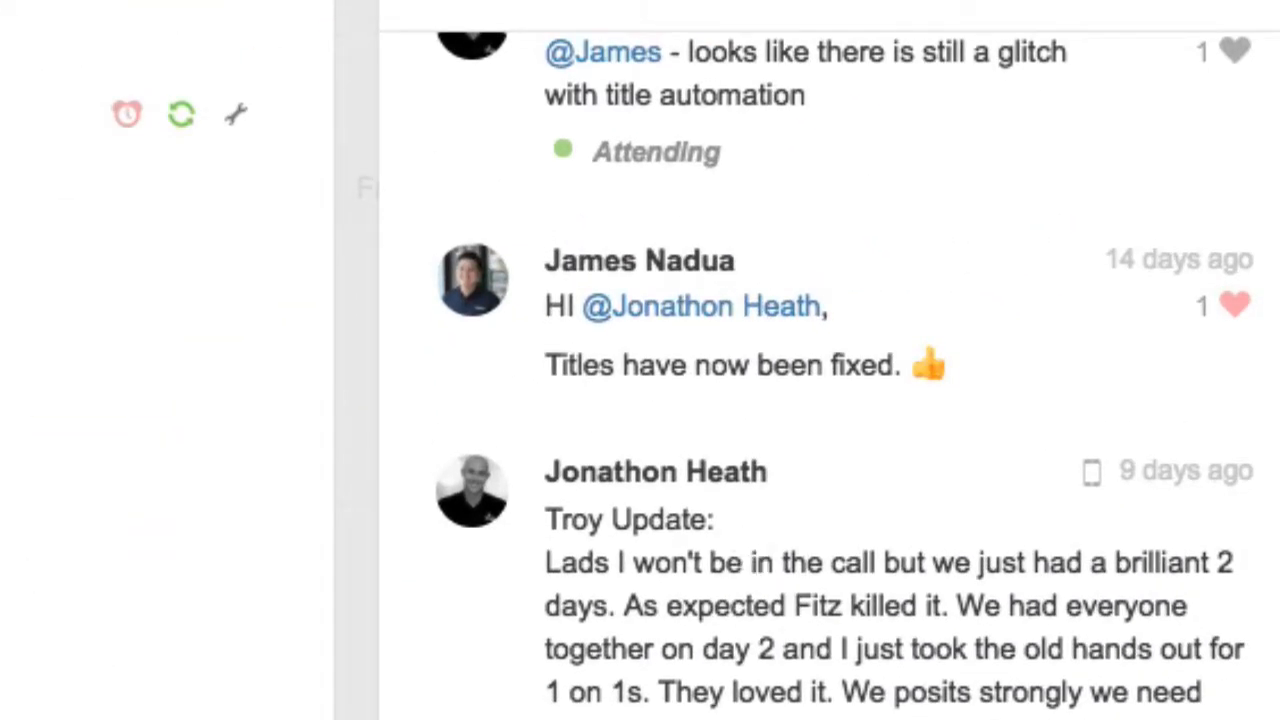
{"action": "scroll", "scroll_direction": "up", "scroll_amount": 3}
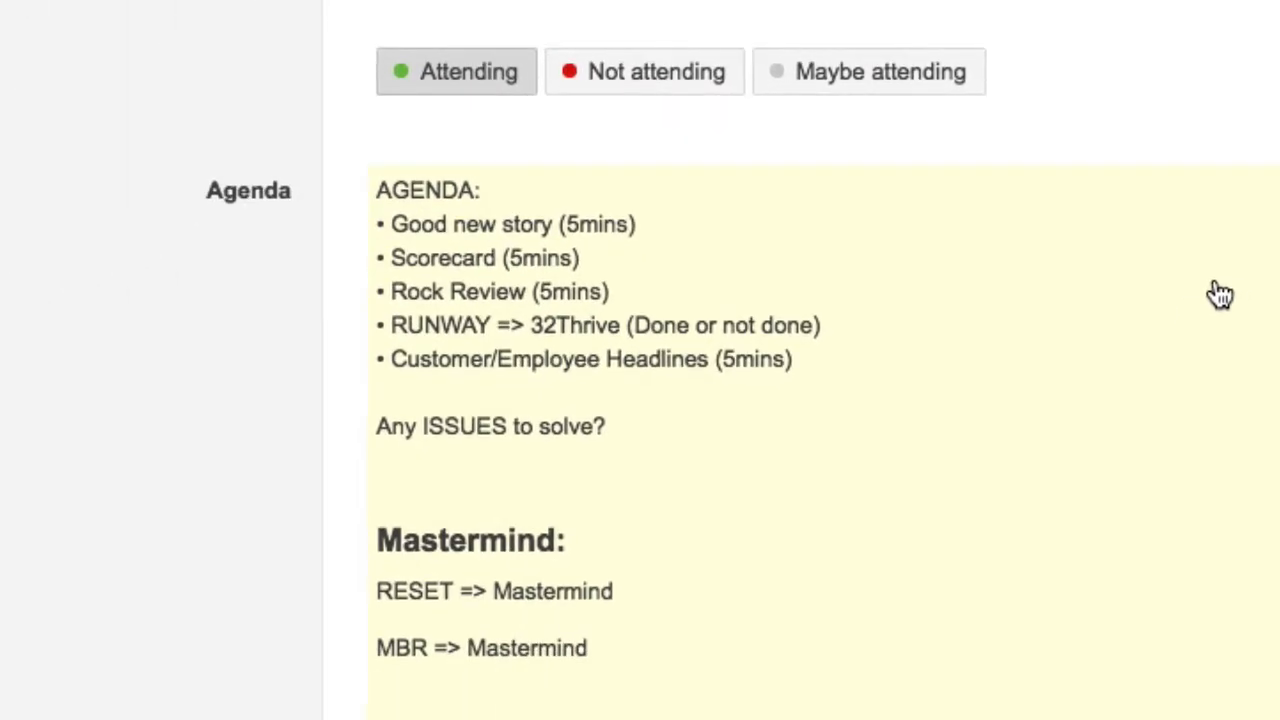
{"action": "scroll", "scroll_direction": "down", "scroll_amount": 3}
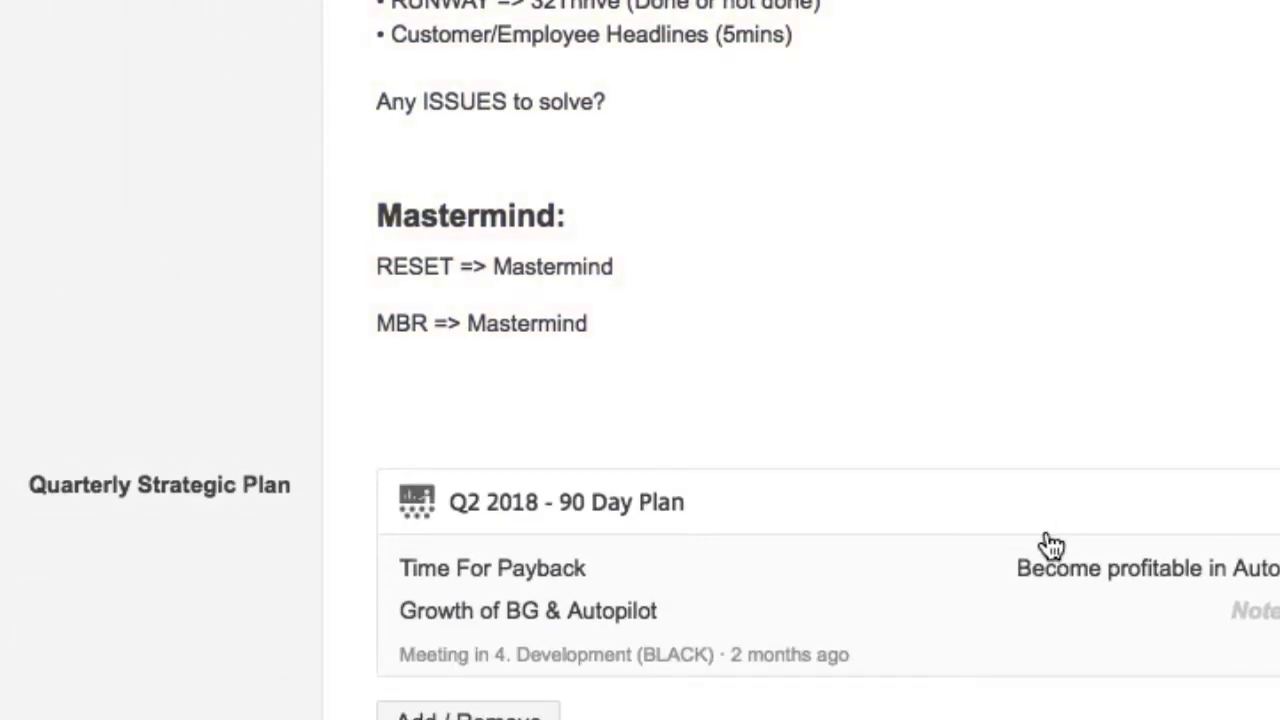
{"action": "scroll", "scroll_direction": "down", "scroll_amount": 3}
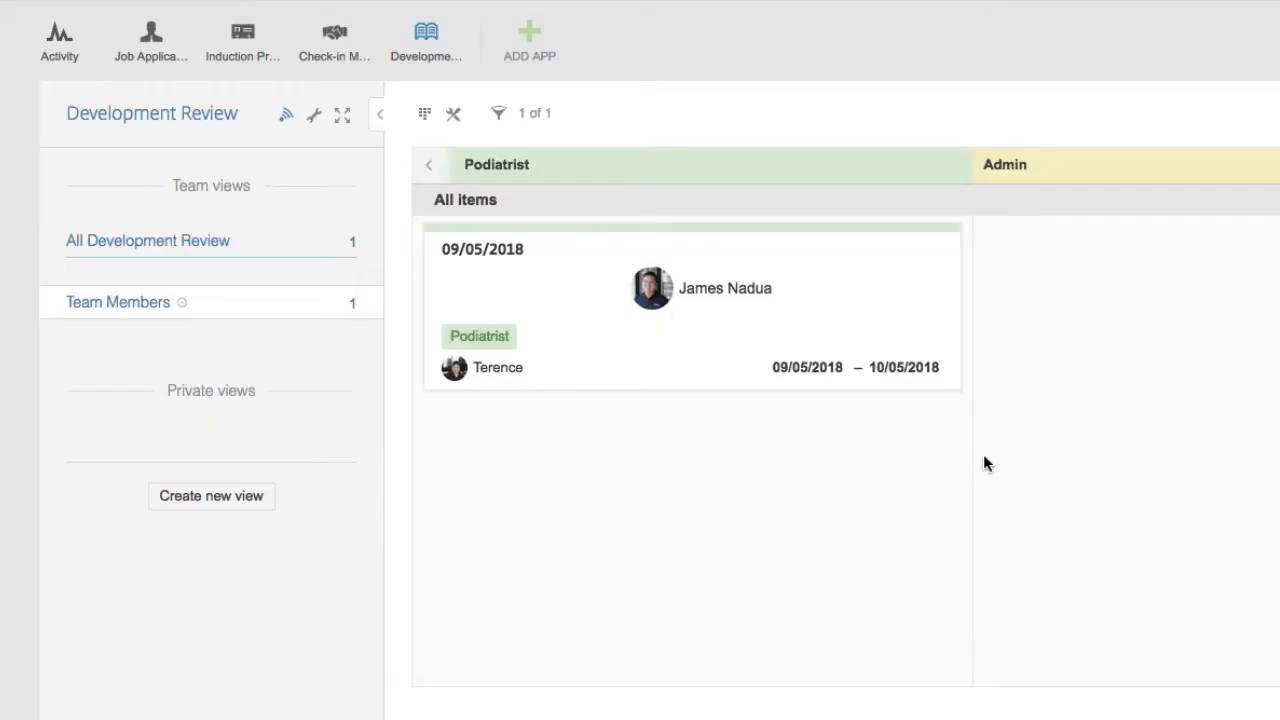
{"action": "left_click", "coordinate": [690, 290]}
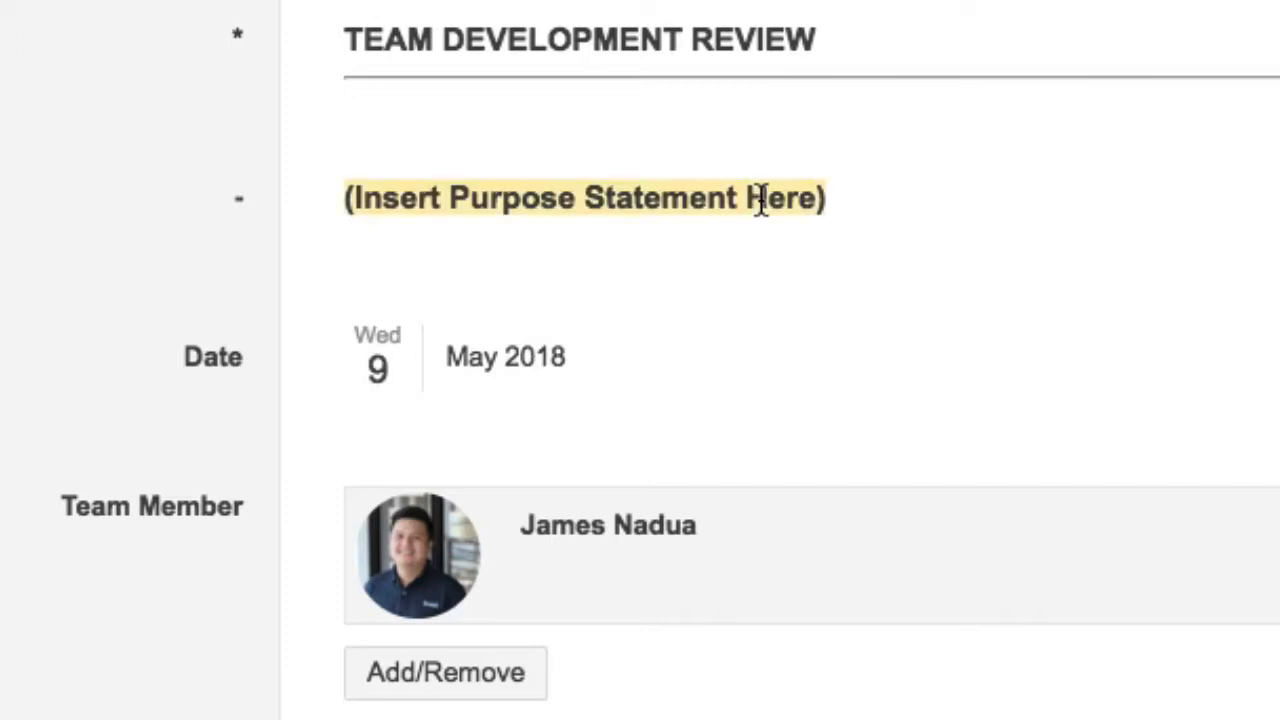
{"action": "scroll", "scroll_direction": "down", "scroll_amount": 3}
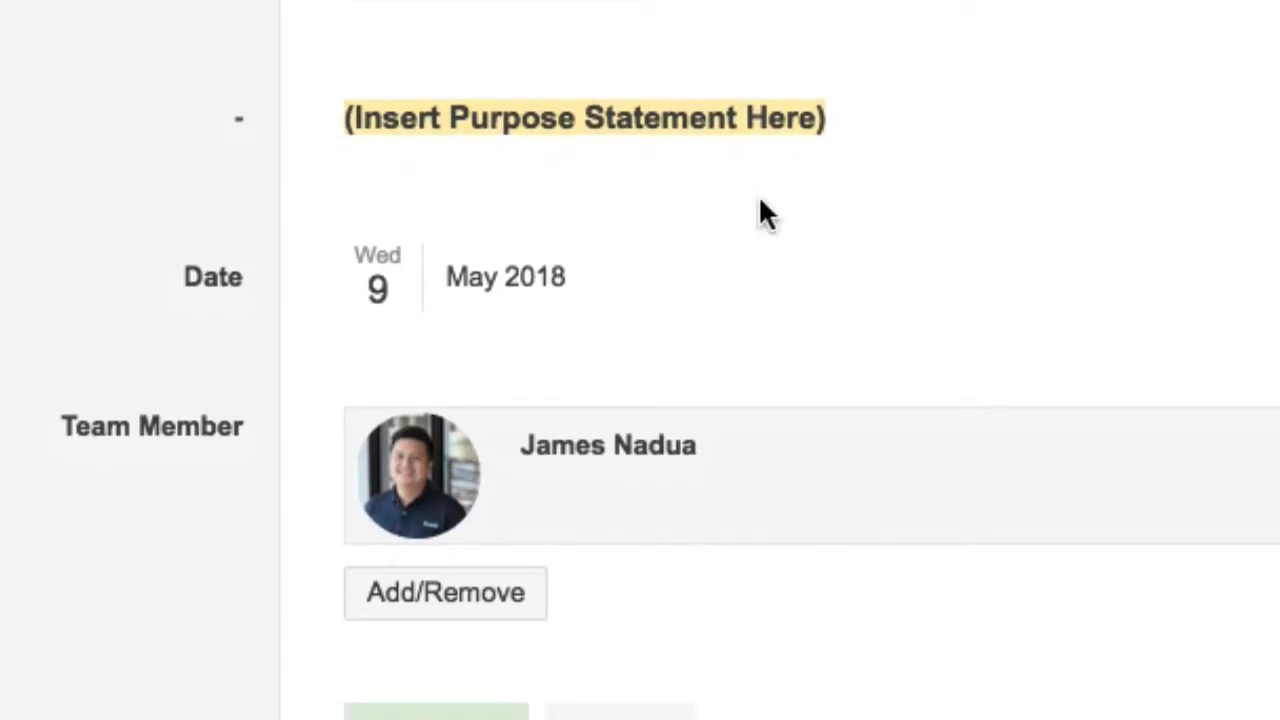
{"action": "scroll", "scroll_direction": "down", "scroll_amount": 3}
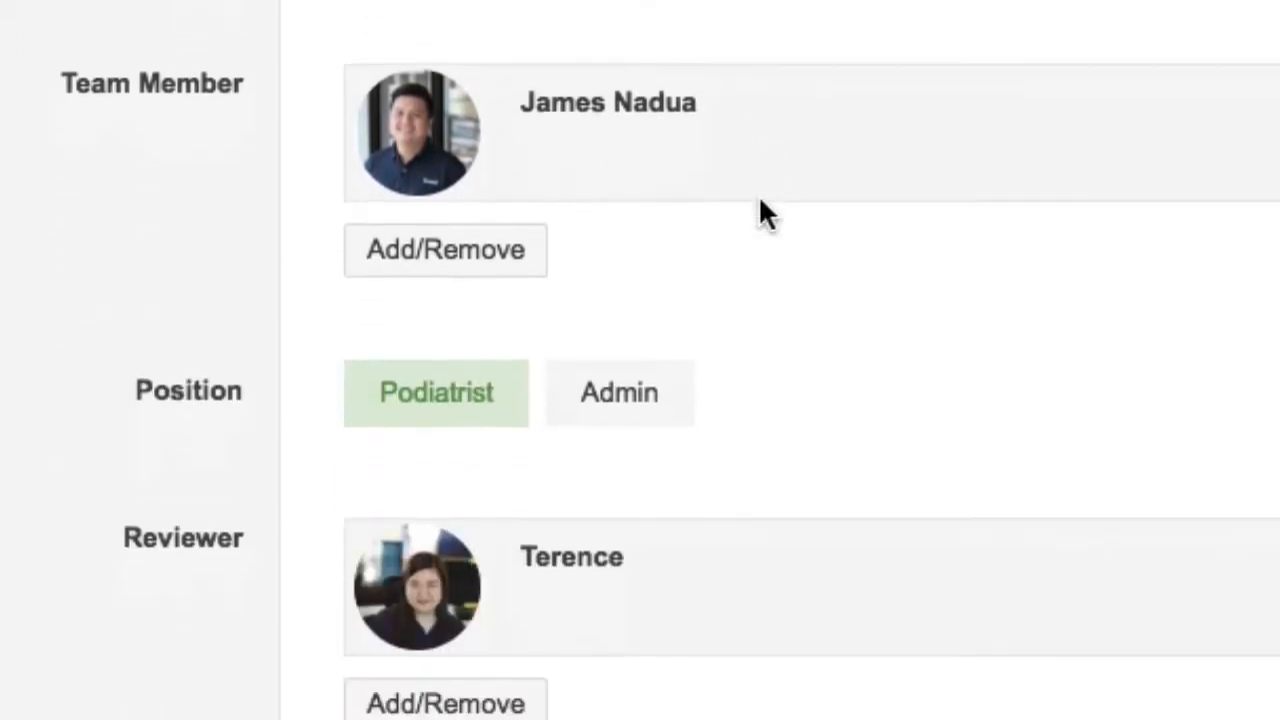
{"action": "scroll", "scroll_direction": "down", "scroll_amount": 3}
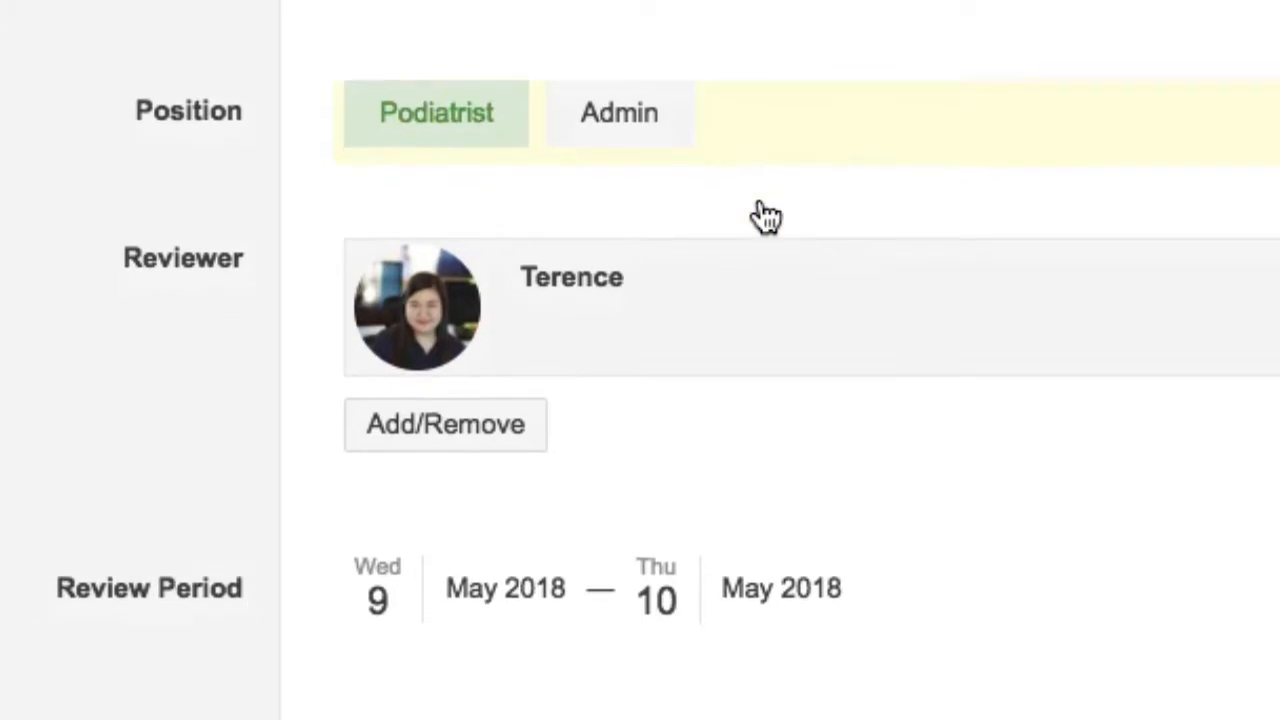
{"action": "scroll", "scroll_direction": "down", "scroll_amount": 3}
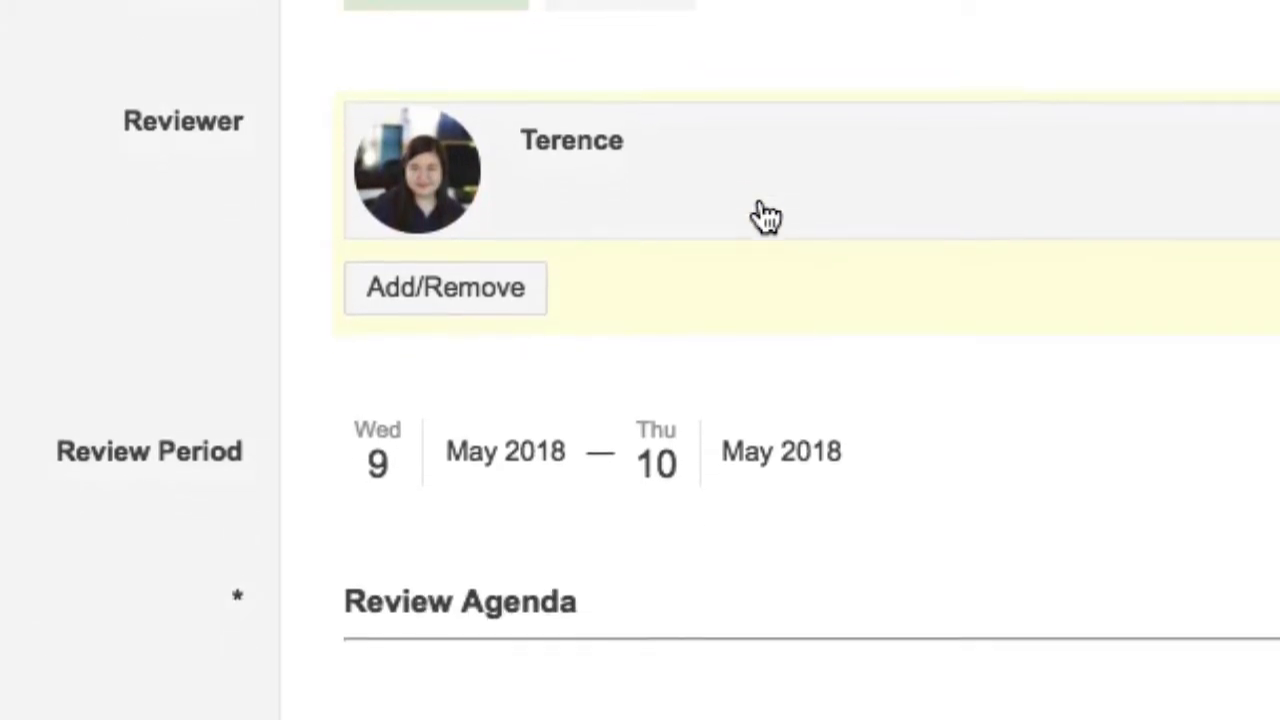
{"action": "scroll", "scroll_direction": "down", "scroll_amount": 3}
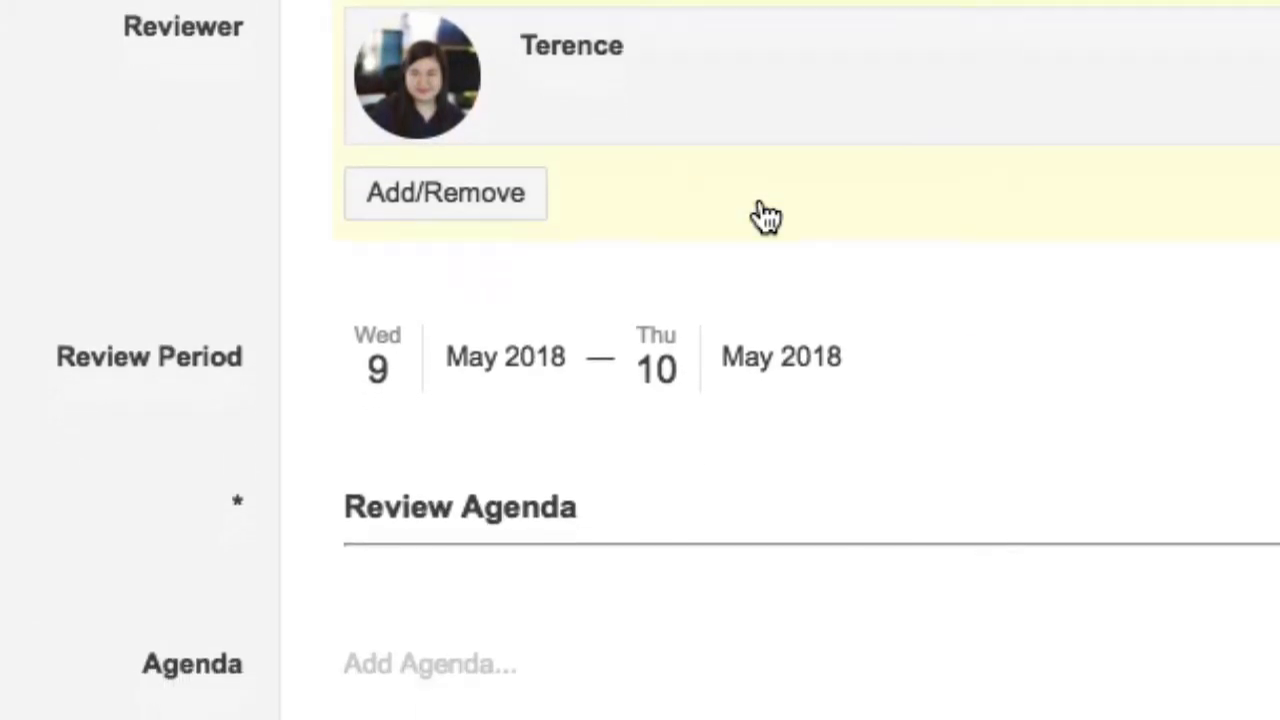
{"action": "scroll", "scroll_direction": "down", "scroll_amount": 3}
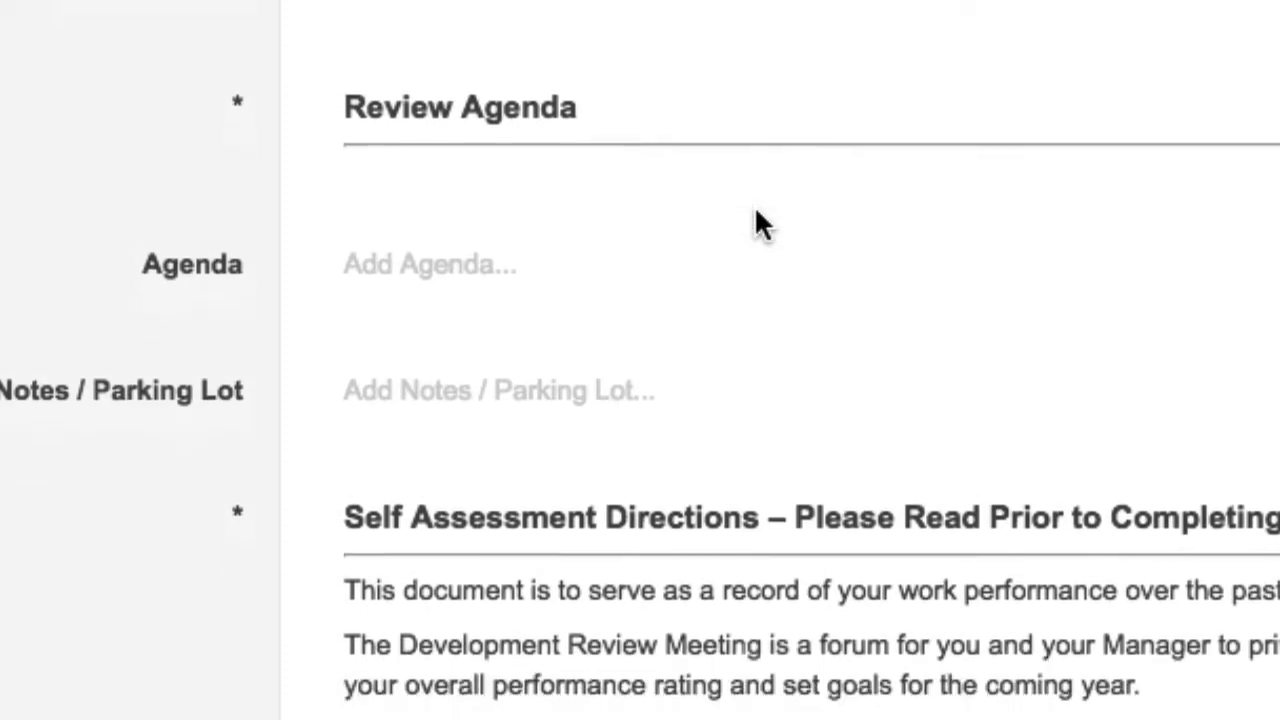
{"action": "scroll", "scroll_direction": "down", "scroll_amount": 3}
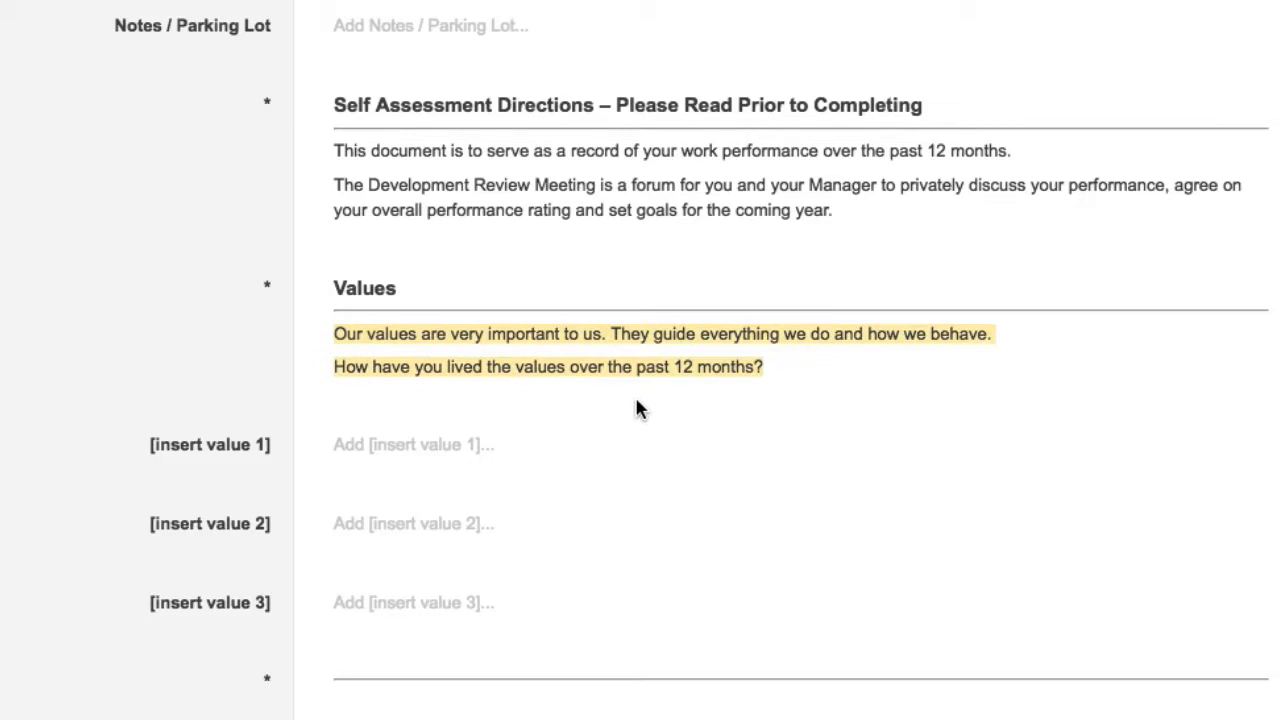
{"action": "mouse_move", "coordinate": [572, 390]}
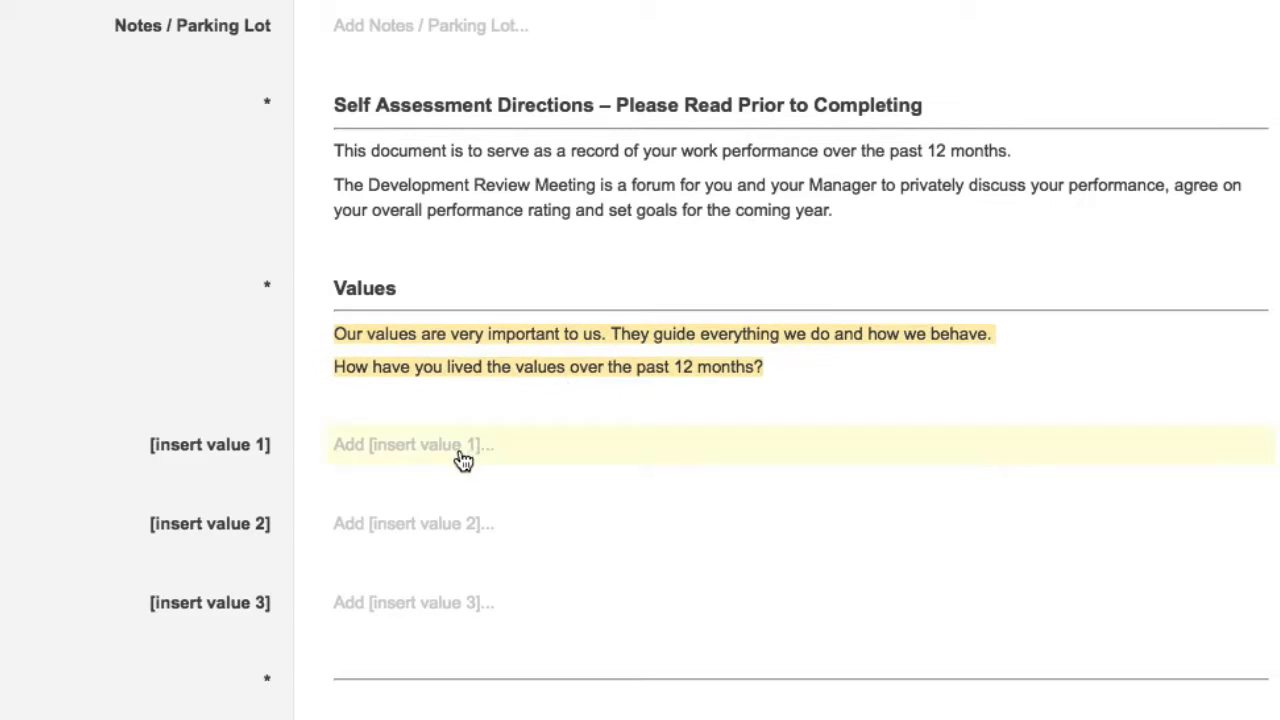
{"action": "scroll", "scroll_direction": "down", "scroll_amount": 3}
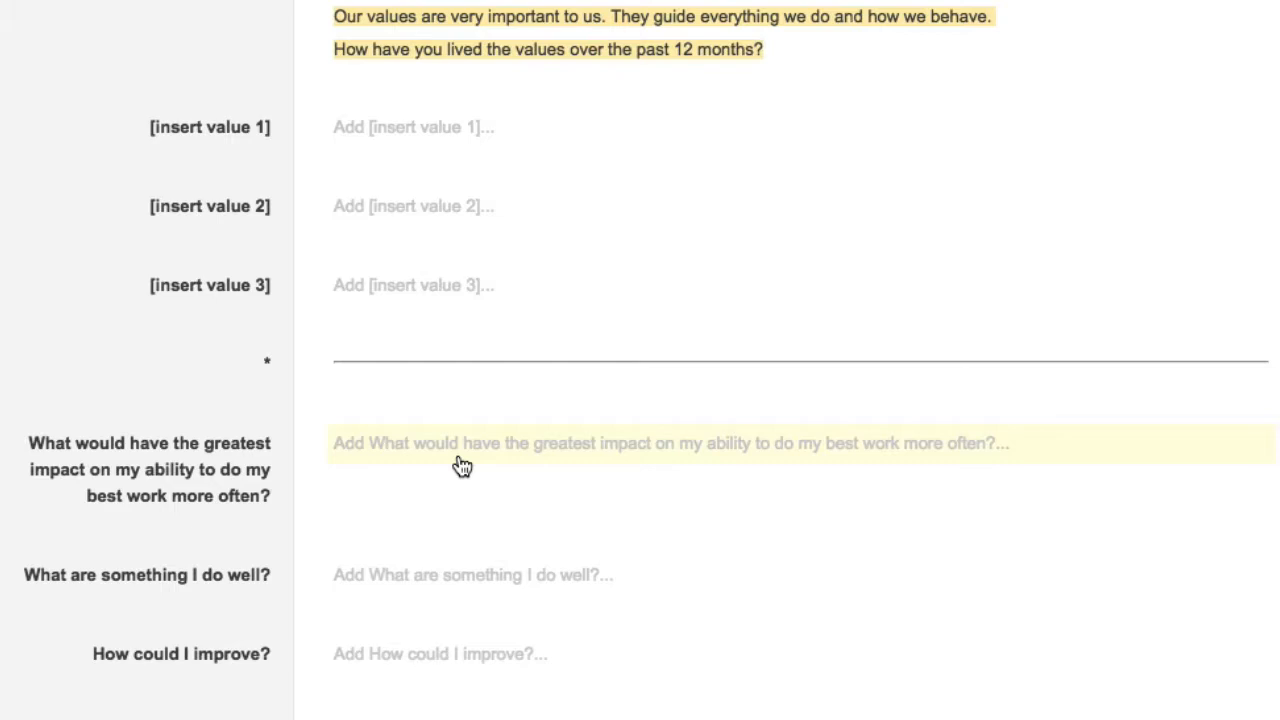
{"action": "scroll", "scroll_direction": "down", "scroll_amount": 3}
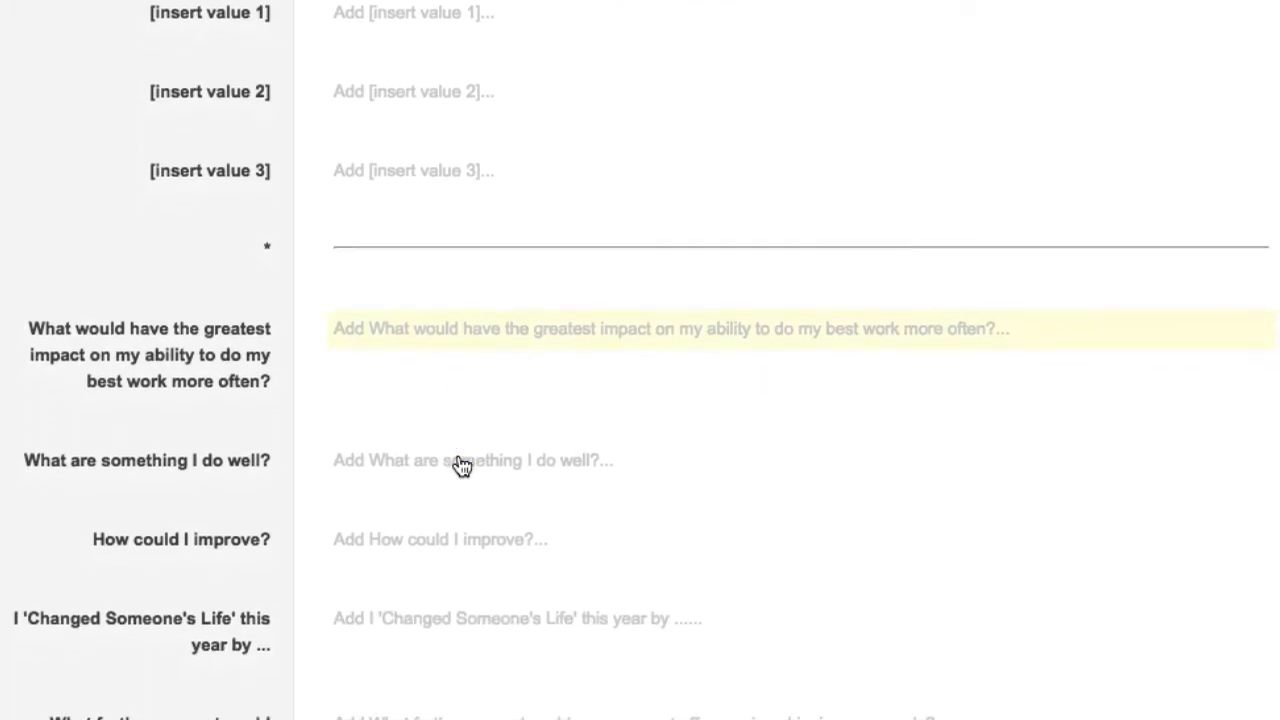
{"action": "scroll", "scroll_direction": "down", "scroll_amount": 3}
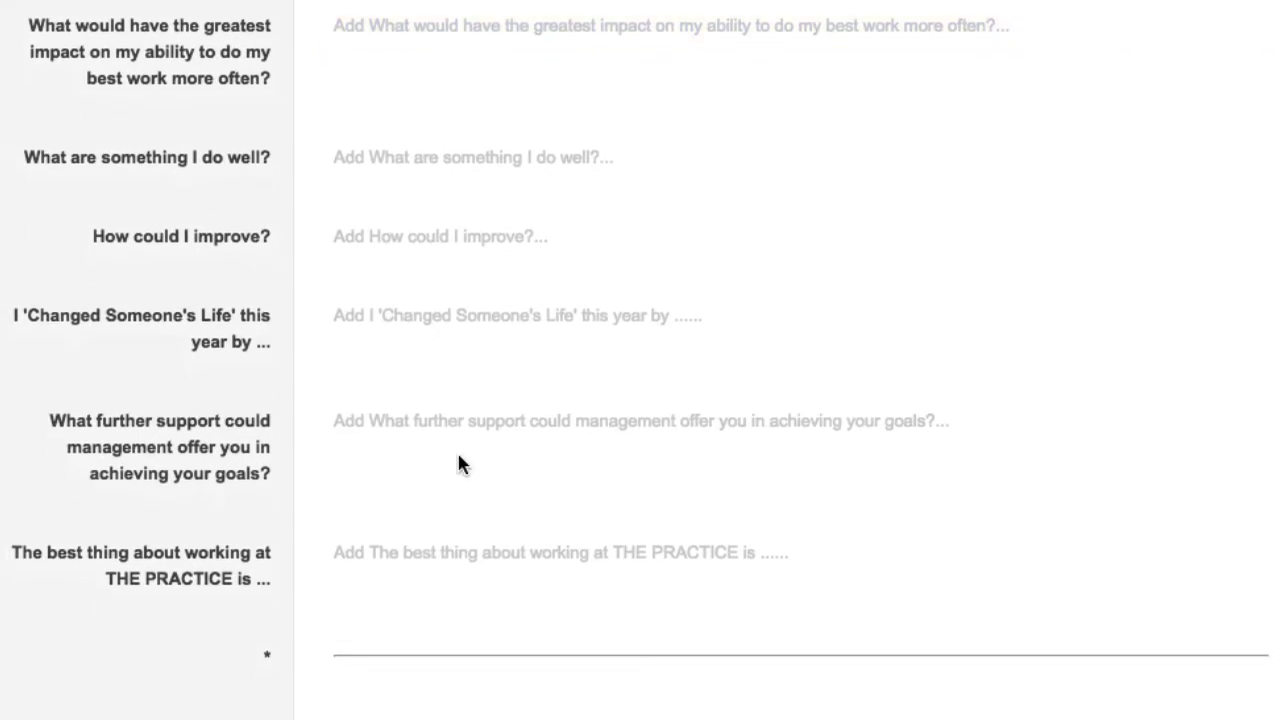
{"action": "scroll", "scroll_direction": "down", "scroll_amount": 3}
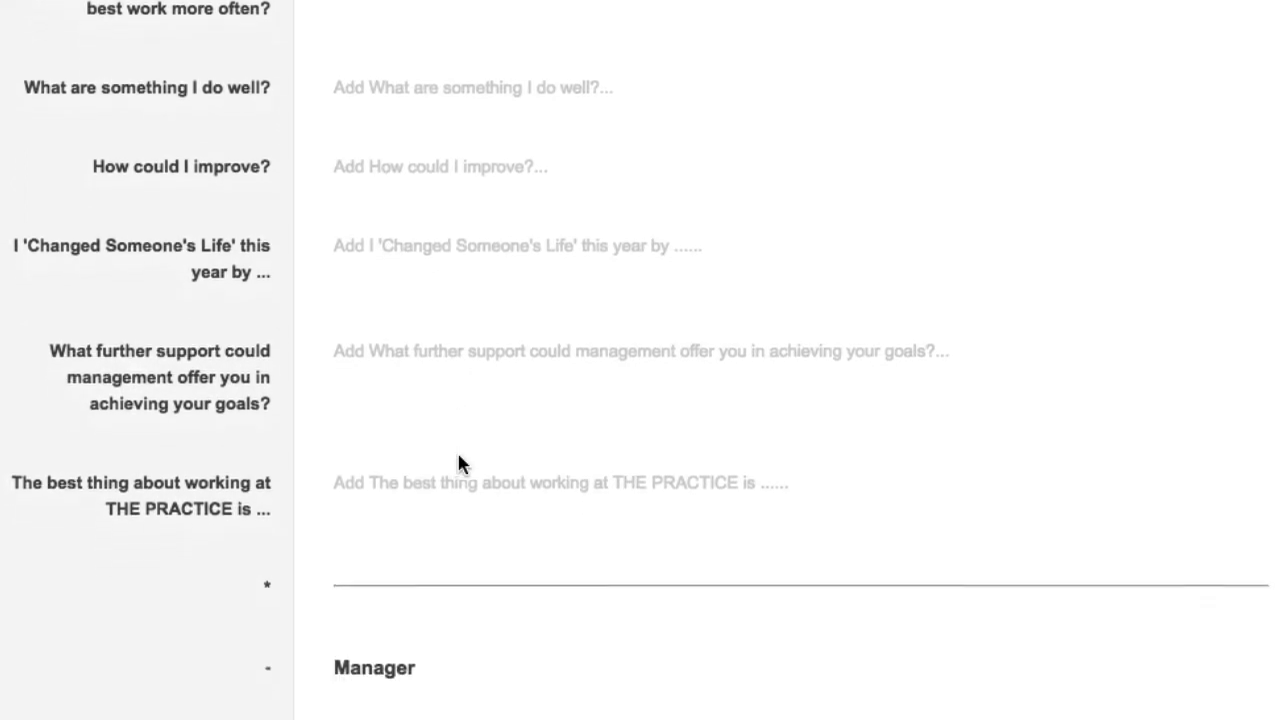
{"action": "scroll", "scroll_direction": "down", "scroll_amount": 3}
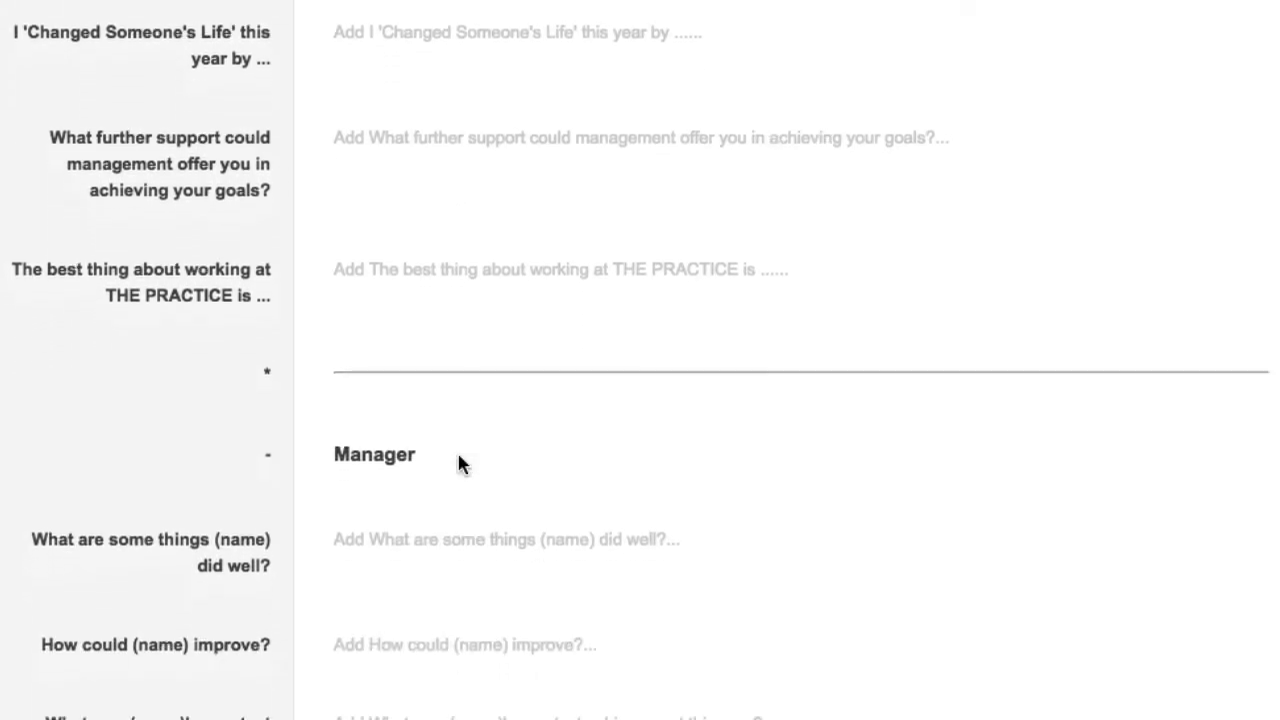
{"action": "scroll", "scroll_direction": "down", "scroll_amount": 3}
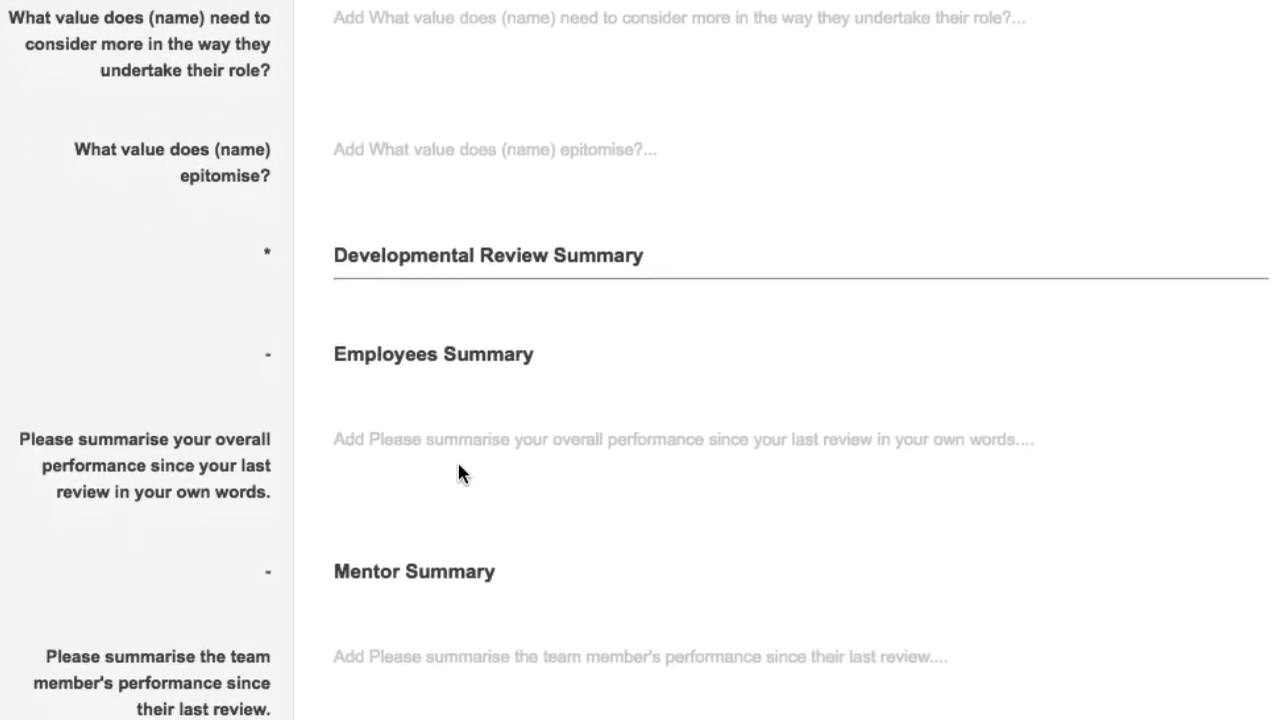
{"action": "scroll", "scroll_direction": "down", "scroll_amount": 3}
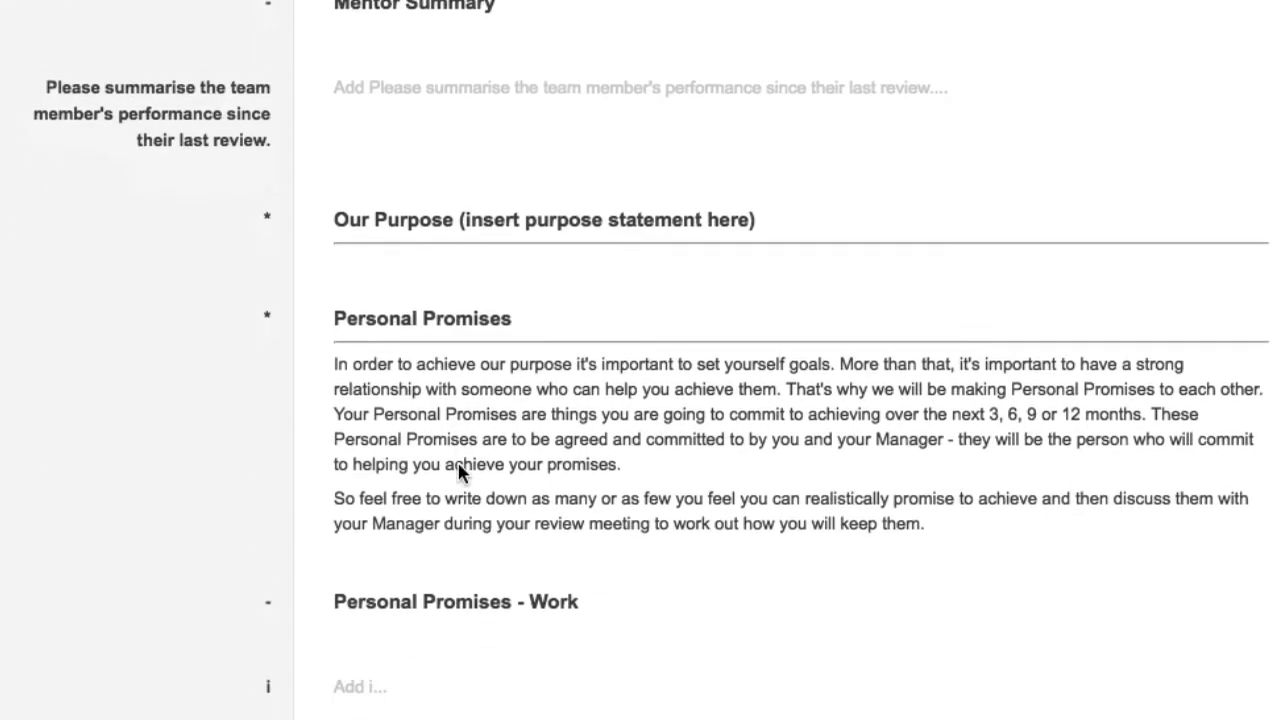
{"action": "scroll", "scroll_direction": "down", "scroll_amount": 3}
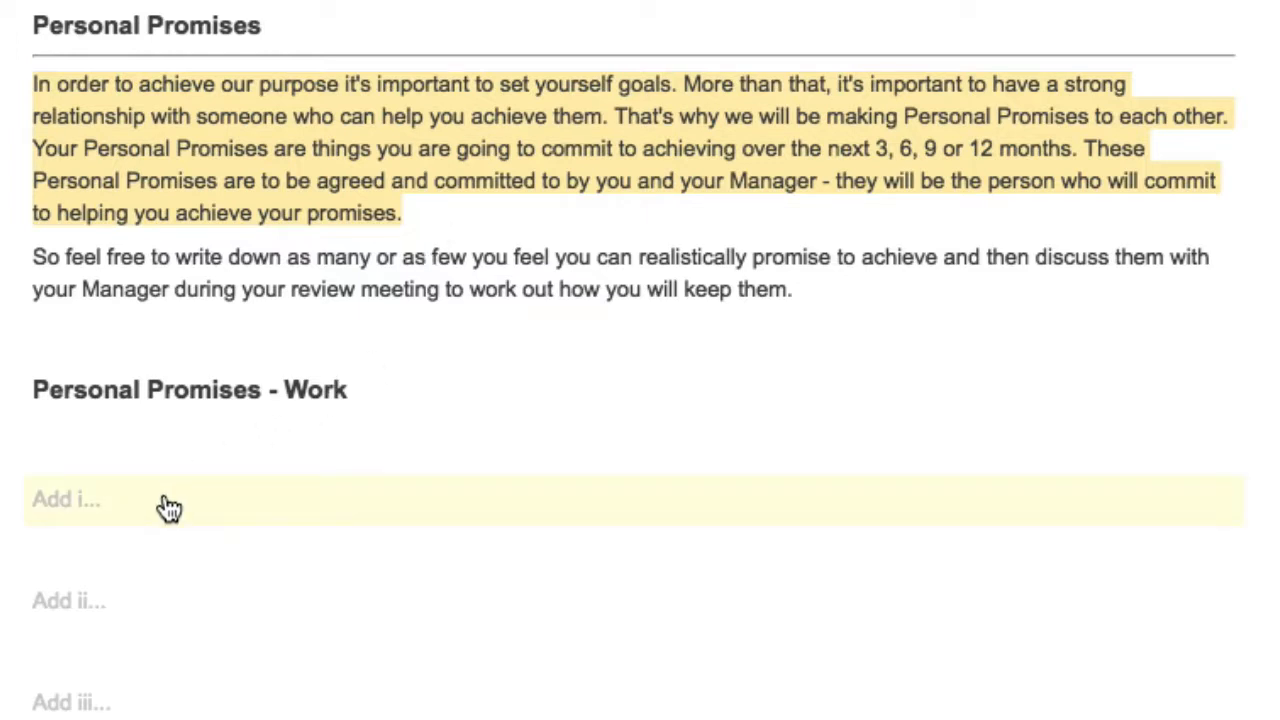
{"action": "scroll", "scroll_direction": "down", "scroll_amount": 3}
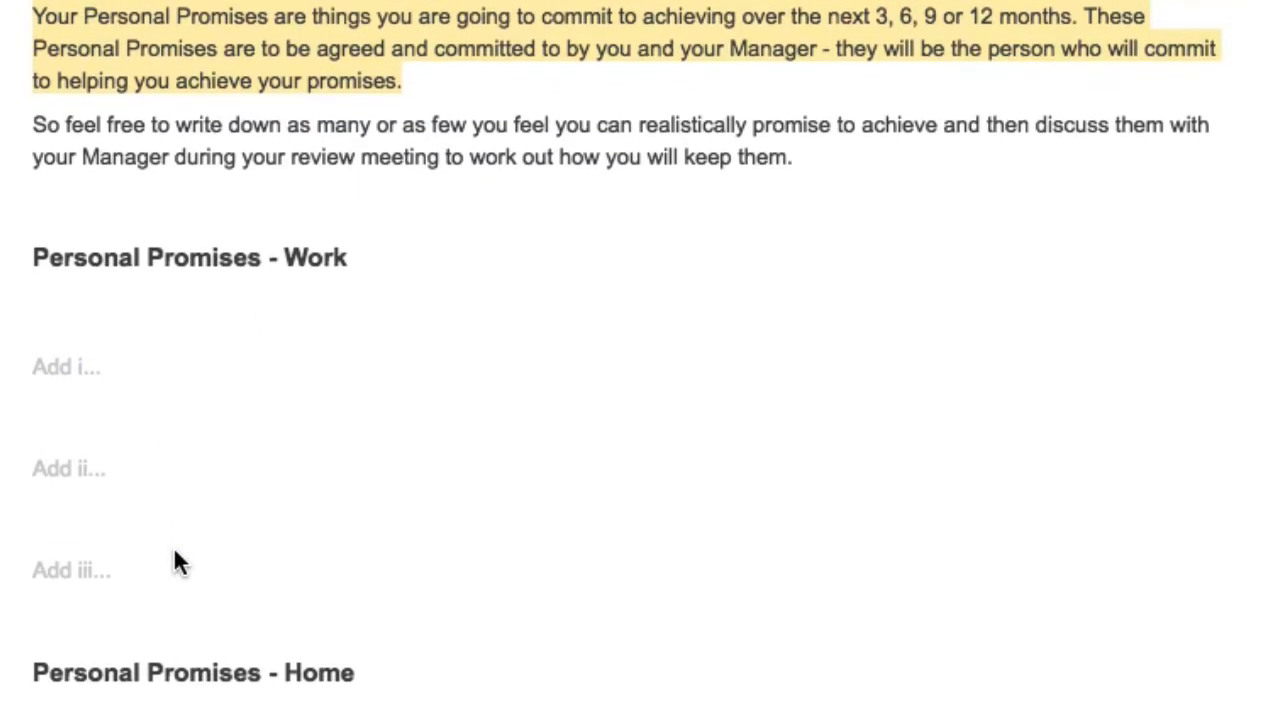
{"action": "scroll", "scroll_direction": "down", "scroll_amount": 3}
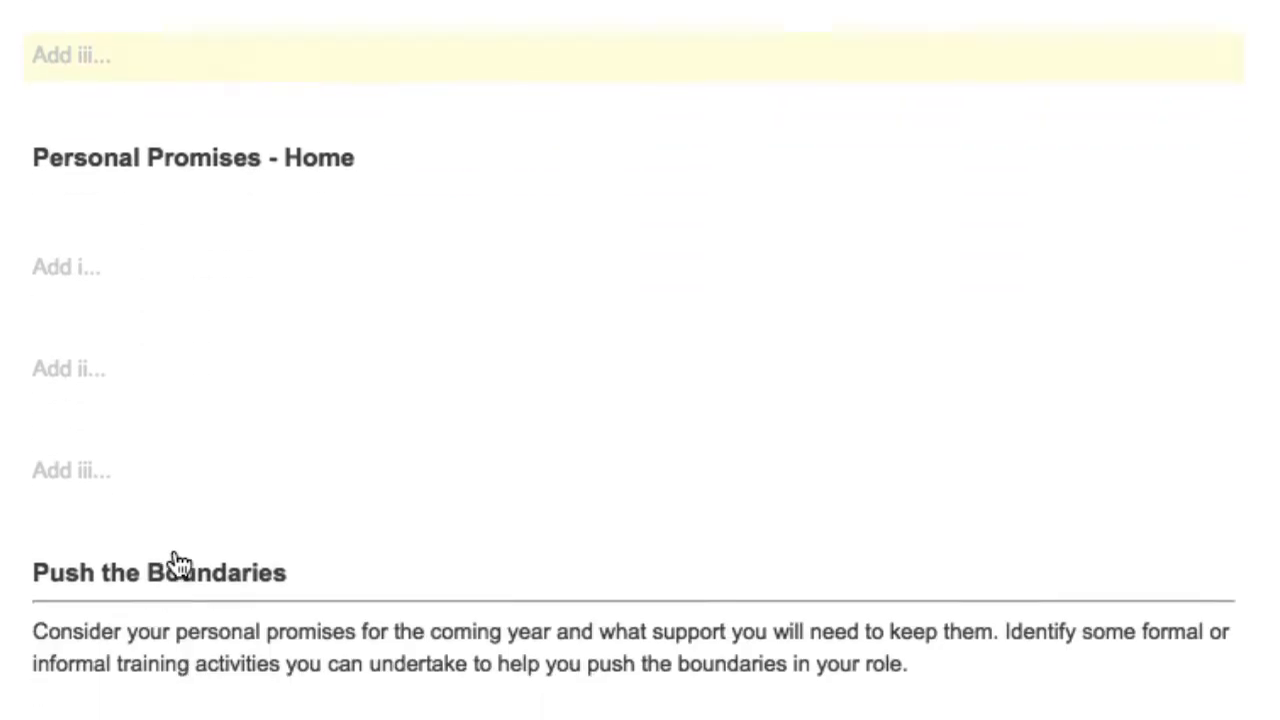
{"action": "scroll", "scroll_direction": "down", "scroll_amount": 3}
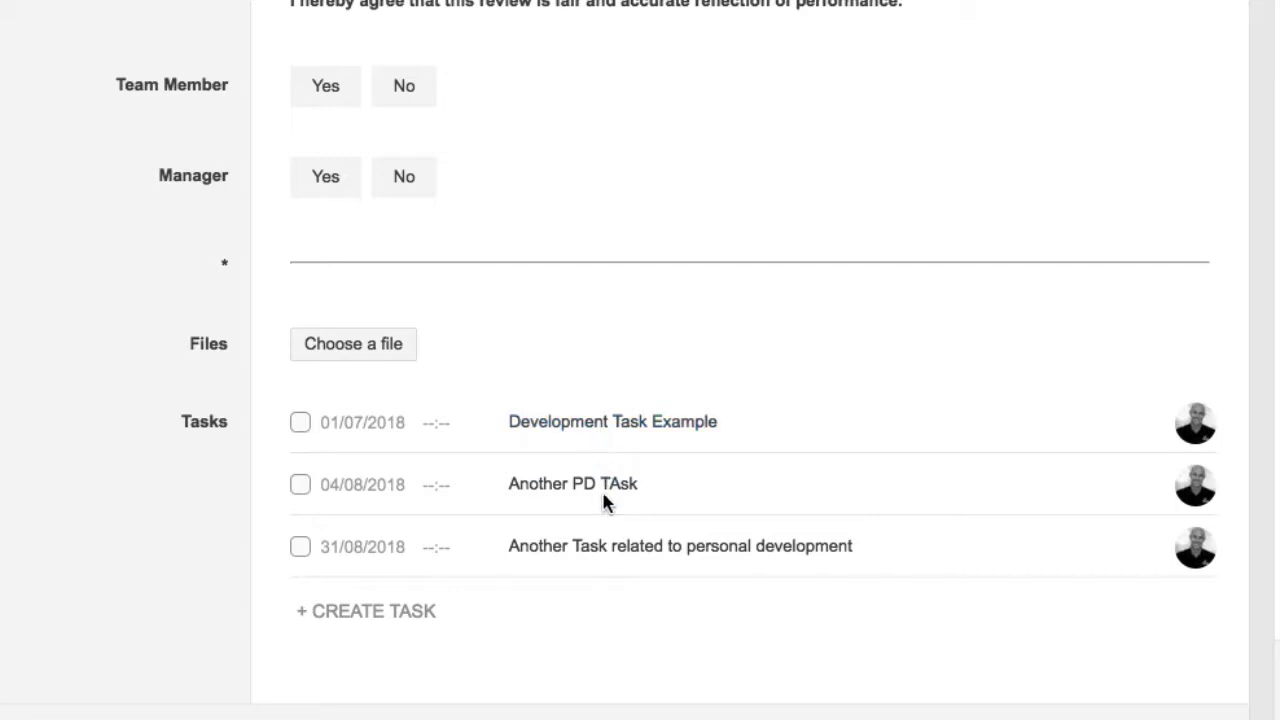
{"action": "mouse_move", "coordinate": [572, 483]}
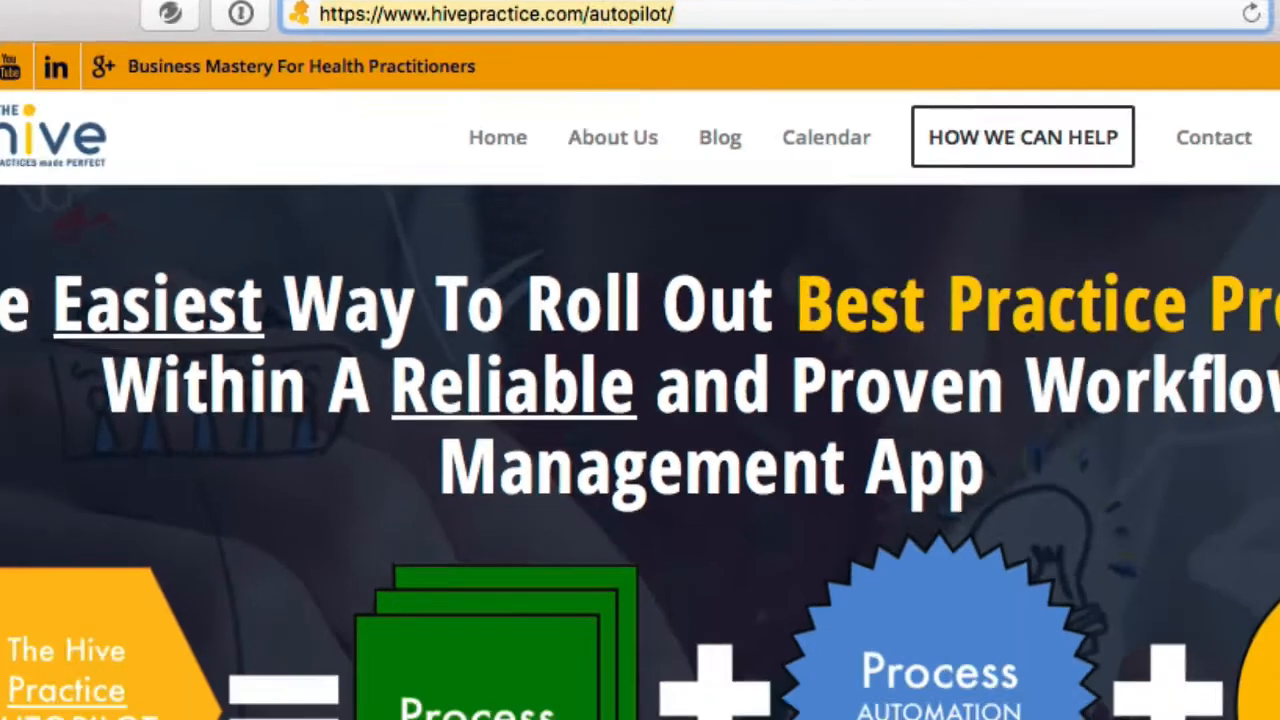
{"action": "scroll", "scroll_direction": "down", "scroll_amount": 3}
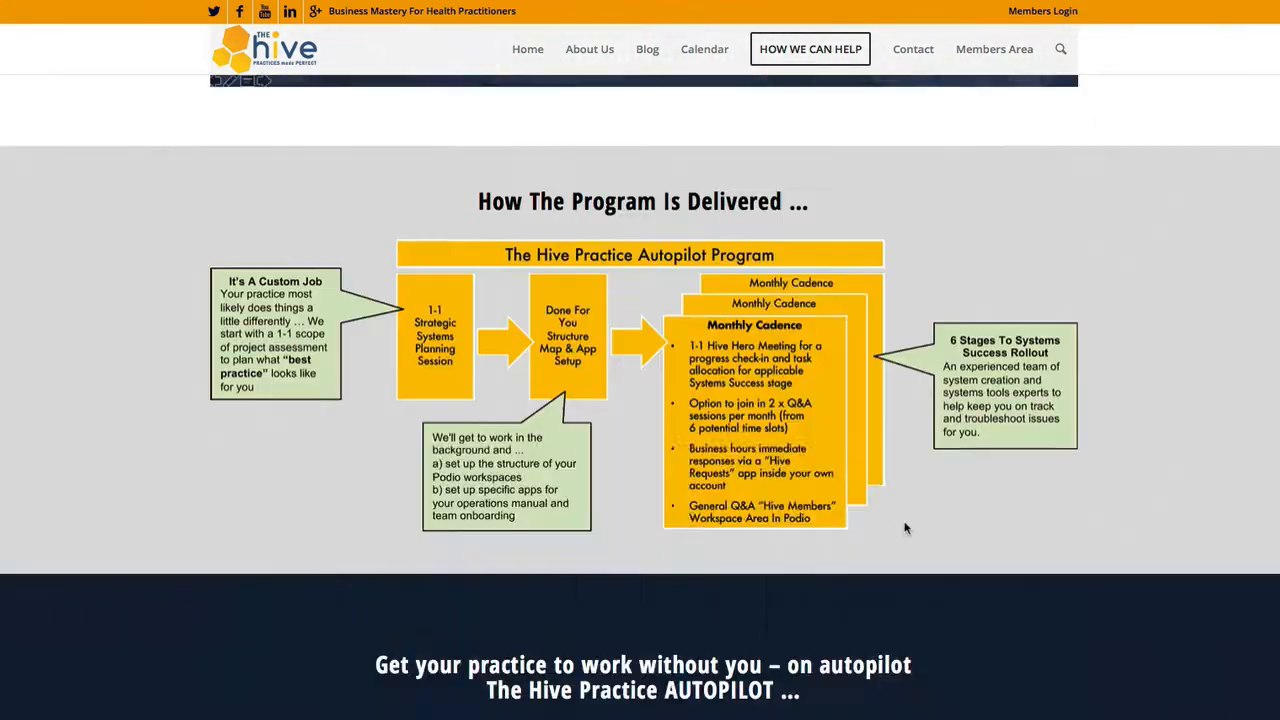
{"action": "scroll", "scroll_direction": "down", "scroll_amount": 3}
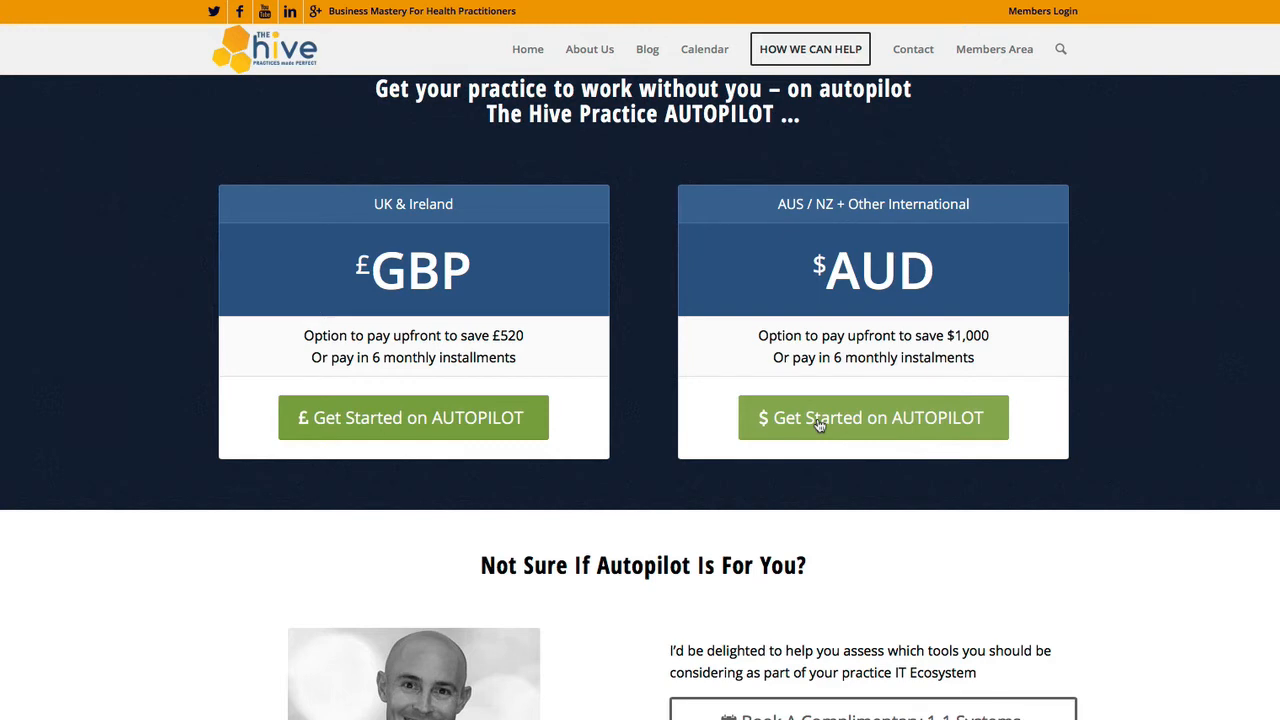
{"action": "scroll", "scroll_direction": "down", "scroll_amount": 3}
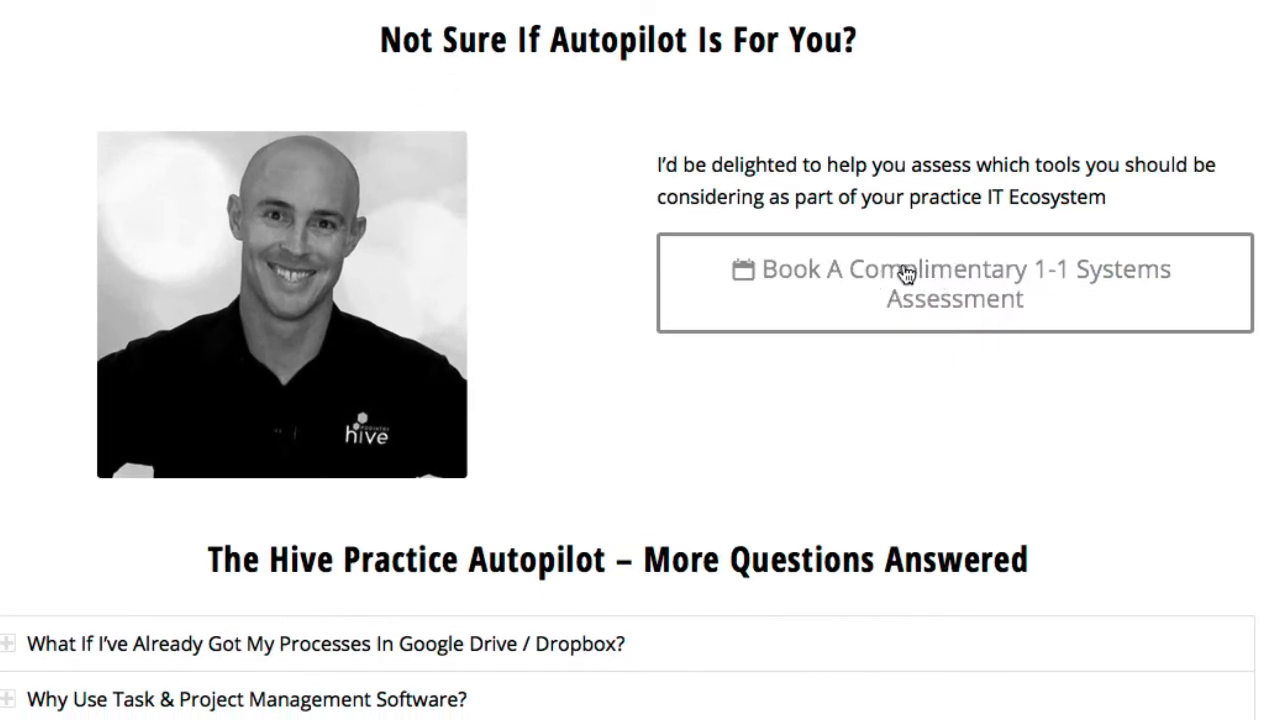
{"action": "mouse_move", "coordinate": [920, 393]}
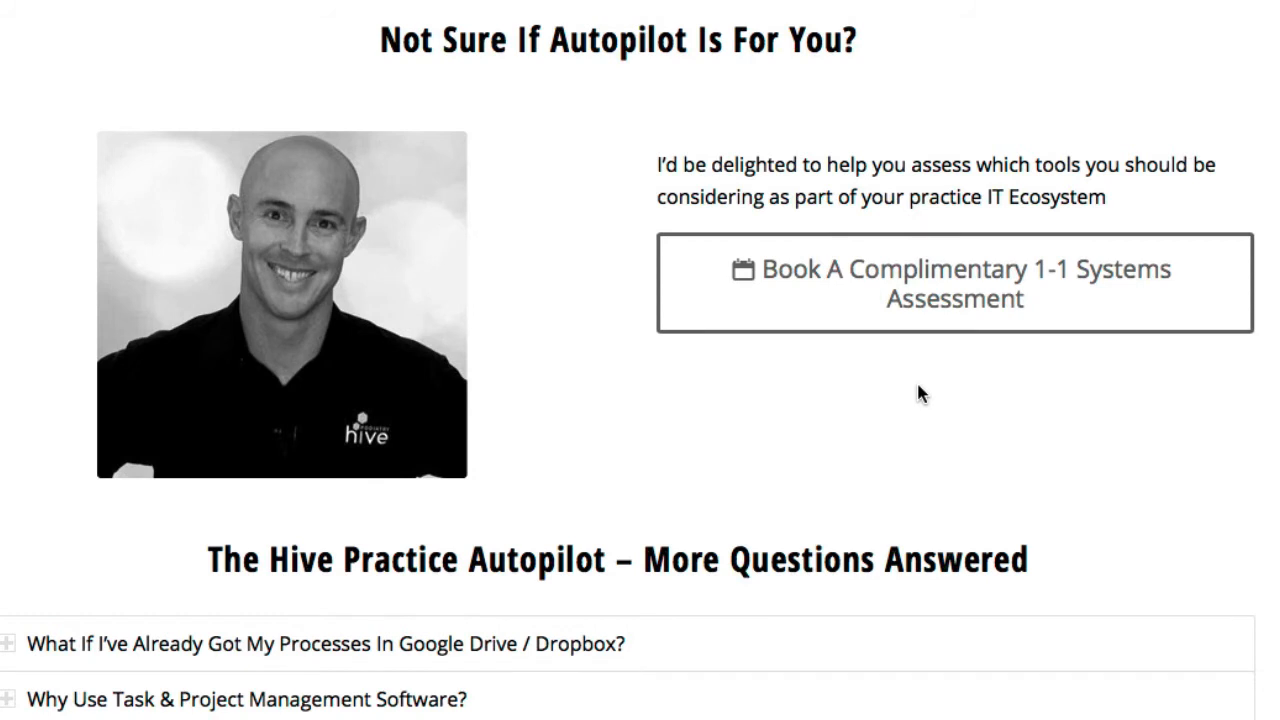